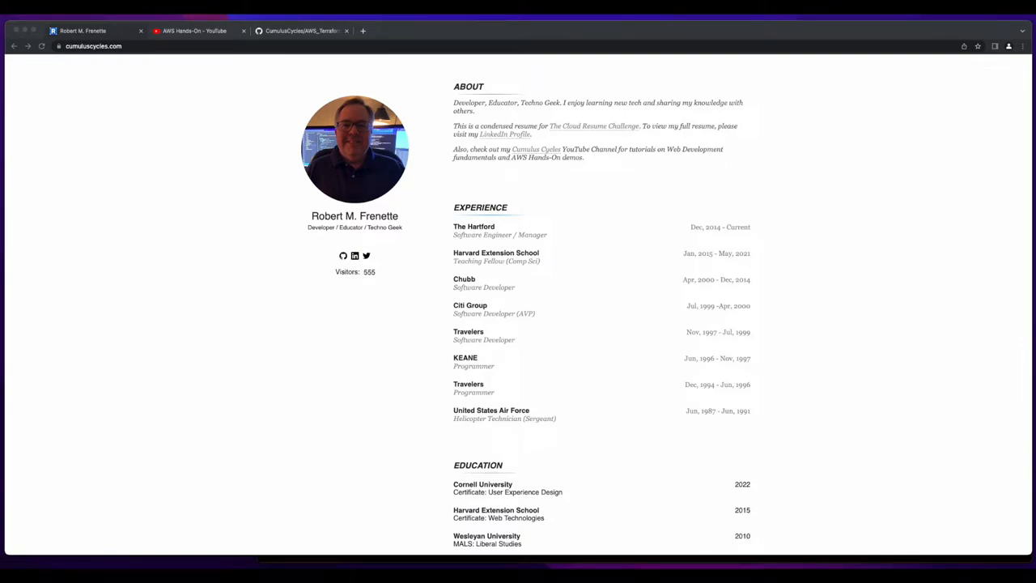
- Bring up the Terraform tutorial video, then the AWS_Terraform_CI_CD_demo repository on GitHub
click(195, 31)
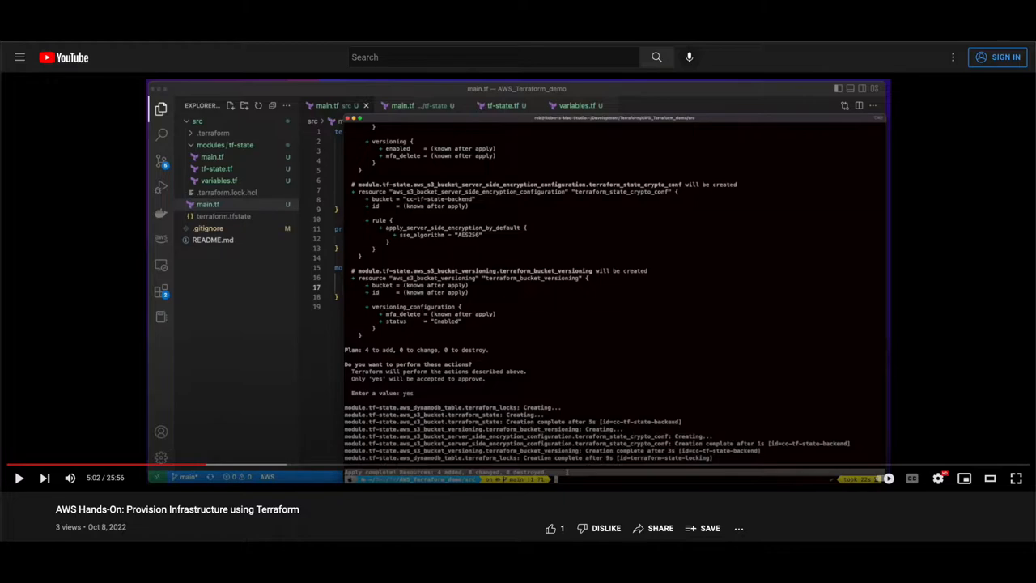
click(299, 31)
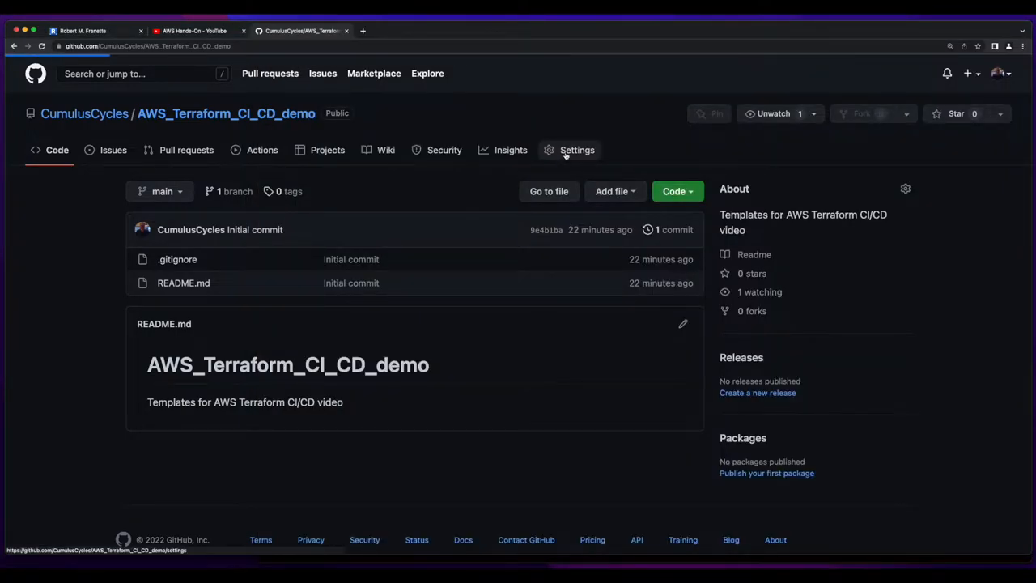
- Add an AWS_ACCESS_KEY_ID Actions secret in the repository settings with the access key value
click(576, 149)
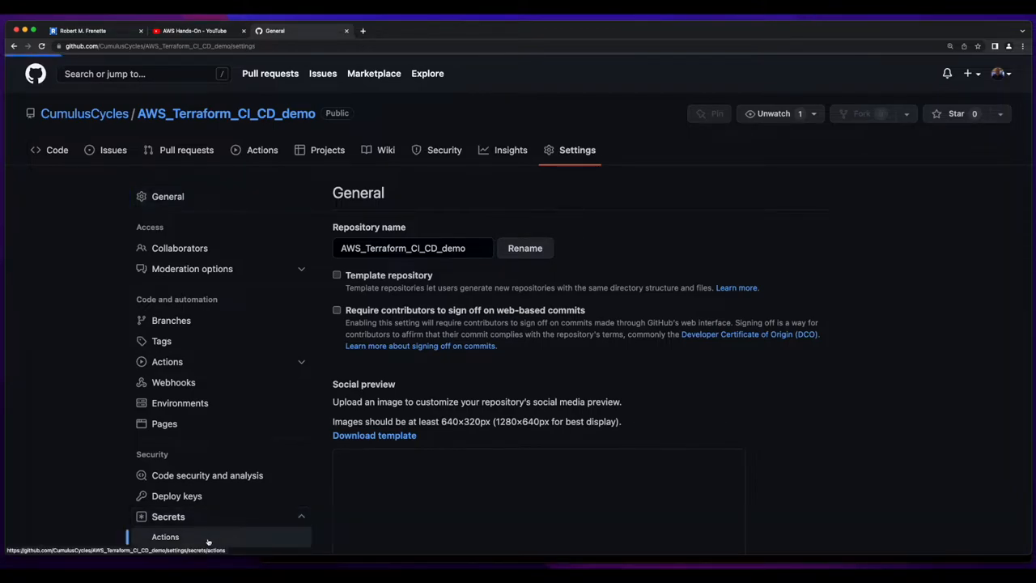
click(165, 538)
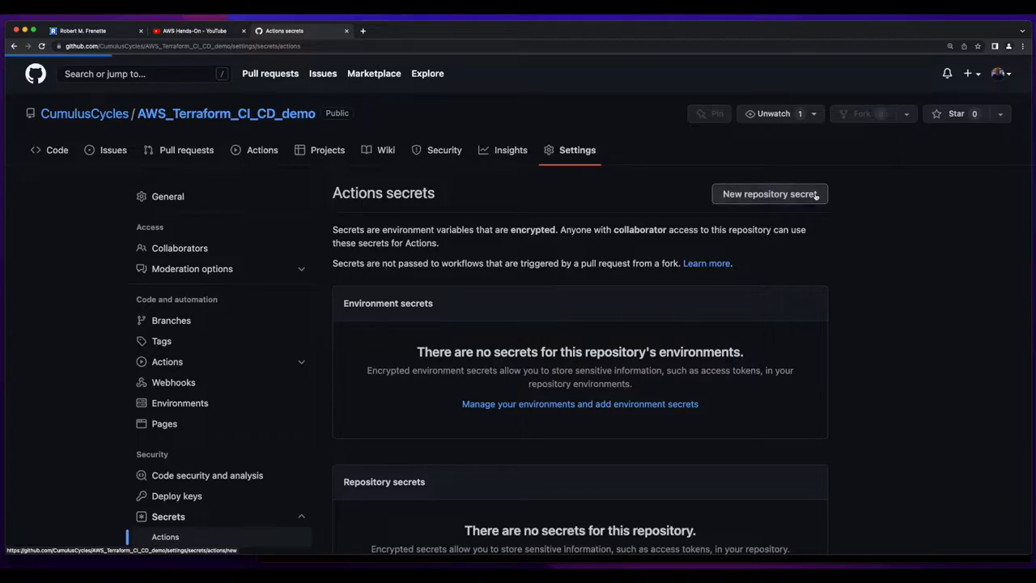
click(767, 194)
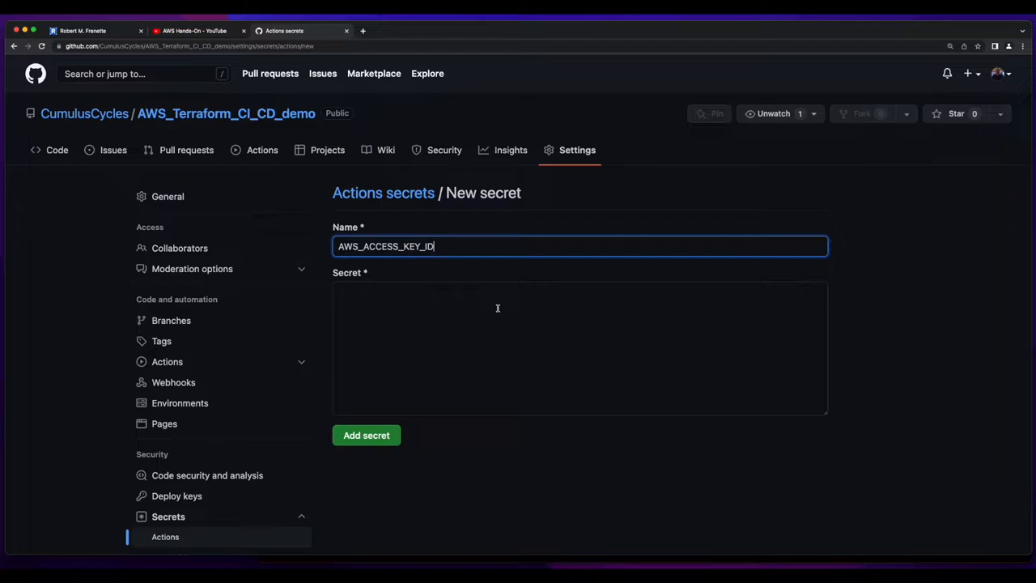
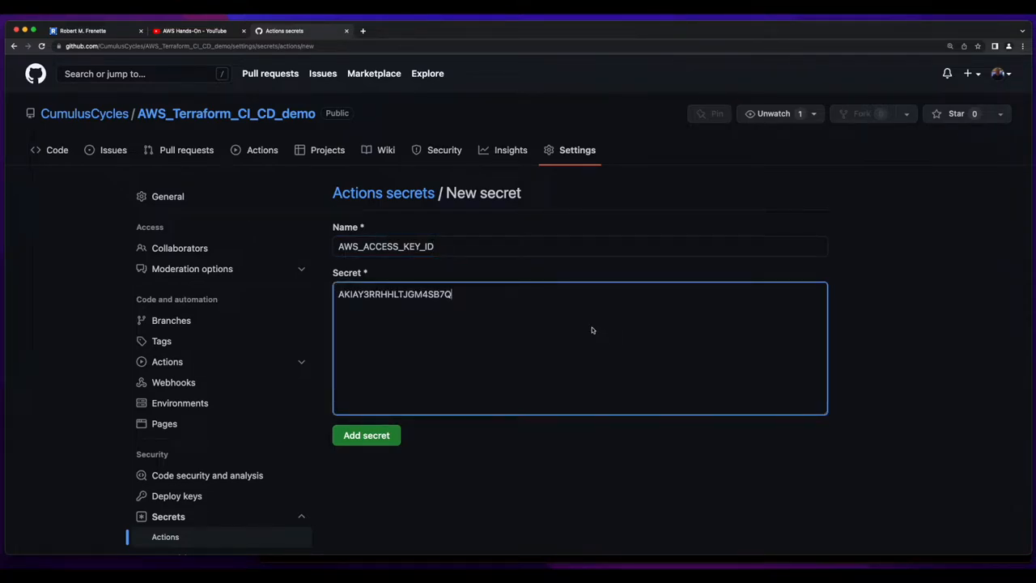
click(366, 434)
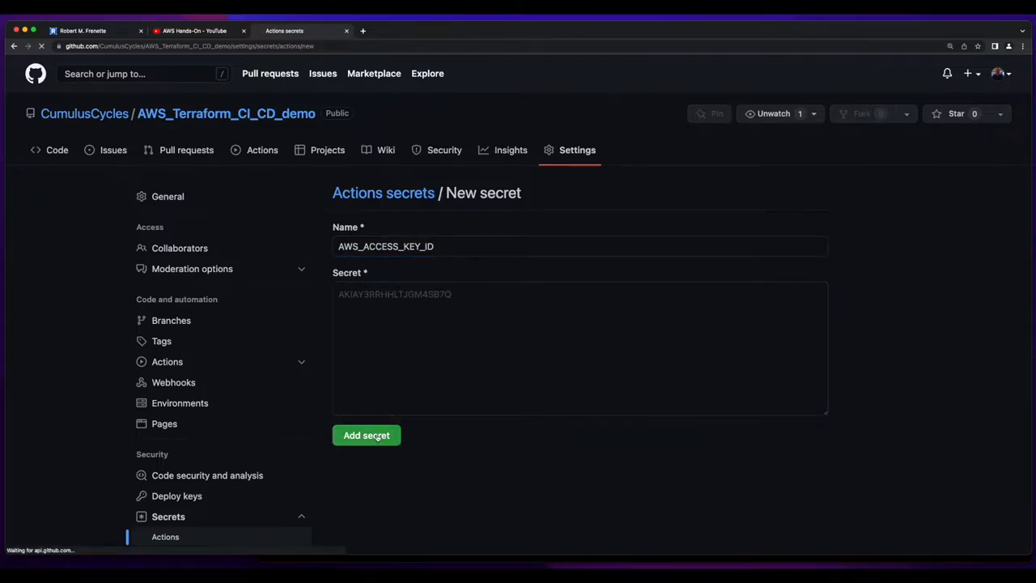
- Add an AWS_SECRET_ACCESS_KEY Actions secret with the secret access key value
click(366, 434)
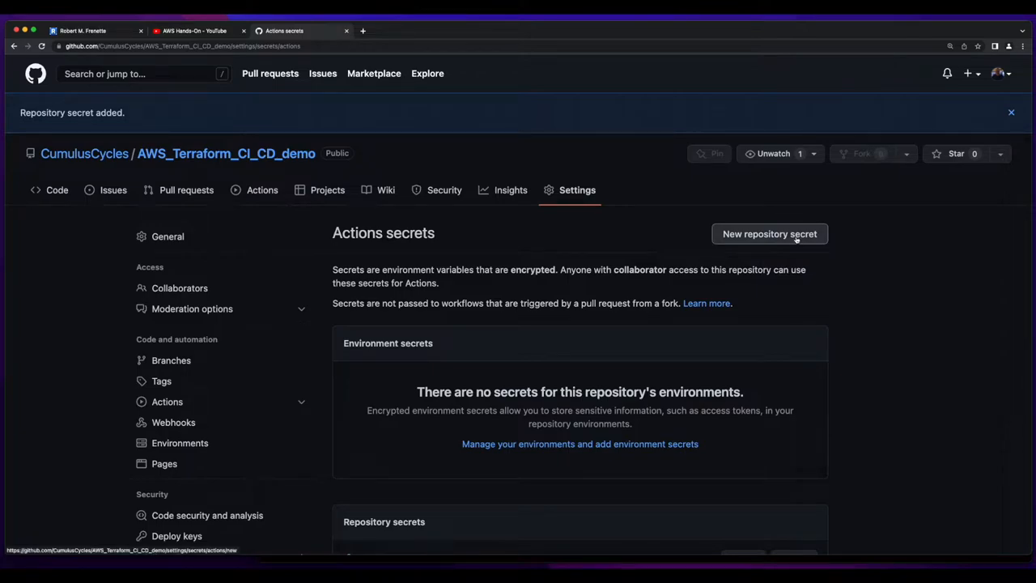
click(770, 233)
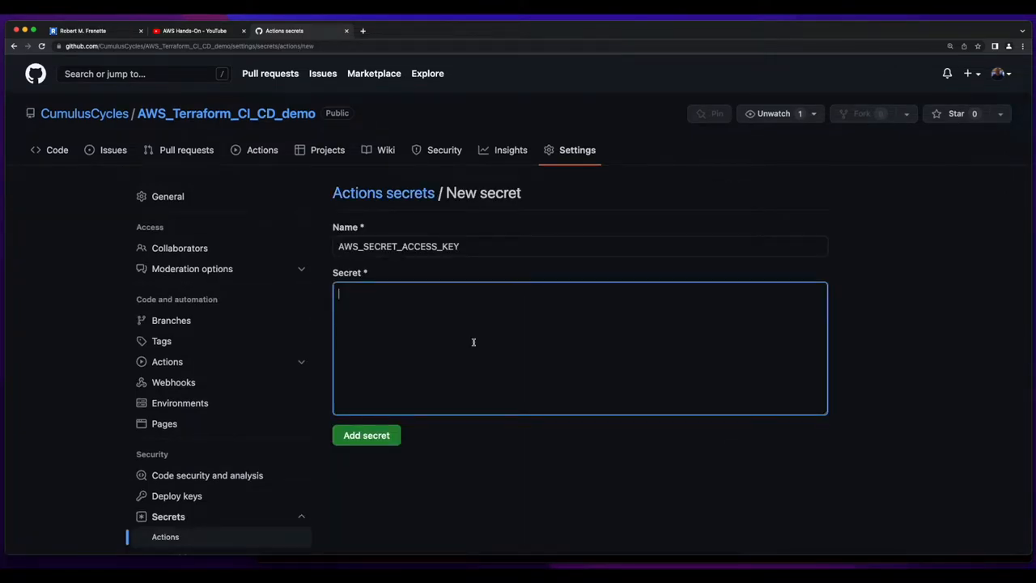
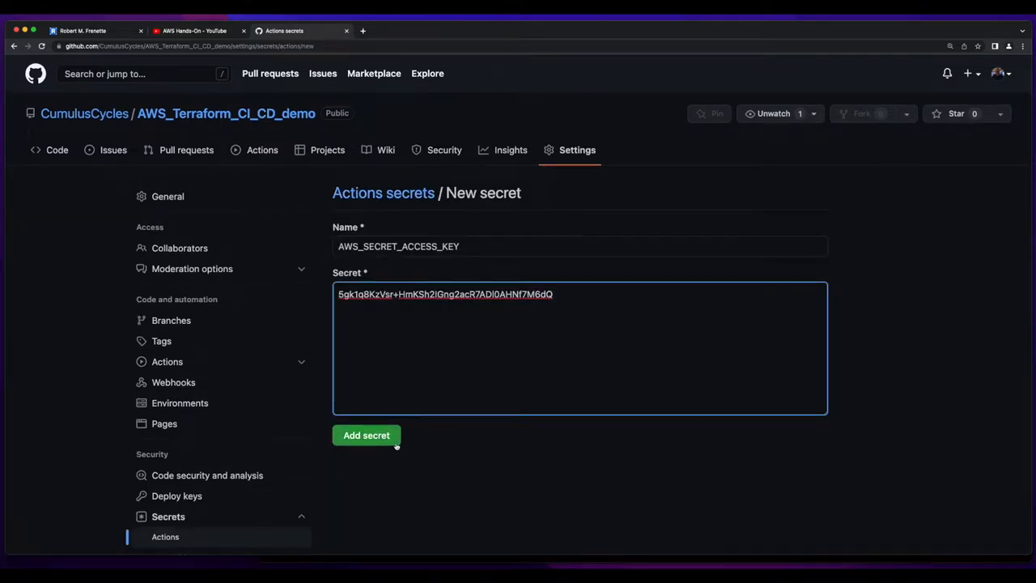
click(366, 435)
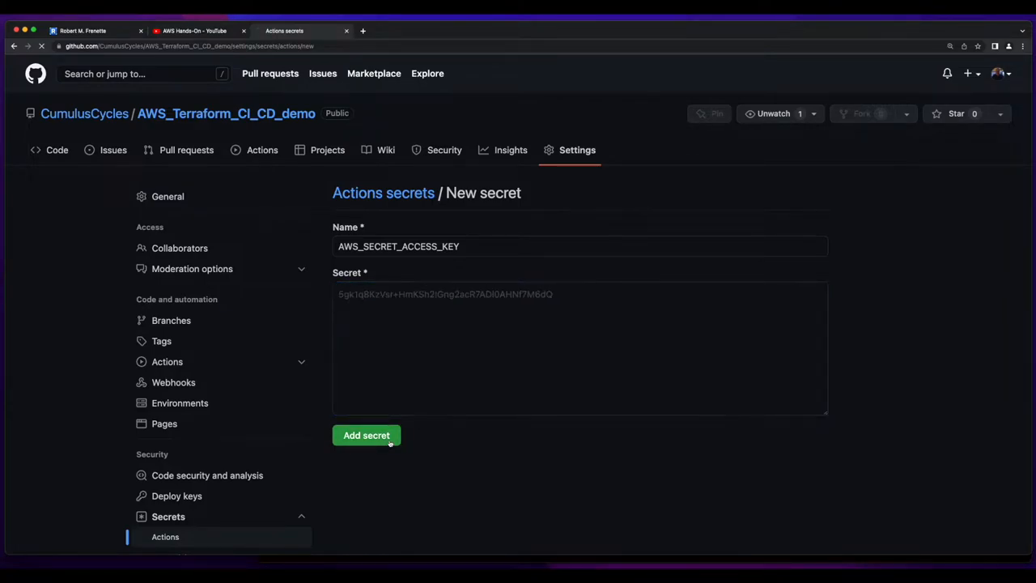
- Confirm both AWS key secrets appear in the repository's Actions secrets list
click(366, 434)
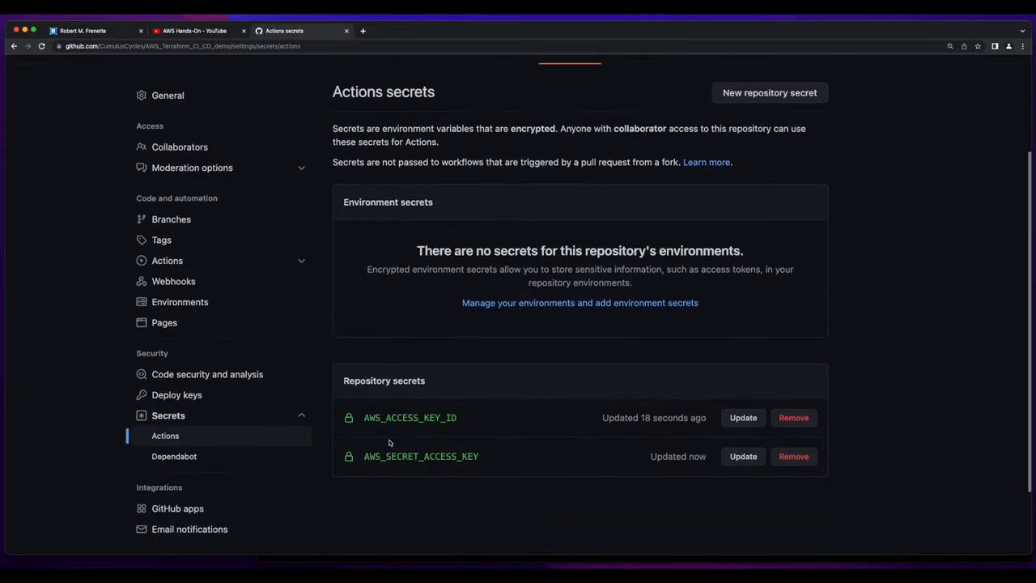
scroll(down, 3)
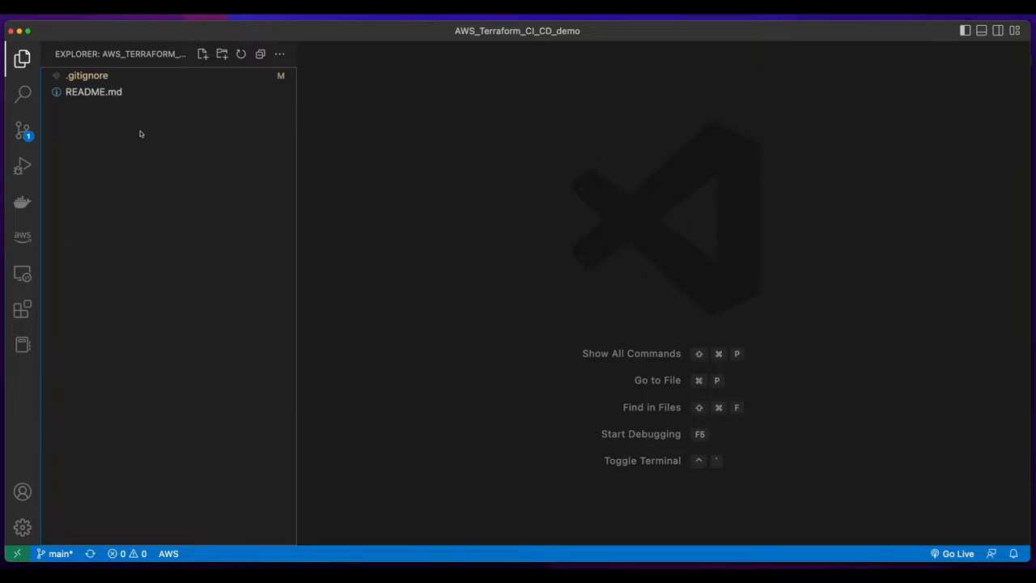
- Create a src folder with main.tf declaring the AWS provider requirement and region us-east-1
click(221, 53)
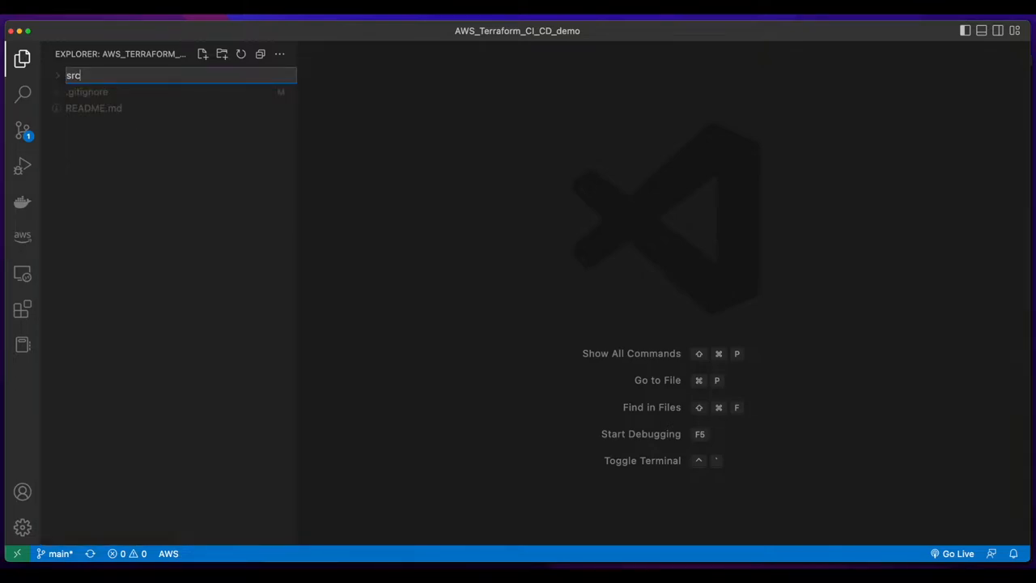
key(Return)
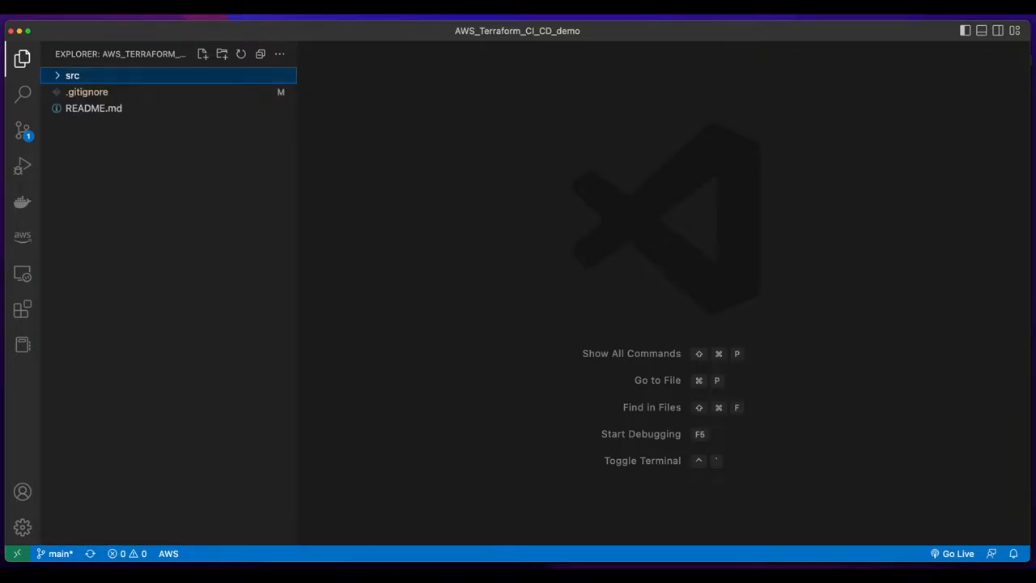
right_click(73, 76)
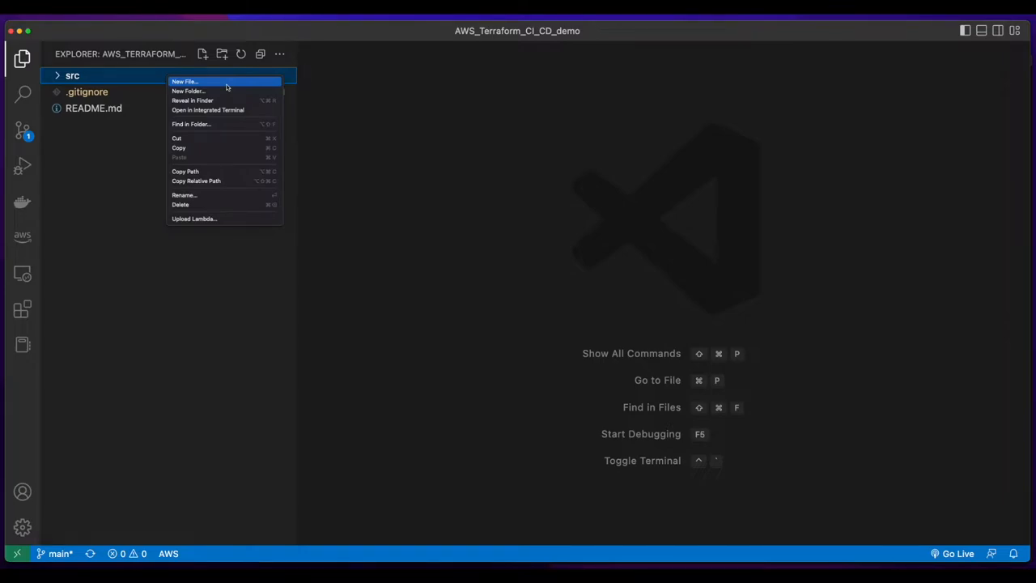
click(184, 81)
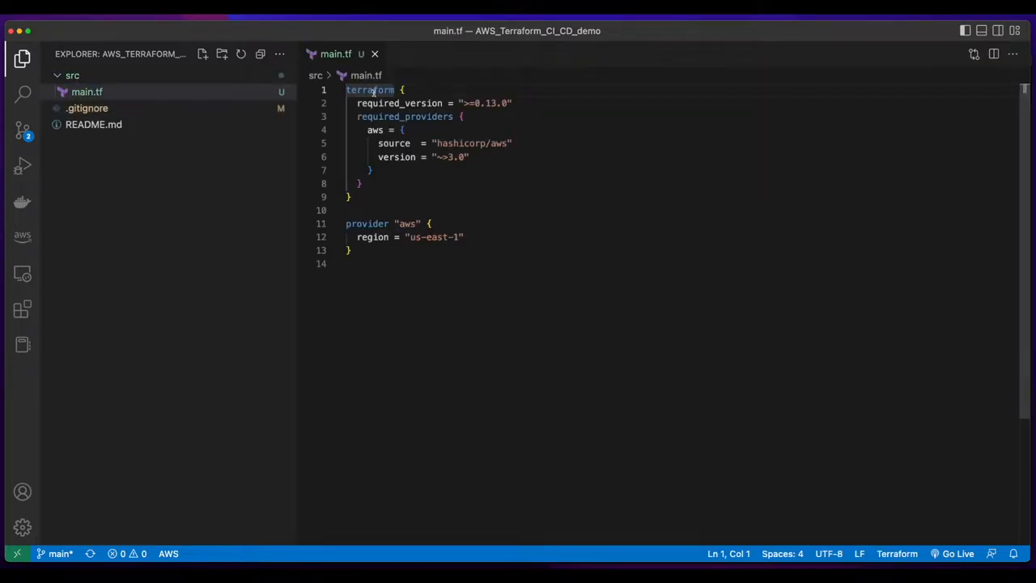
double_click(369, 89)
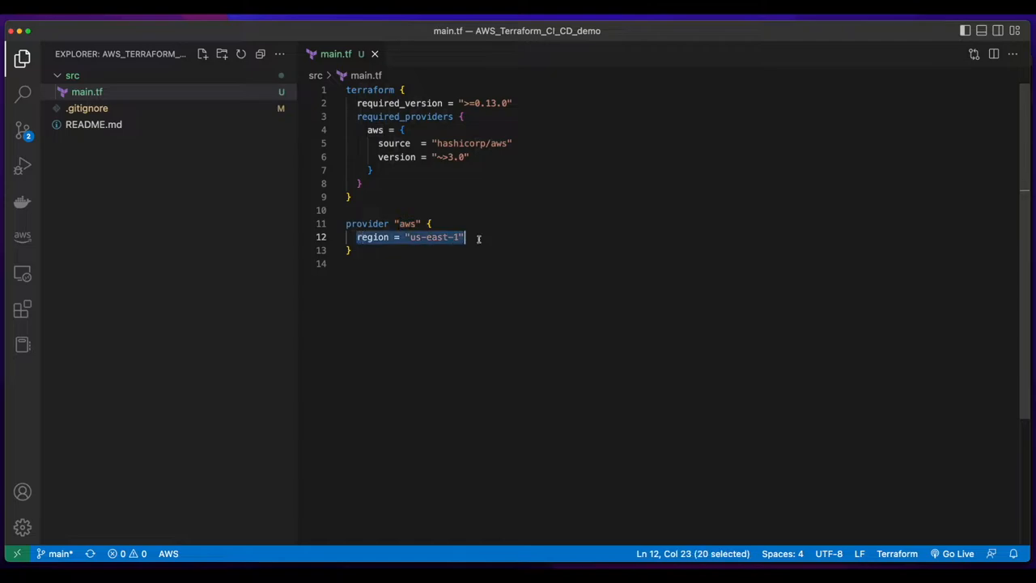
mouse_move(580, 240)
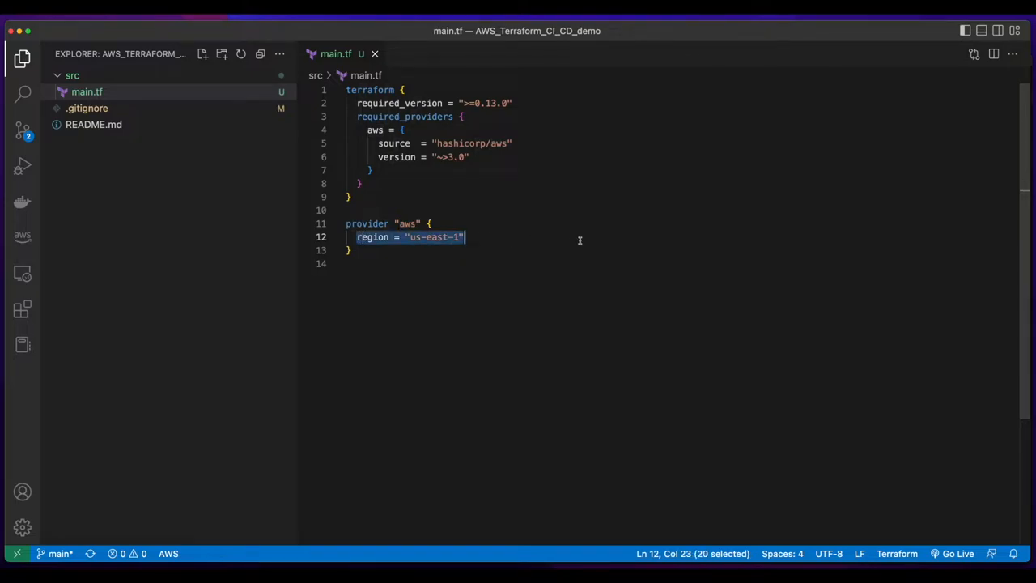
- Create src/modules/tf-state with its own main.tf requiring the AWS provider
right_click(71, 76)
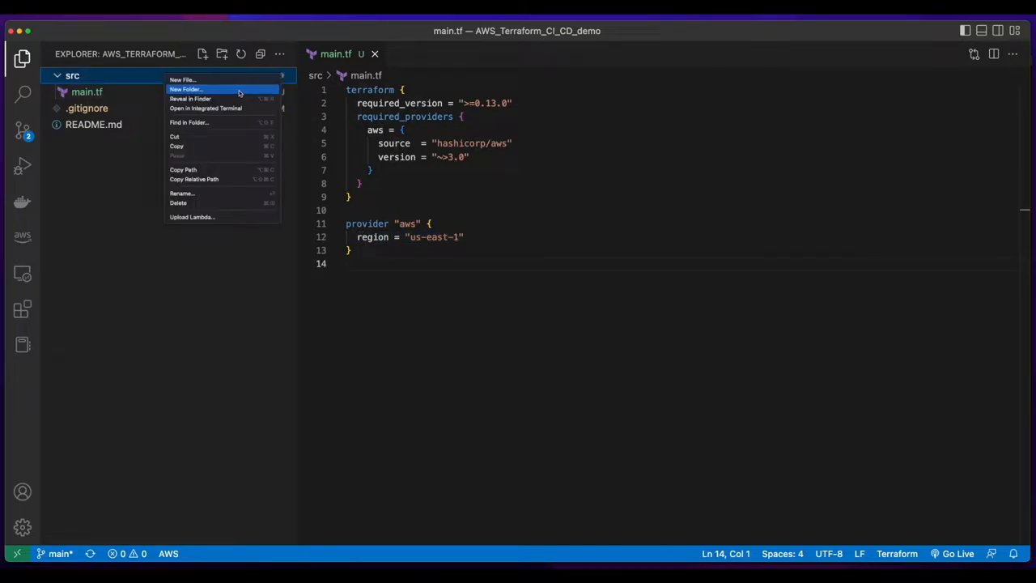
click(185, 89)
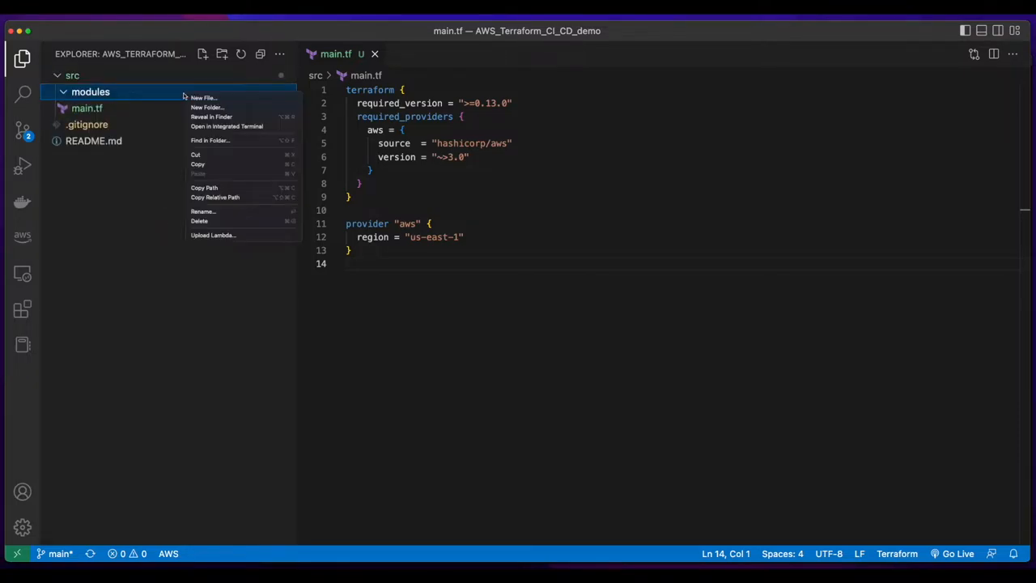
click(204, 97)
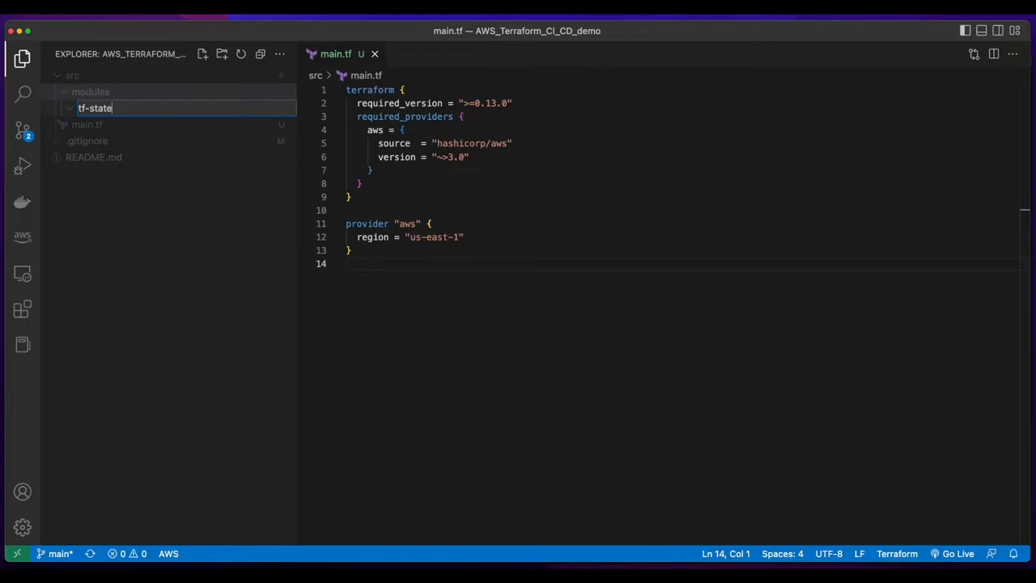
key(Return)
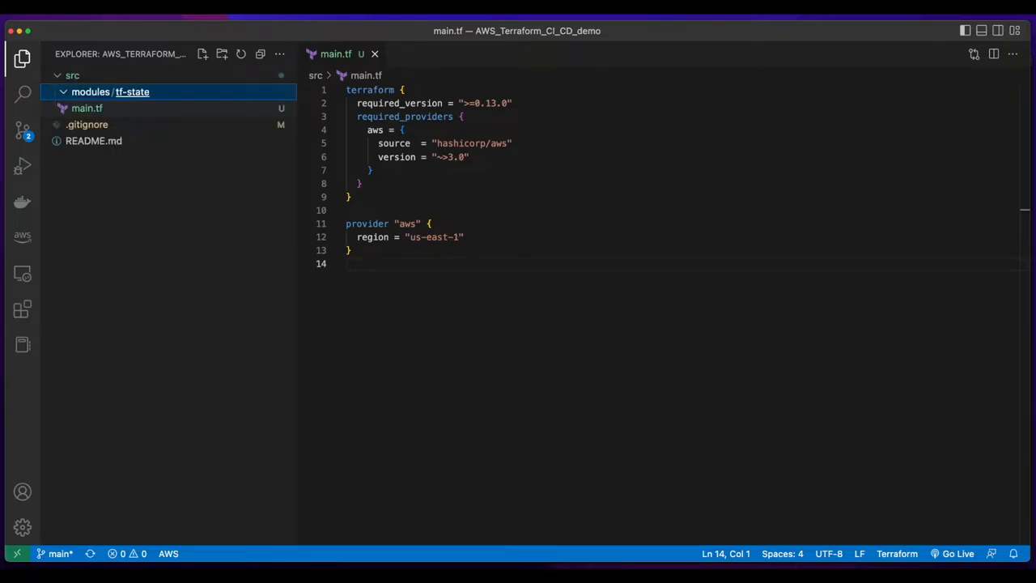
right_click(130, 91)
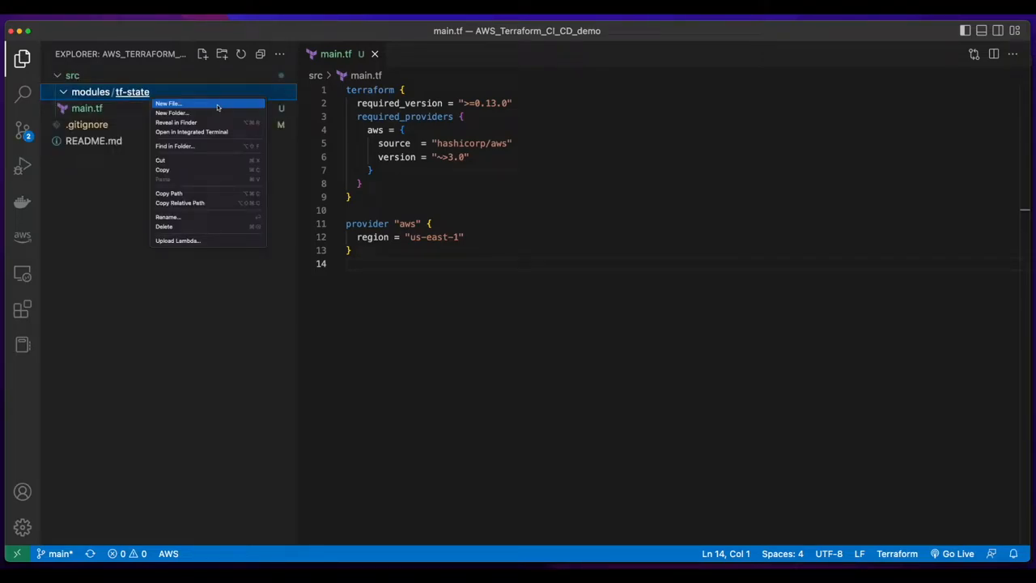
click(170, 104)
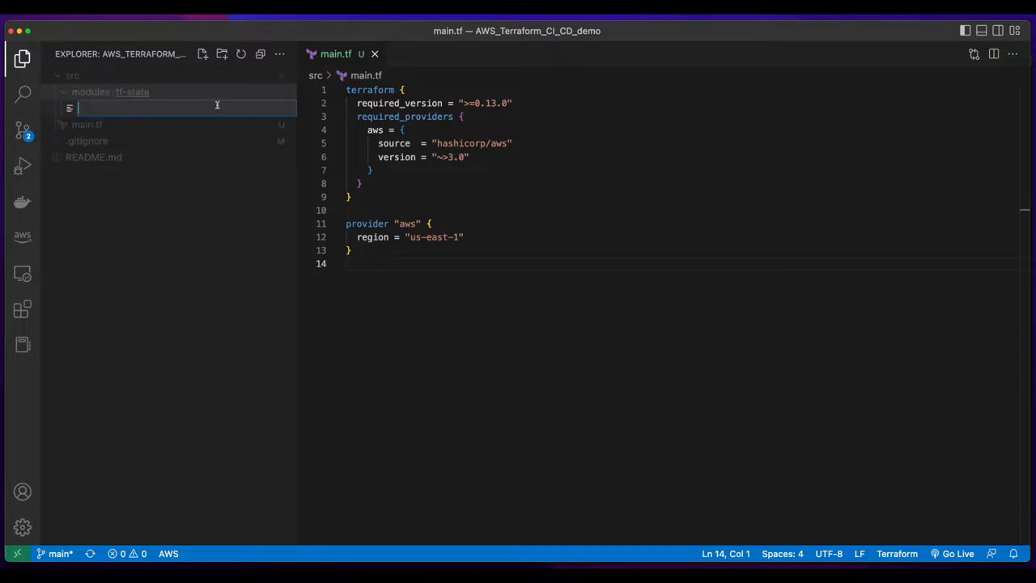
text(main.tf)
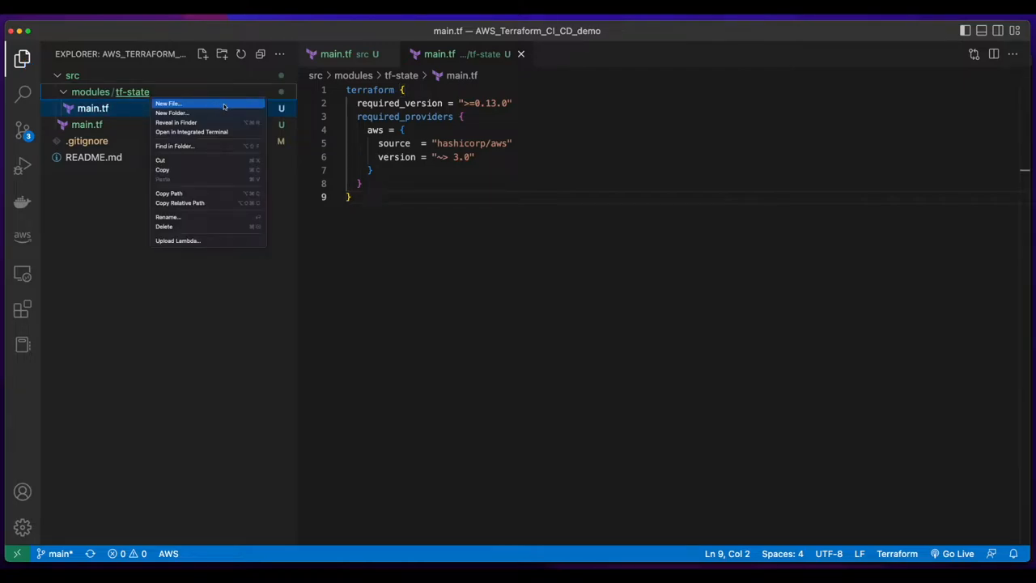
- Add tf-state.tf defining the S3 state bucket, versioning, encryption and DynamoDB lock table, reviewing the bucket references
click(168, 103)
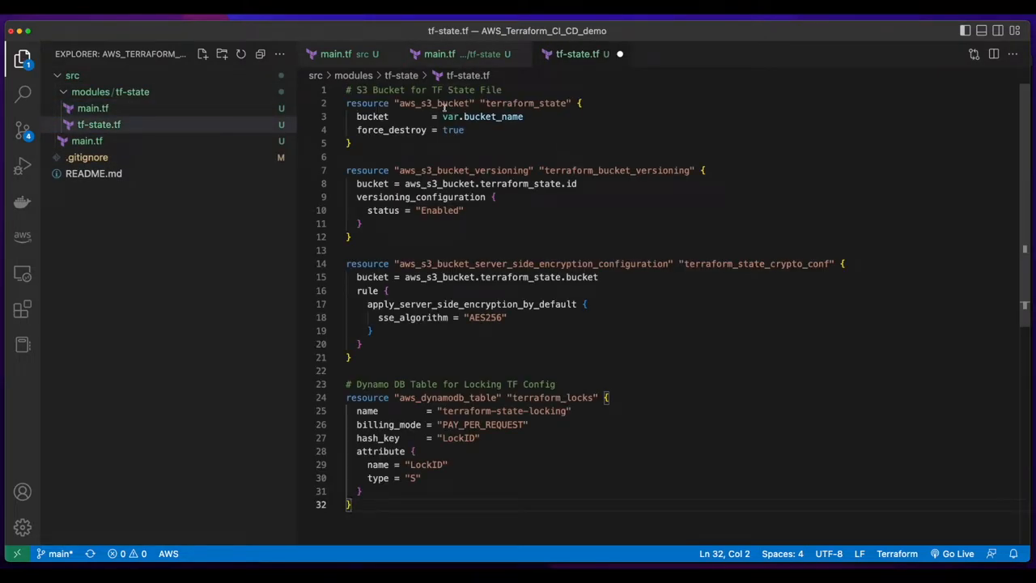
double_click(434, 104)
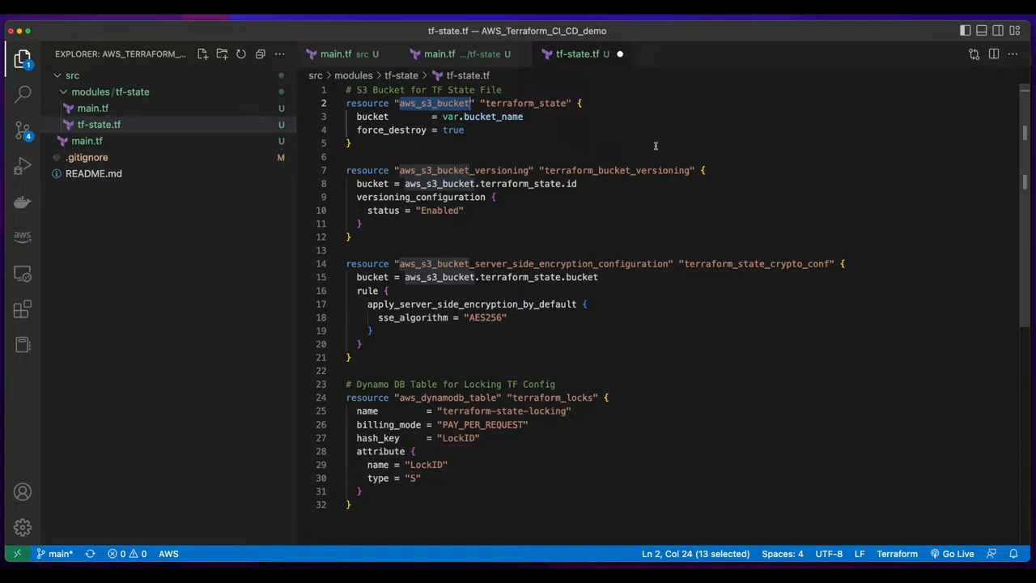
double_click(449, 398)
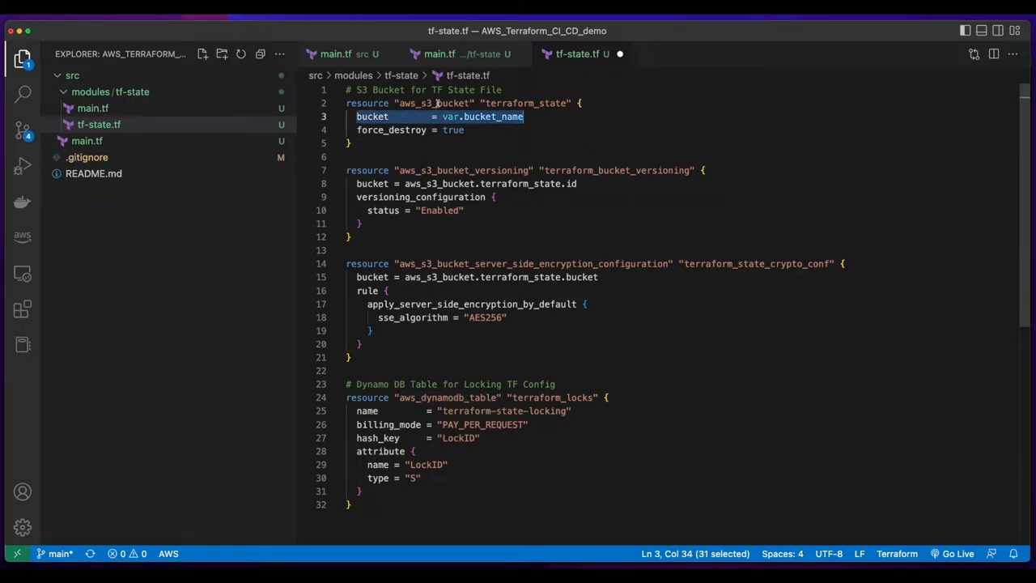
double_click(434, 104)
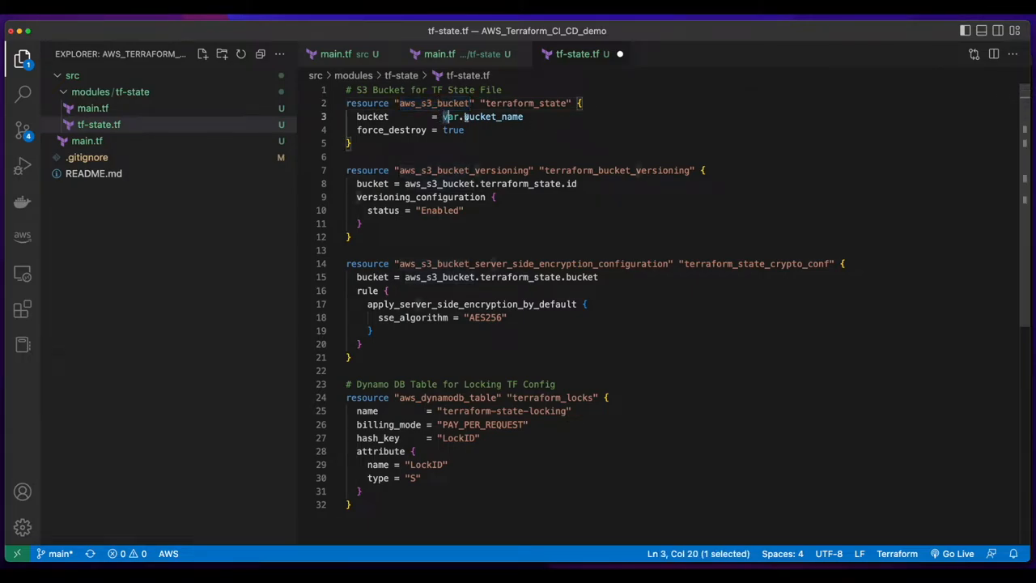
double_click(482, 116)
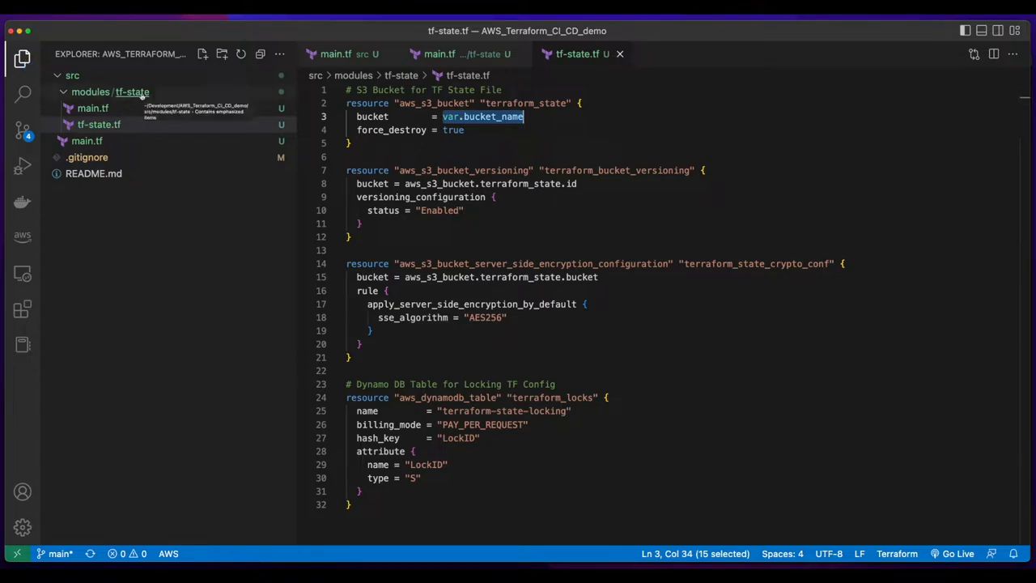
- Add variables.tf declaring a bucket_name string variable validated against S3 naming rules
right_click(130, 91)
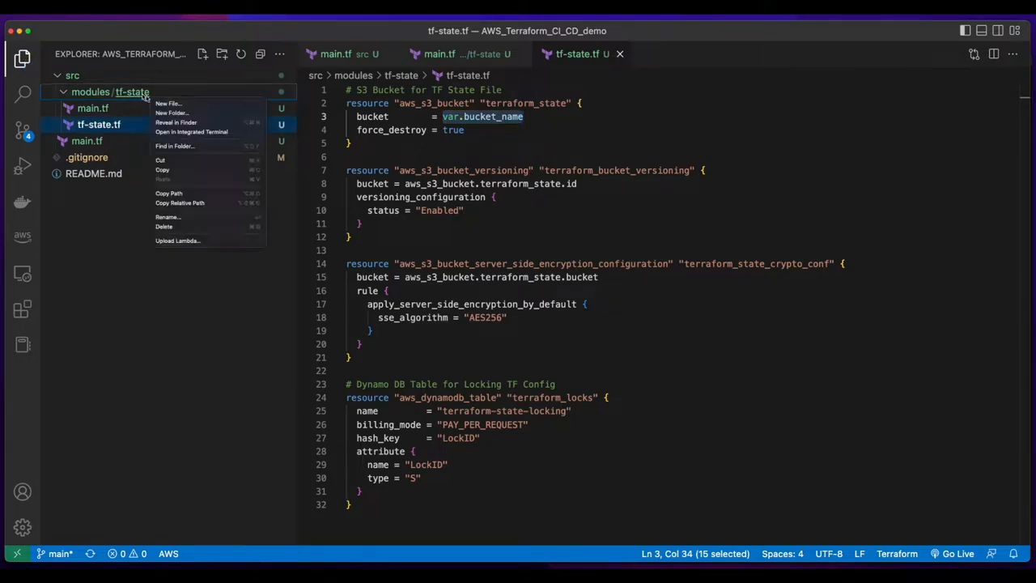
click(168, 104)
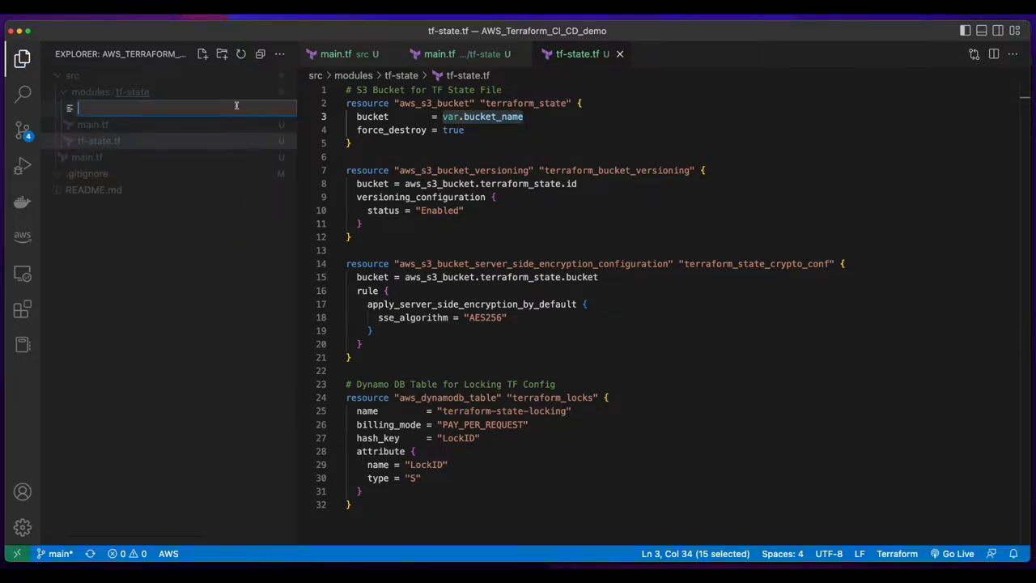
text(variables.tf)
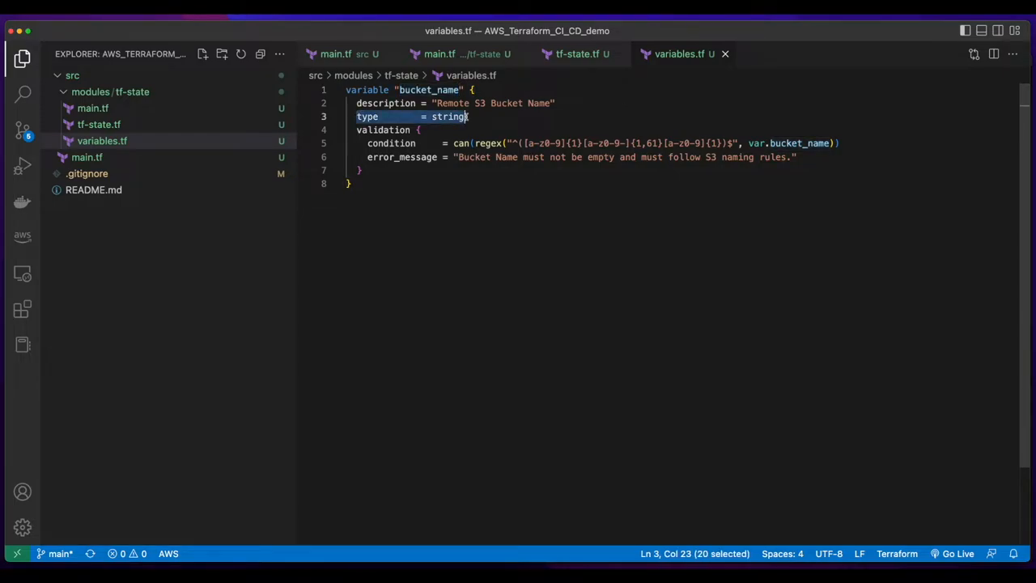
drag(466, 117, 415, 143)
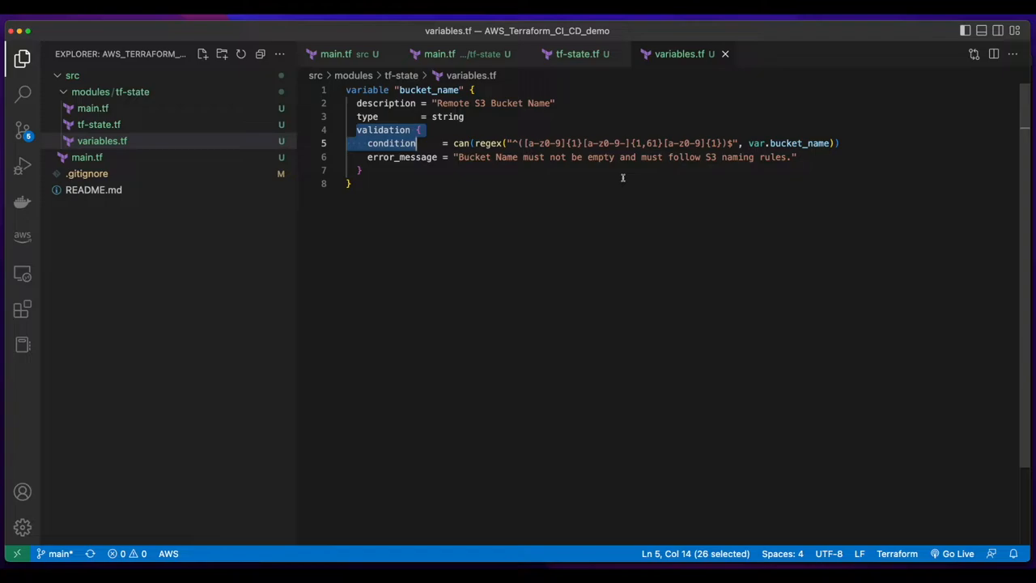
mouse_move(336, 54)
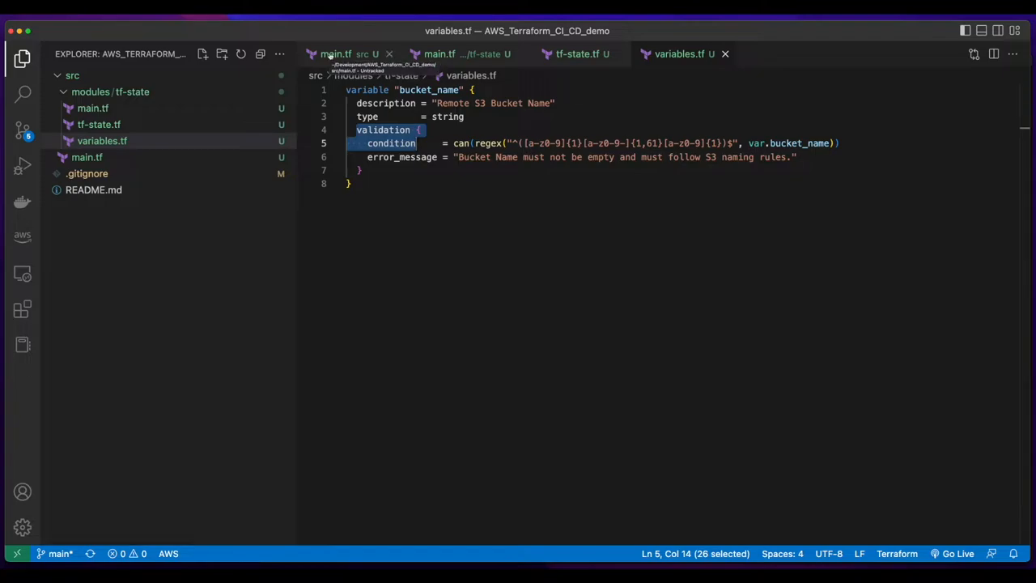
- Review the root main.tf module block: source ./modules/tf-state and bucket_name cc-tf-state-backend-ci-cd
click(335, 54)
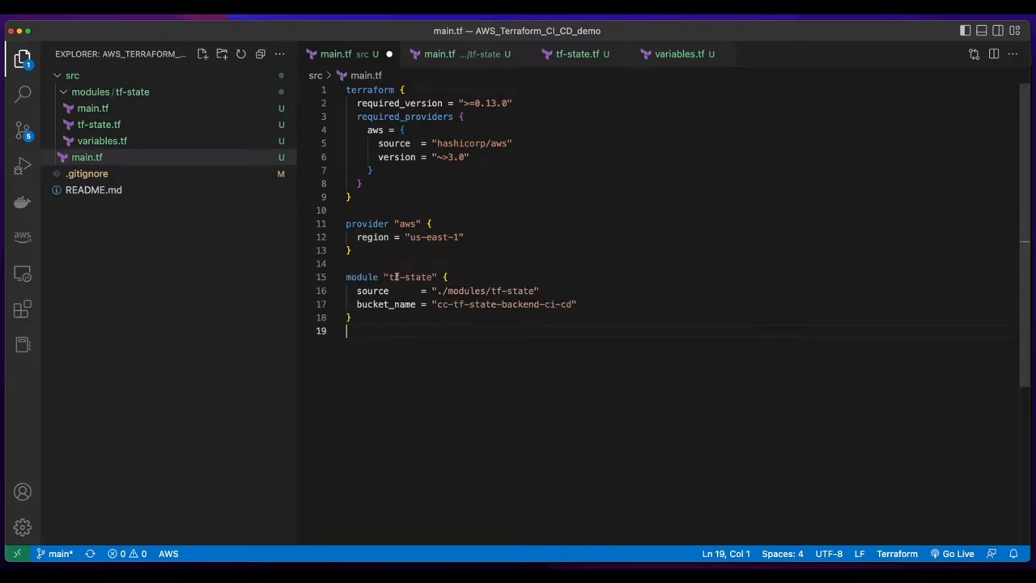
double_click(418, 277)
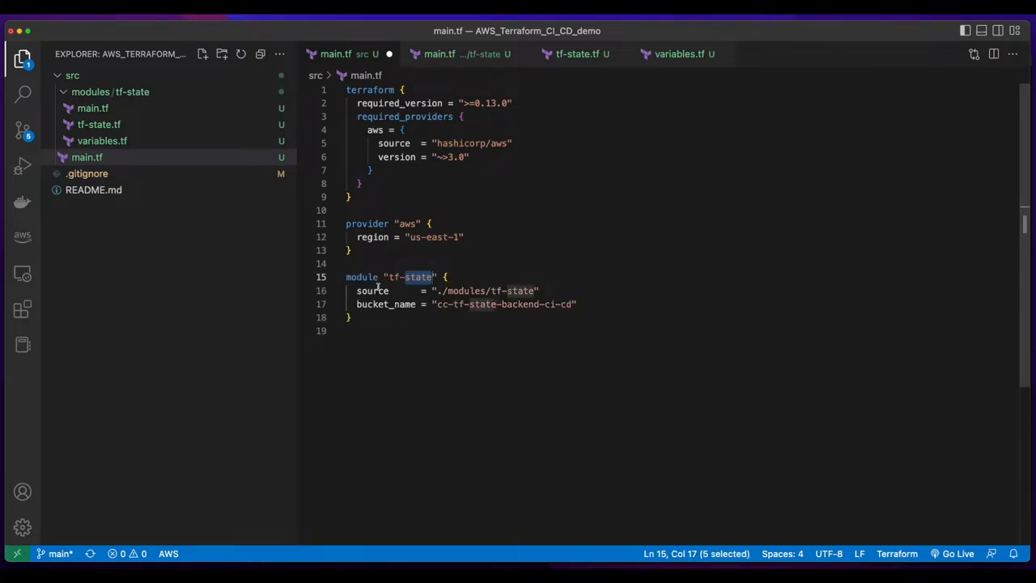
click(518, 291)
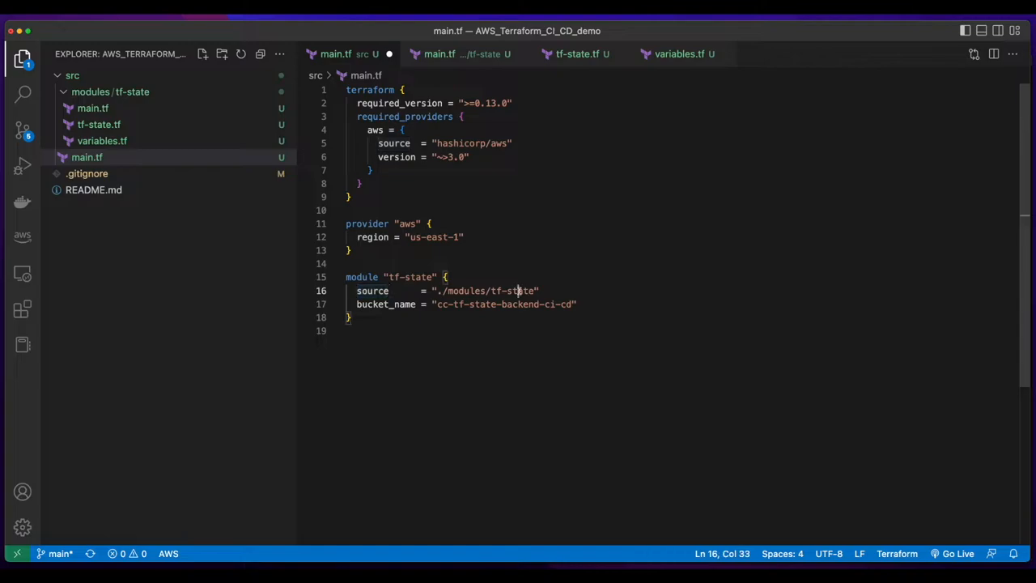
double_click(466, 292)
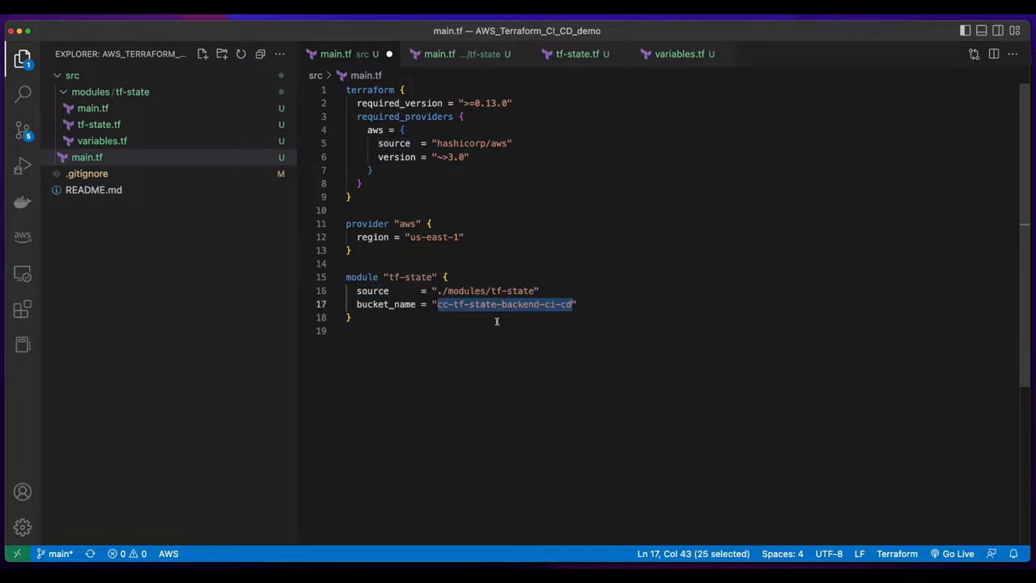
double_click(385, 304)
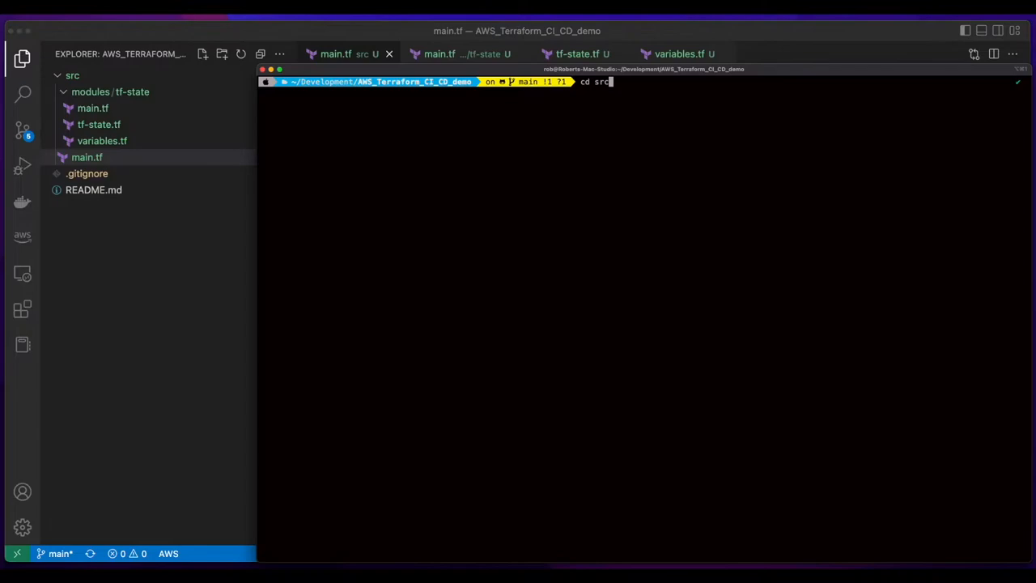
- In the src folder run terraform init, validate and plan in the terminal
key(Return)
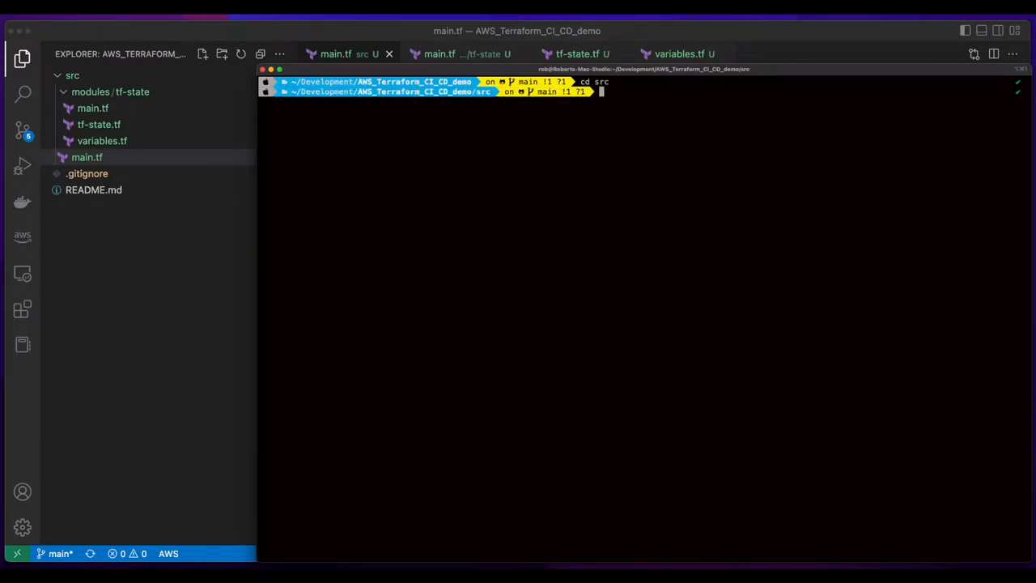
text(terraform init)
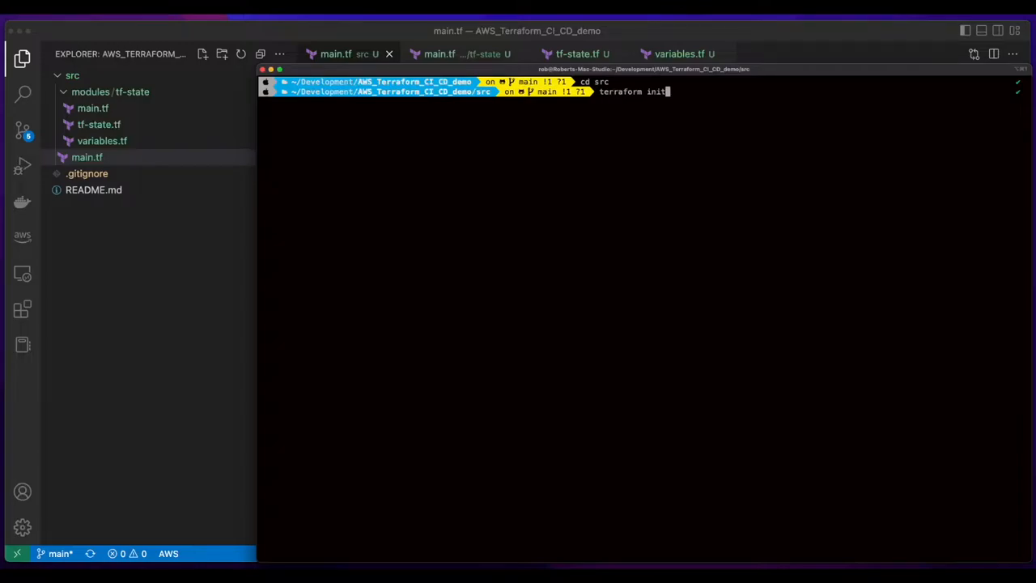
key(Return)
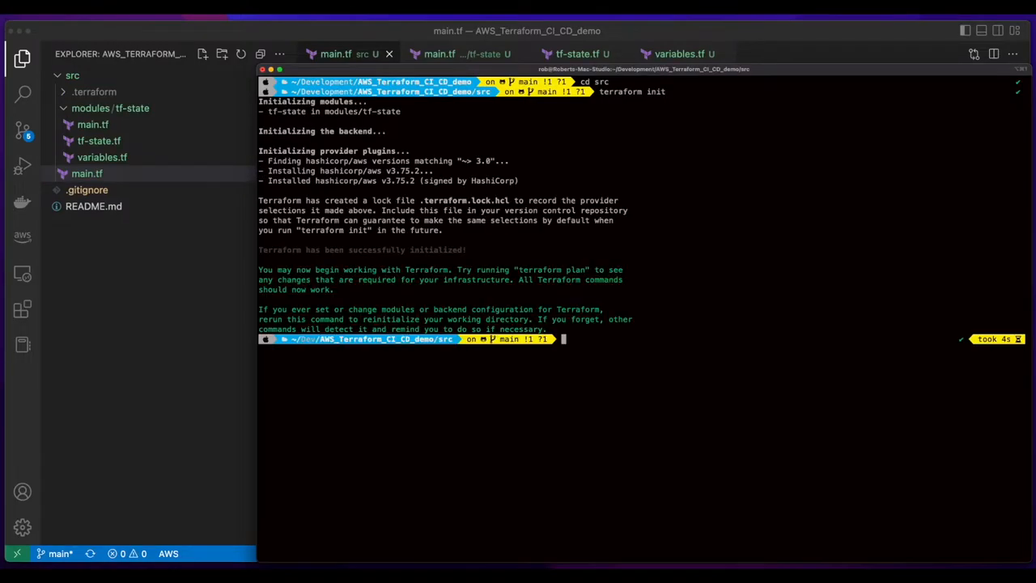
text(clear)
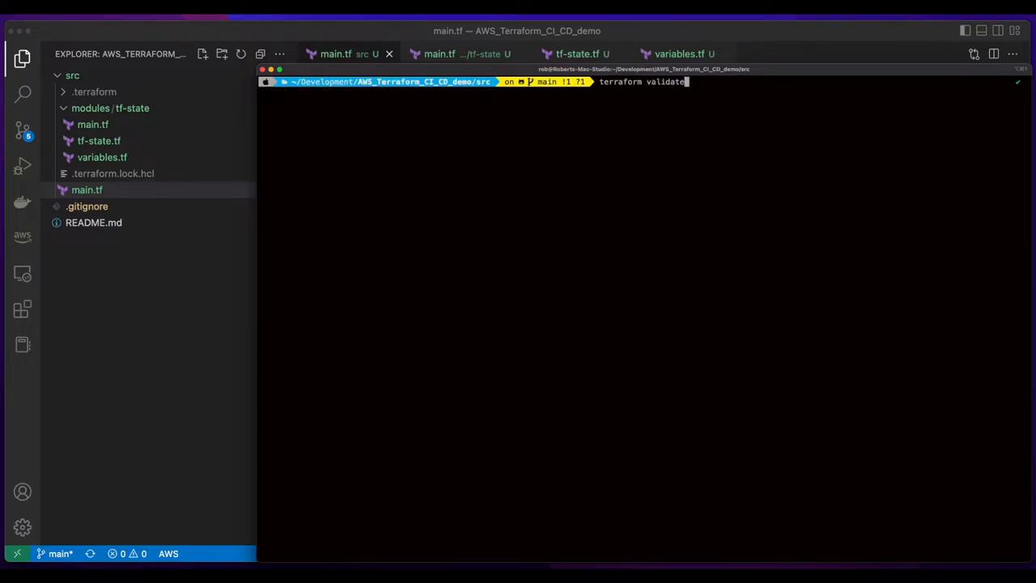
key(Return)
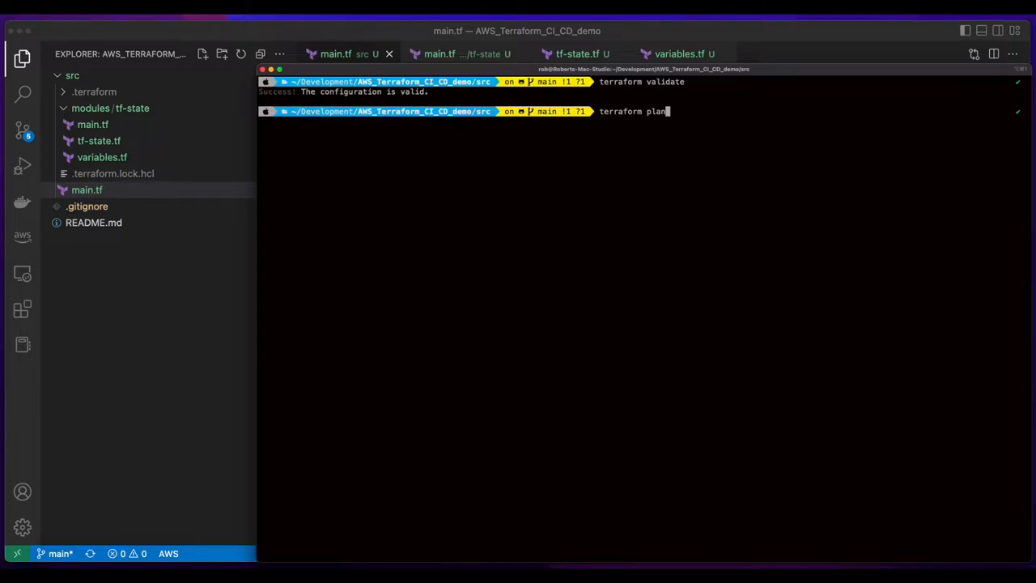
key(Return)
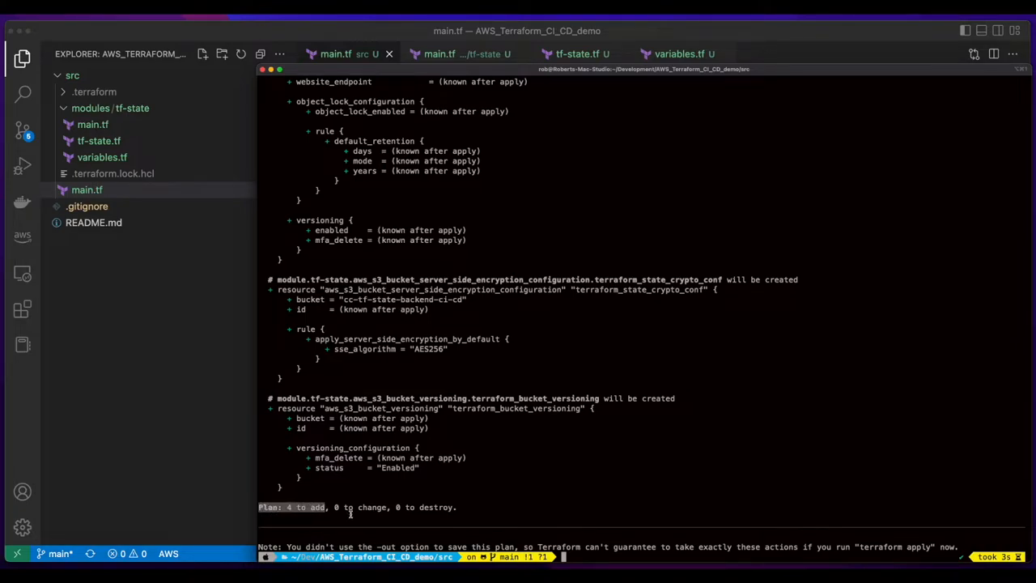
mouse_move(518, 505)
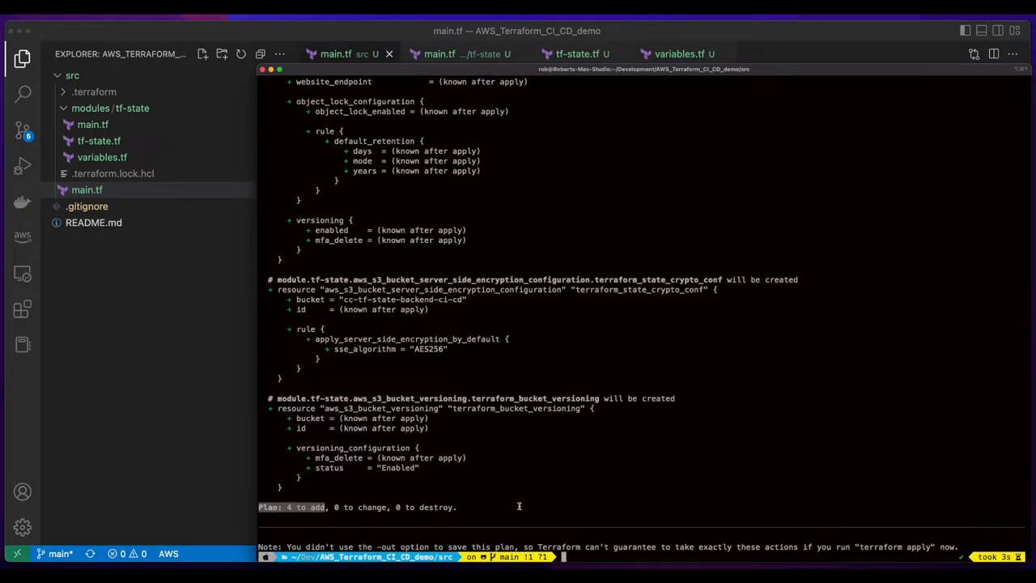
- Review the plan's four resources including aws_s3_bucket, then approve terraform apply with yes
scroll(up, 3)
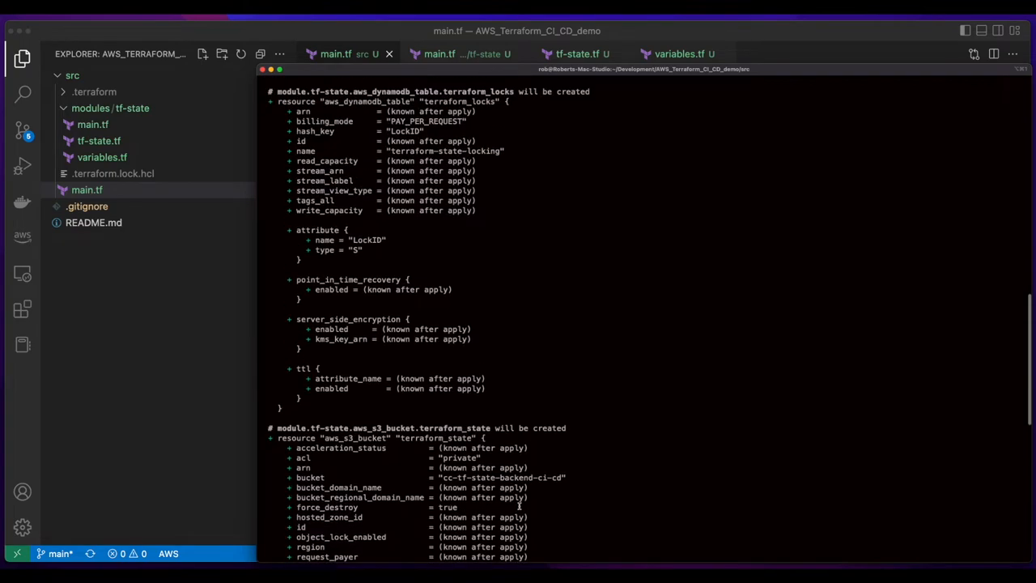
scroll(up, 3)
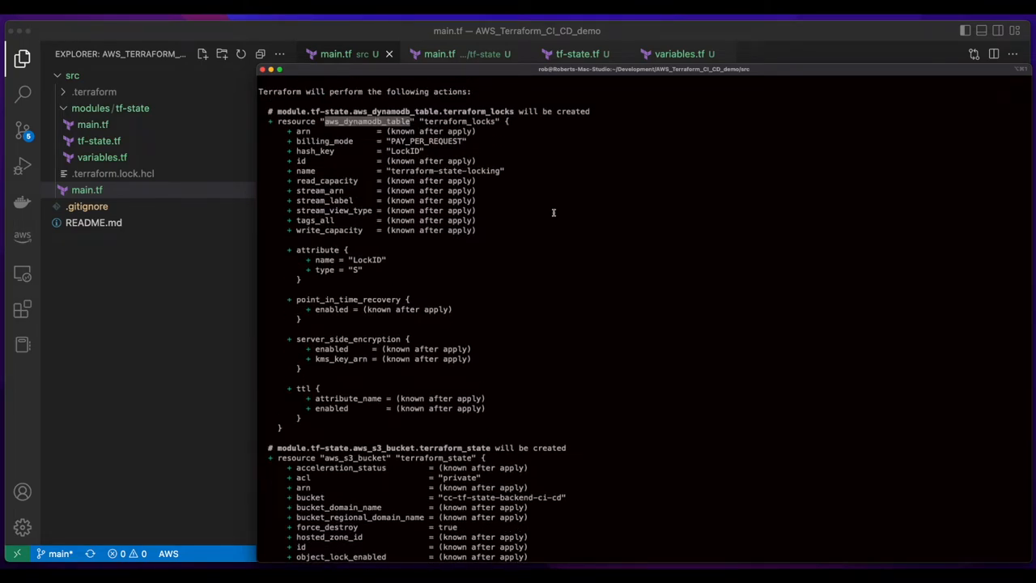
scroll(down, 3)
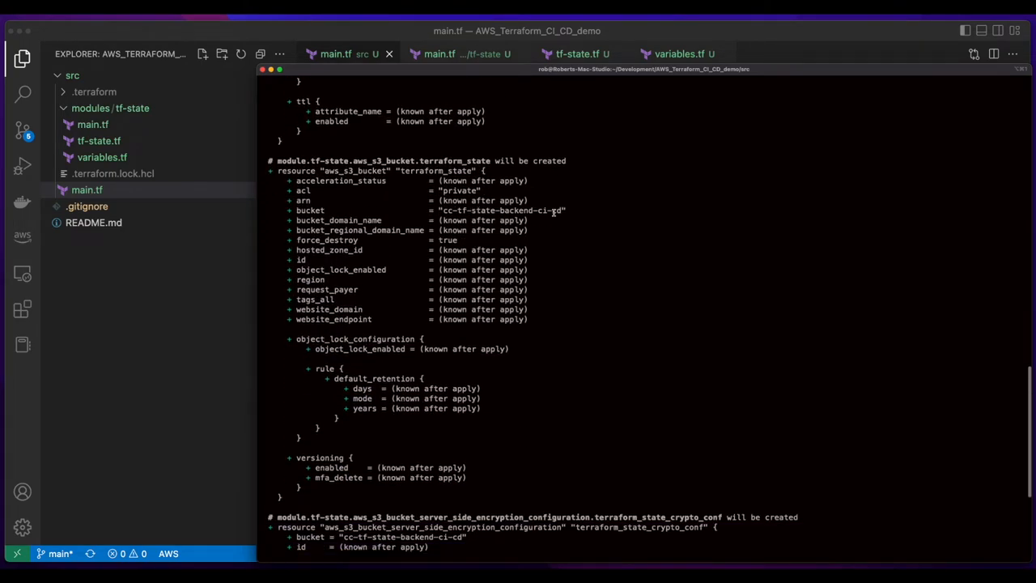
double_click(355, 172)
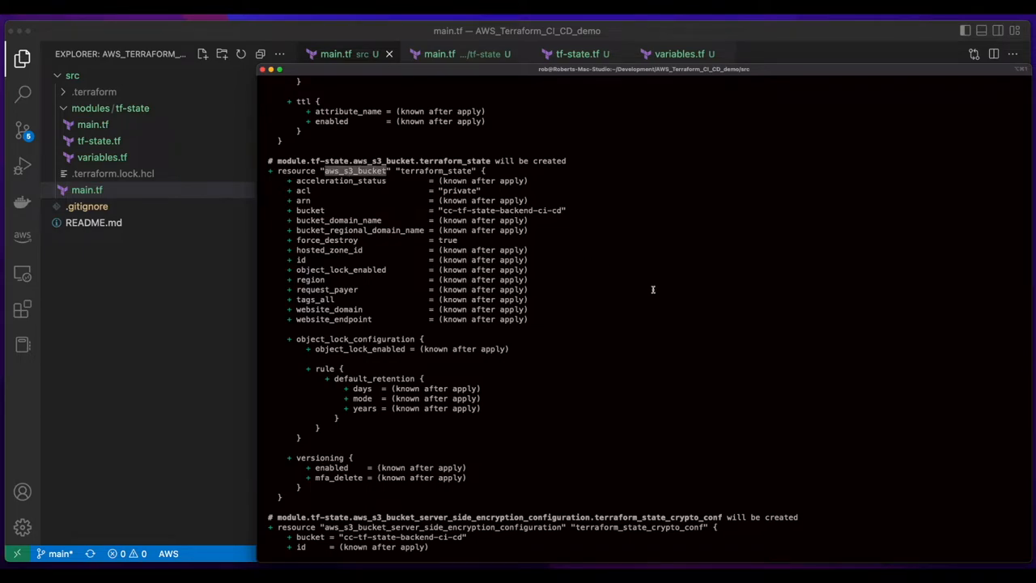
scroll(down, 3)
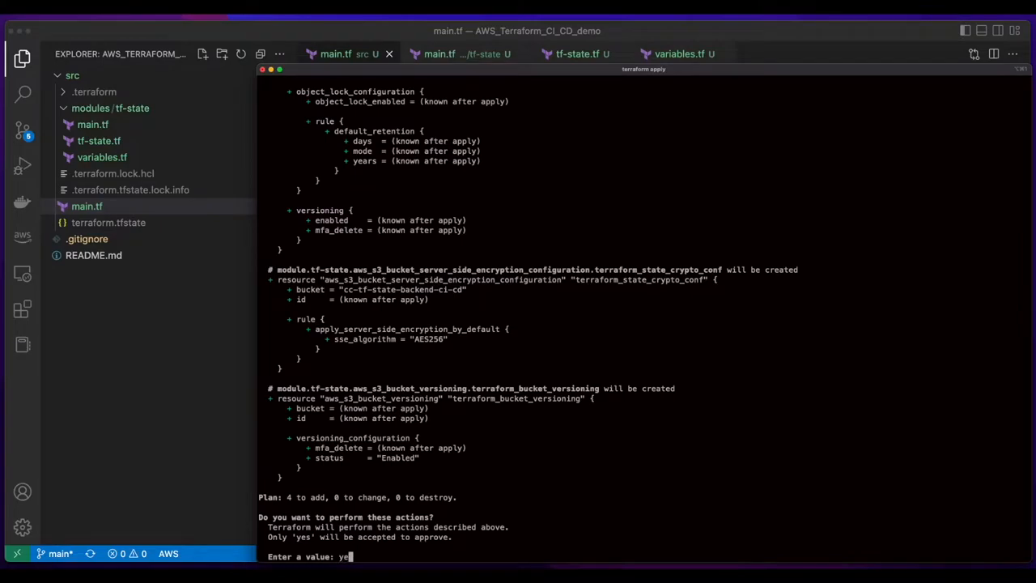
text(s)
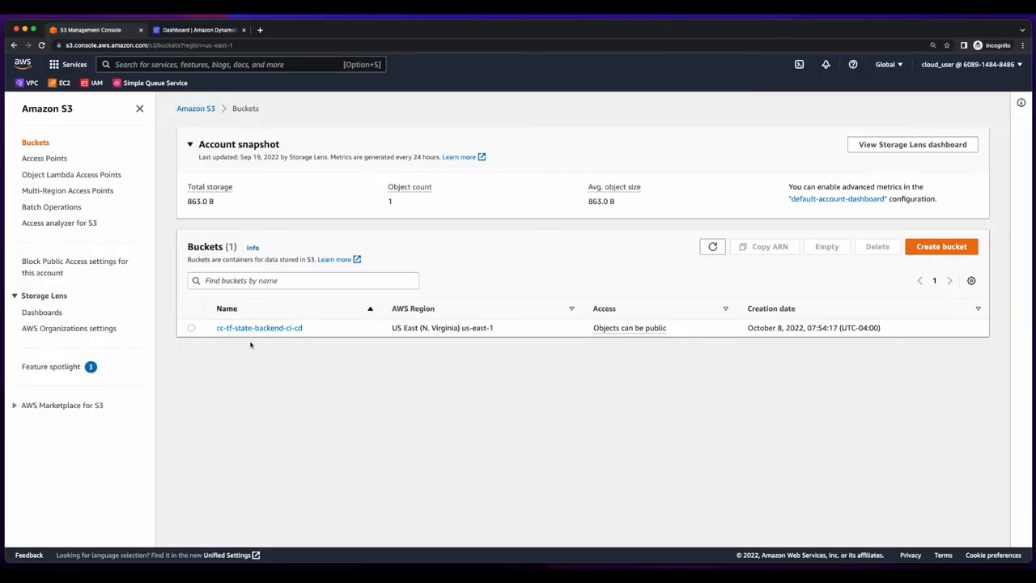
- Show the terraform-state-locking table in the DynamoDB console after the S3 bucket list
click(198, 29)
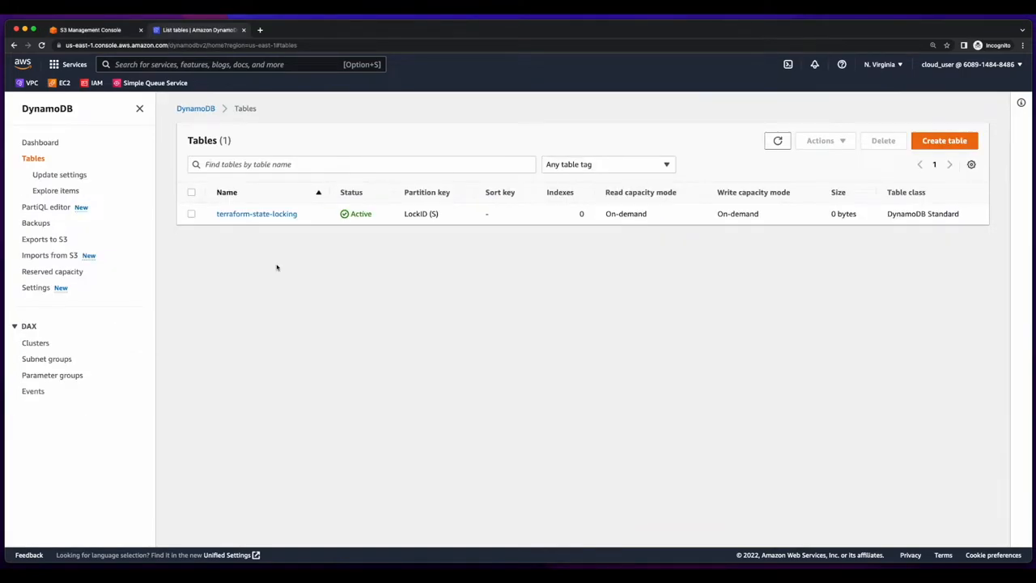
mouse_move(282, 250)
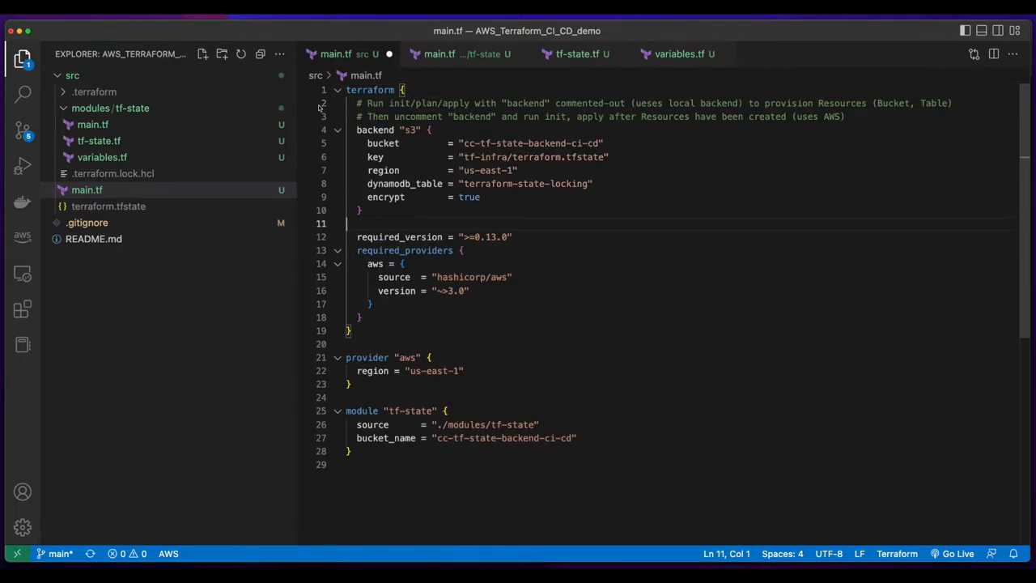
- Review the backend "s3" block, confirm copying state to S3 during init, and run terraform apply
double_click(411, 130)
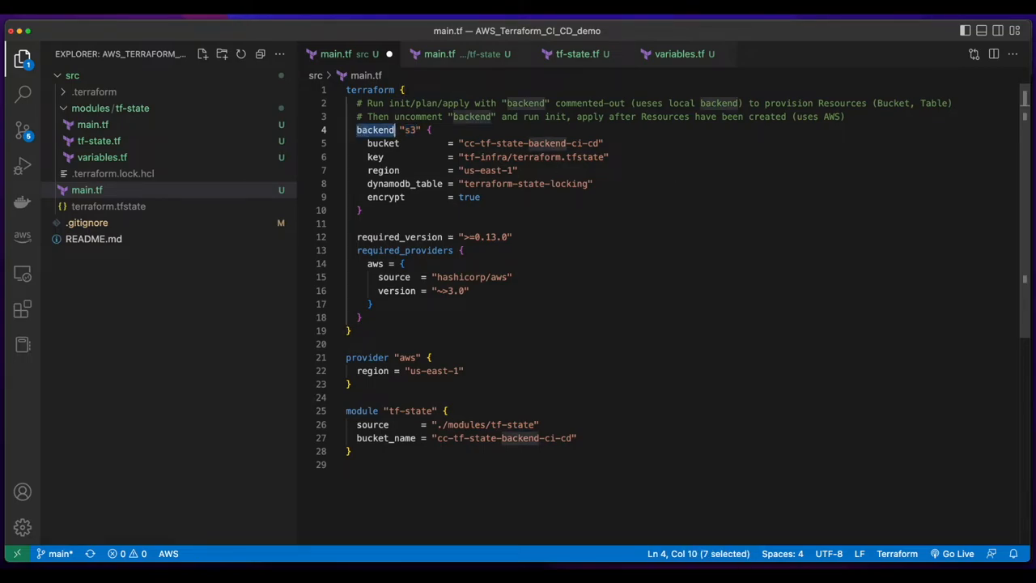
double_click(382, 143)
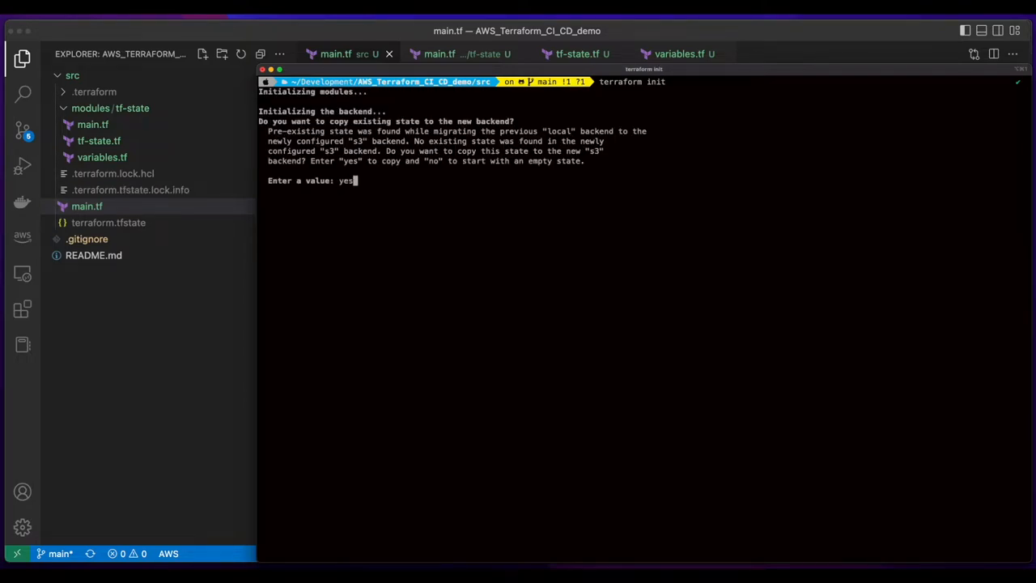
key(Return)
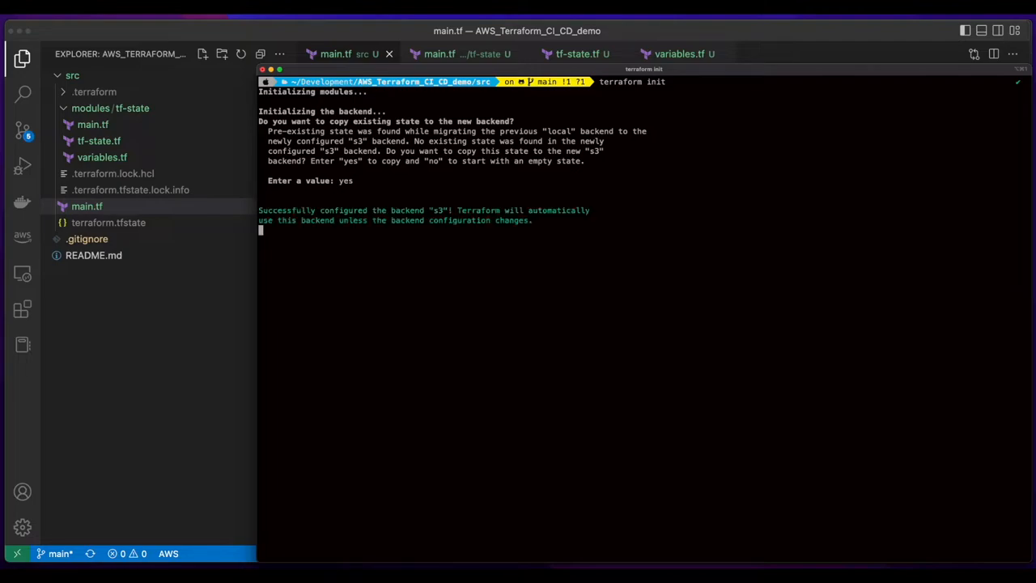
text(terraform apply)
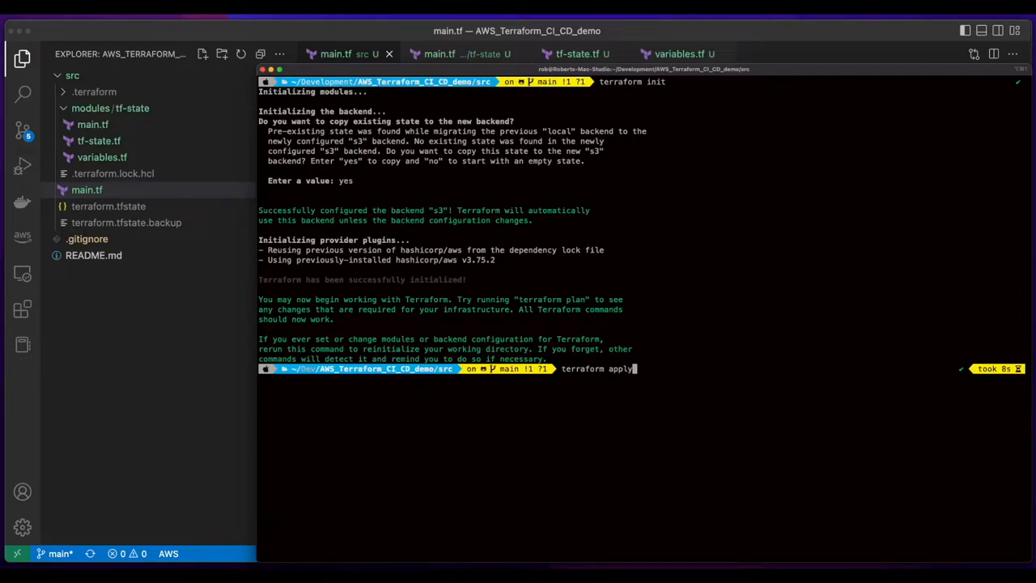
key(Return)
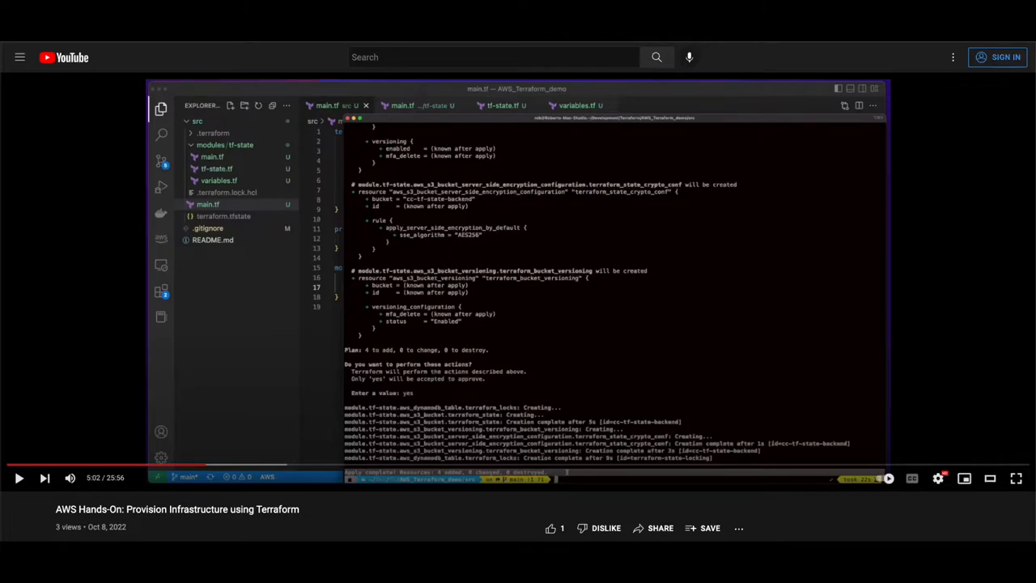
- Pause the AWS Hands-On Terraform tutorial video at the apply output
click(1017, 477)
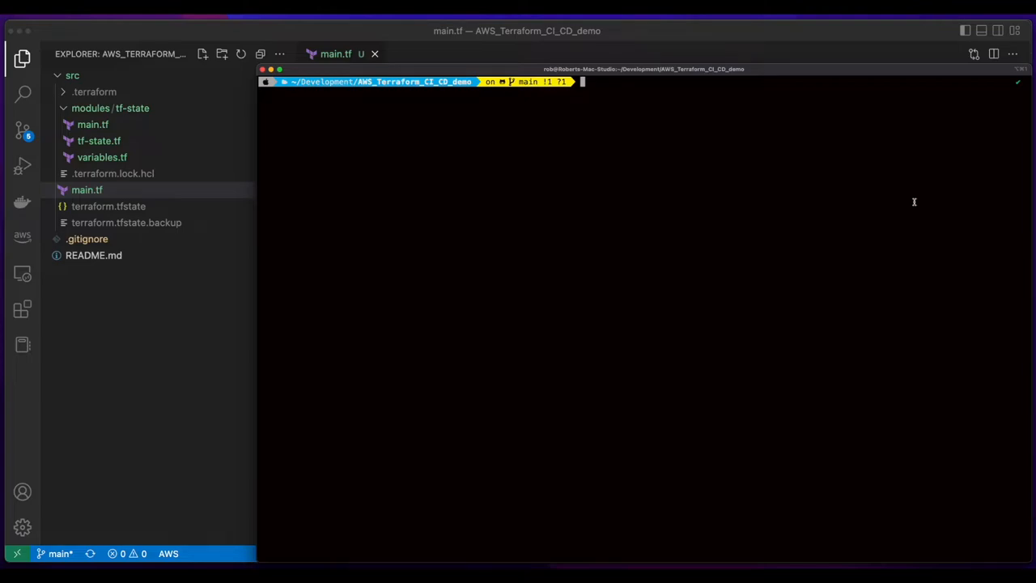
- Check git status, commit the staged files as "init commit", and prepare git push
text(git stat)
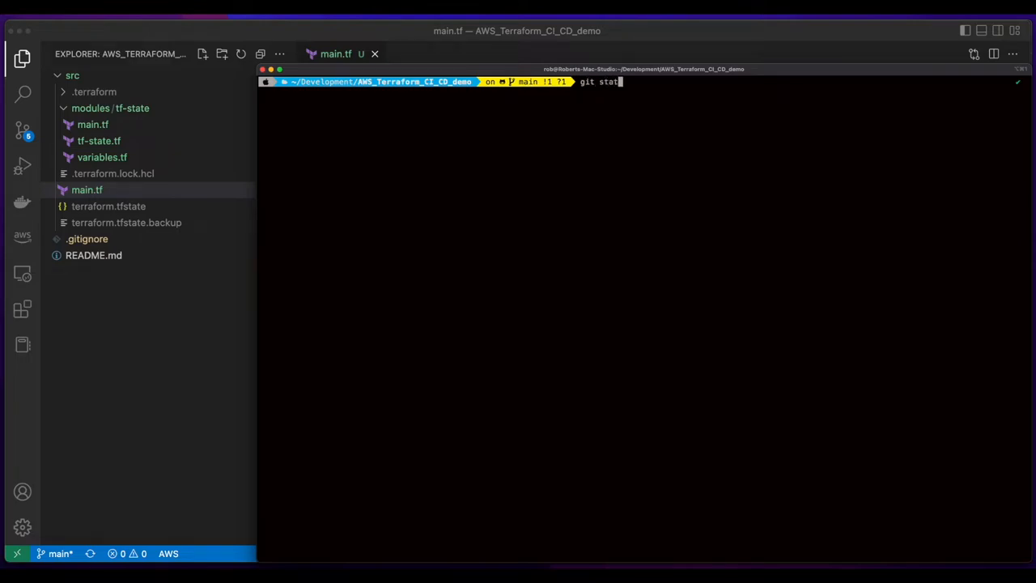
key(Return)
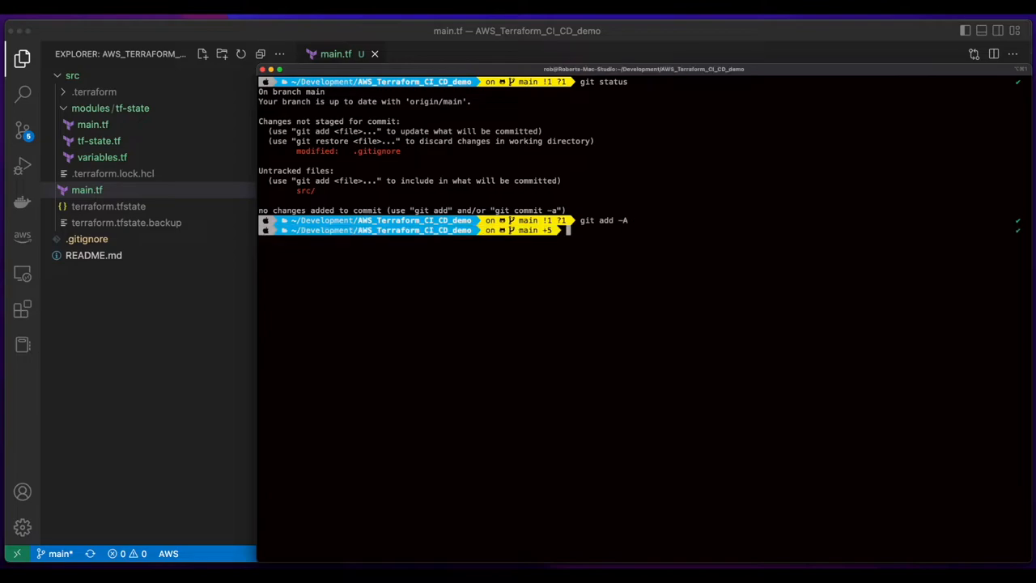
text(git commit)
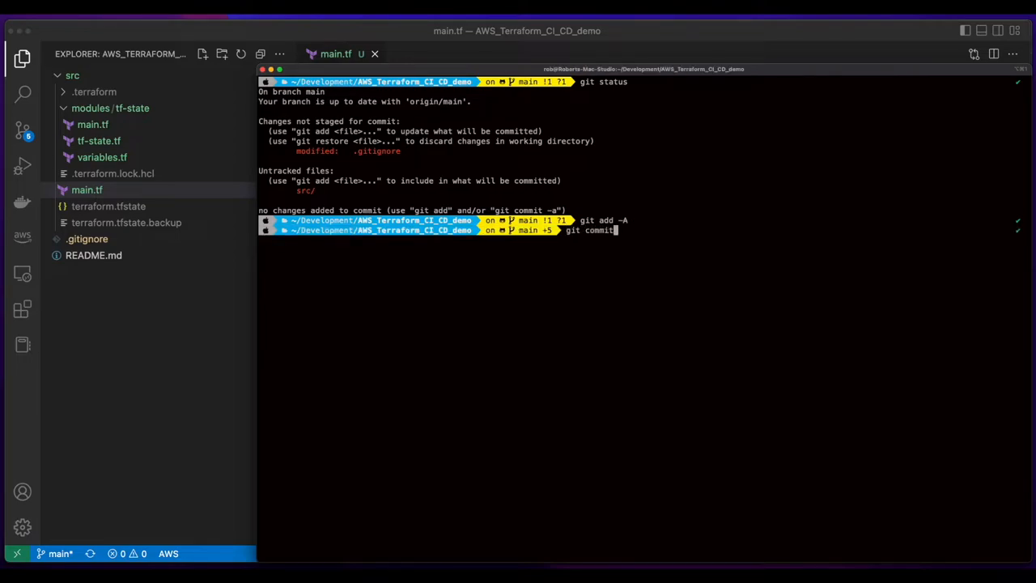
text(-m "init)
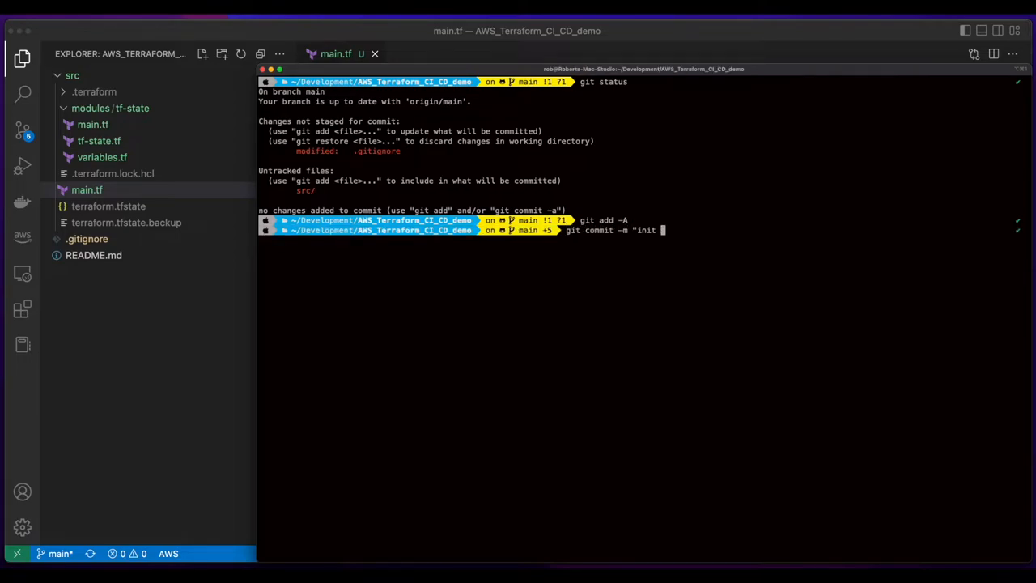
key(Return)
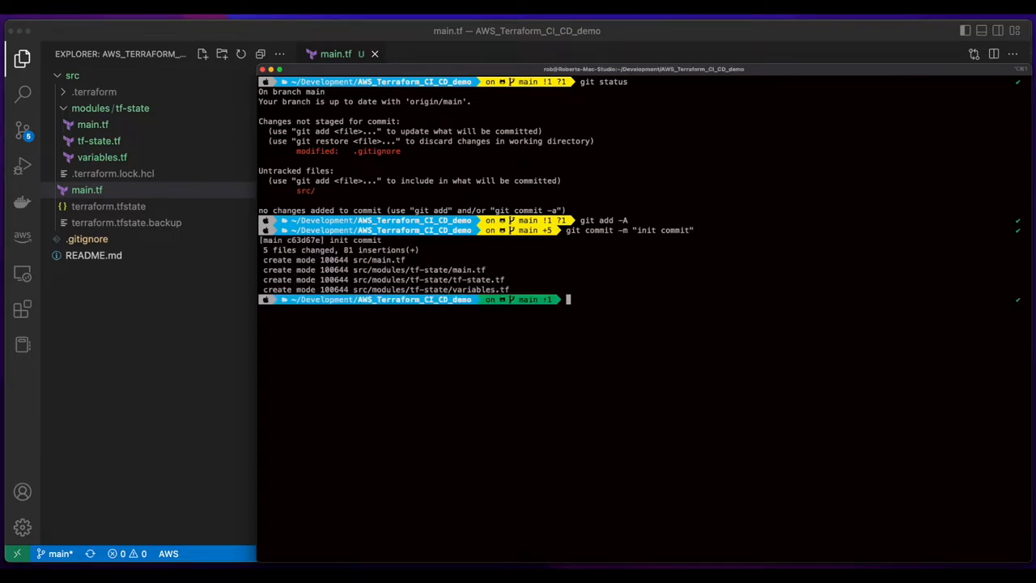
text(git push)
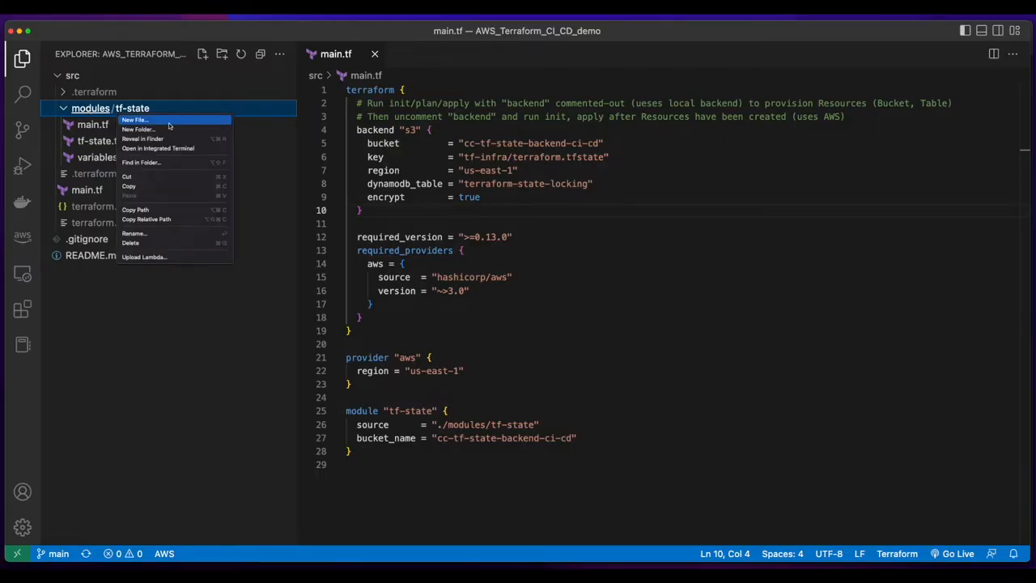
mouse_move(138, 130)
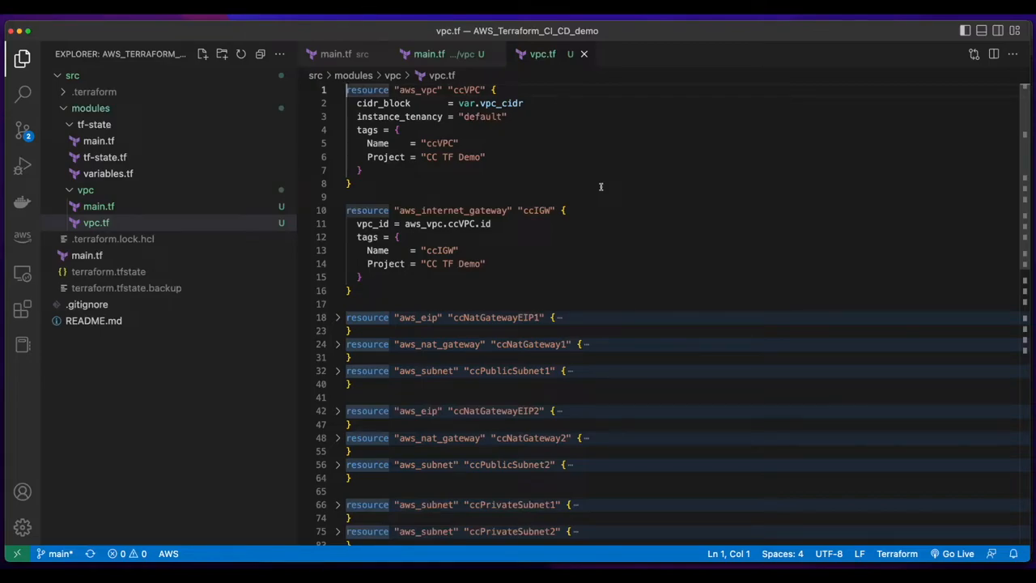
- Review vpc.tf's aws_vpc, aws_eip and ccPublicSubnet1 resources down through the route tables
double_click(417, 91)
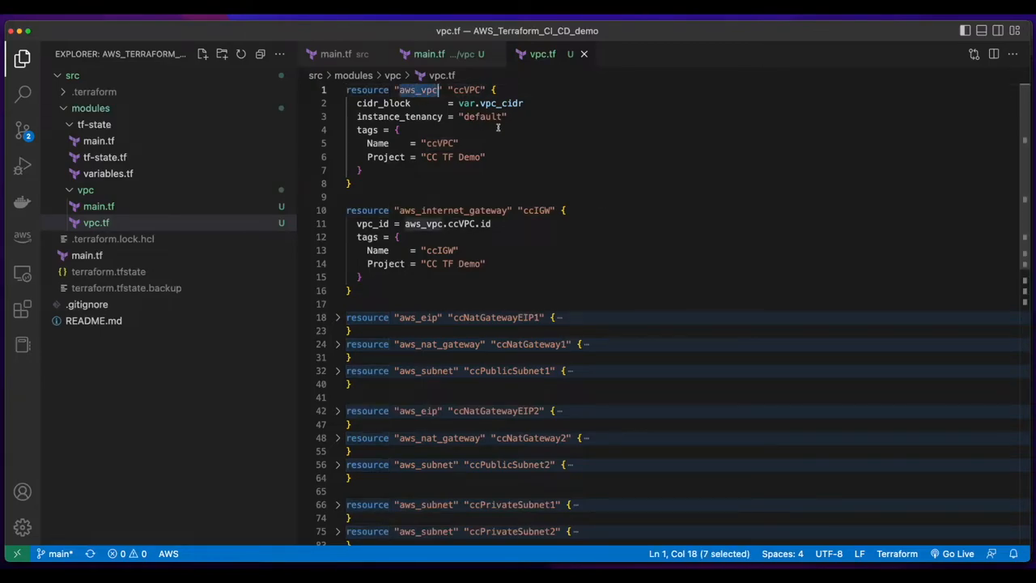
mouse_move(499, 157)
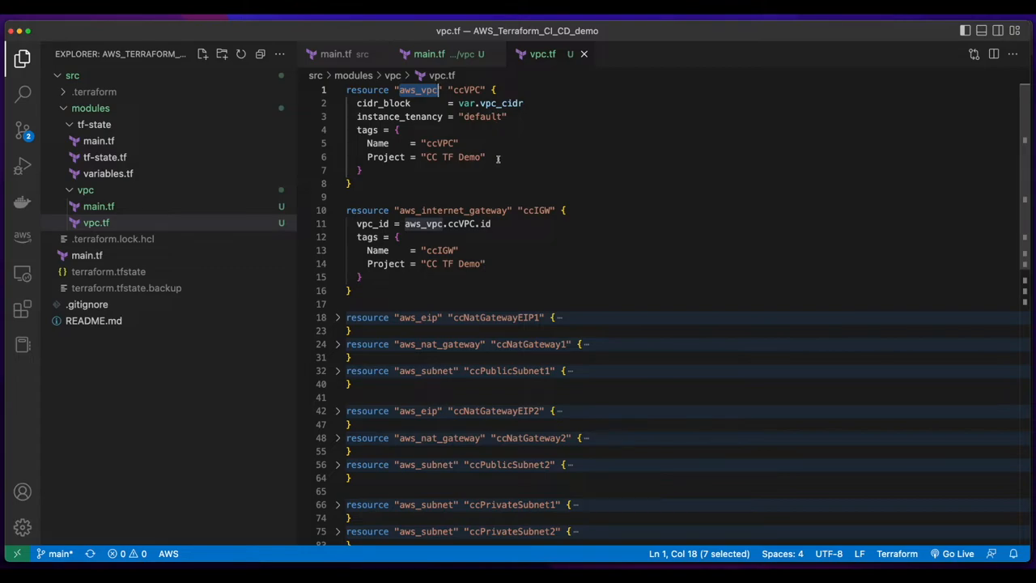
double_click(453, 211)
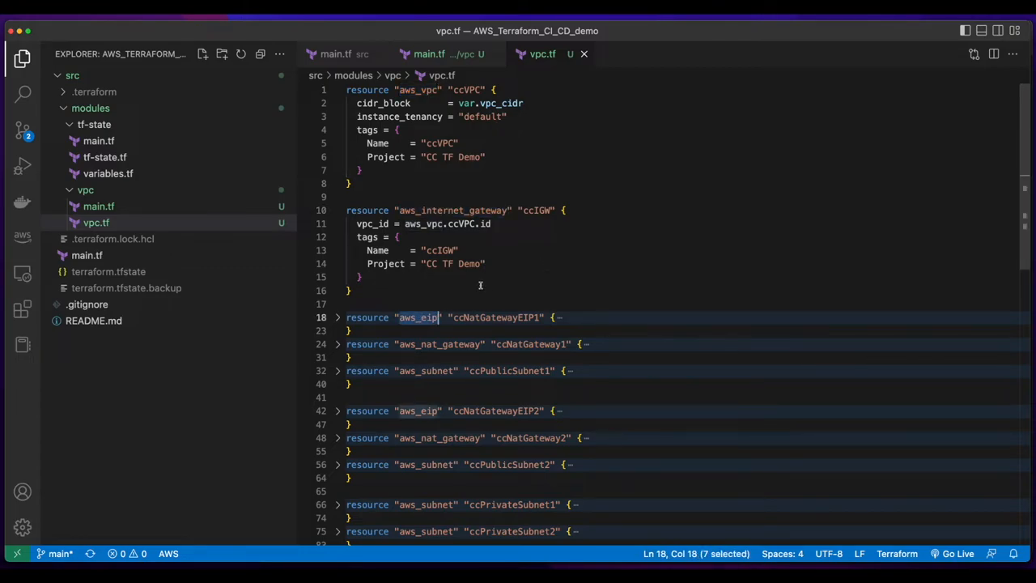
double_click(437, 343)
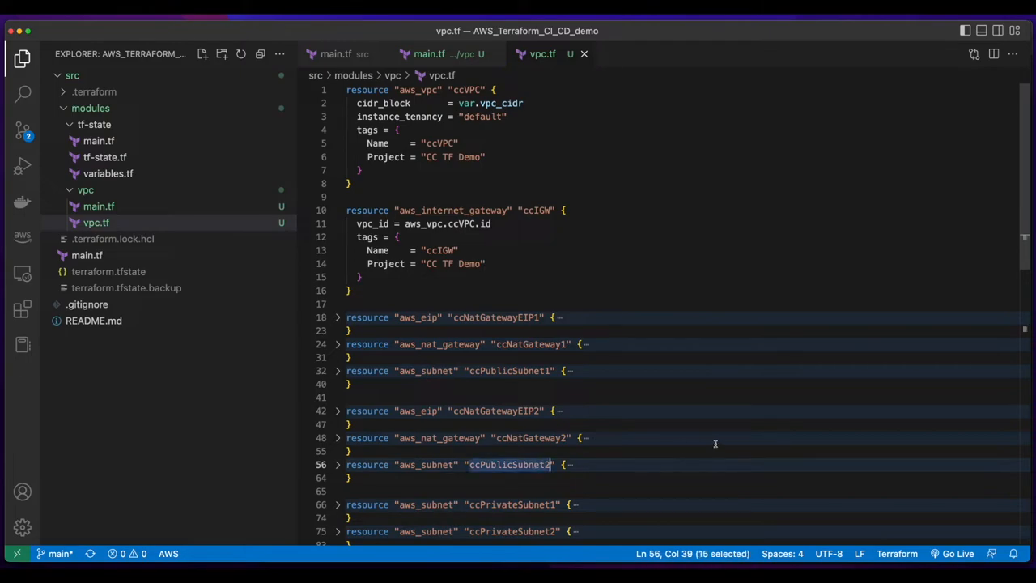
scroll(down, 3)
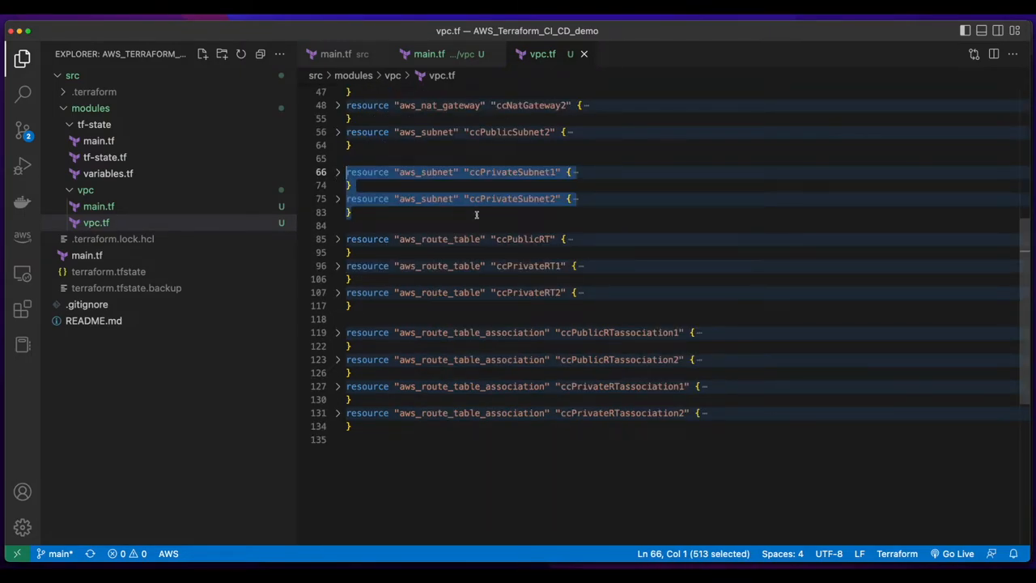
mouse_move(398, 311)
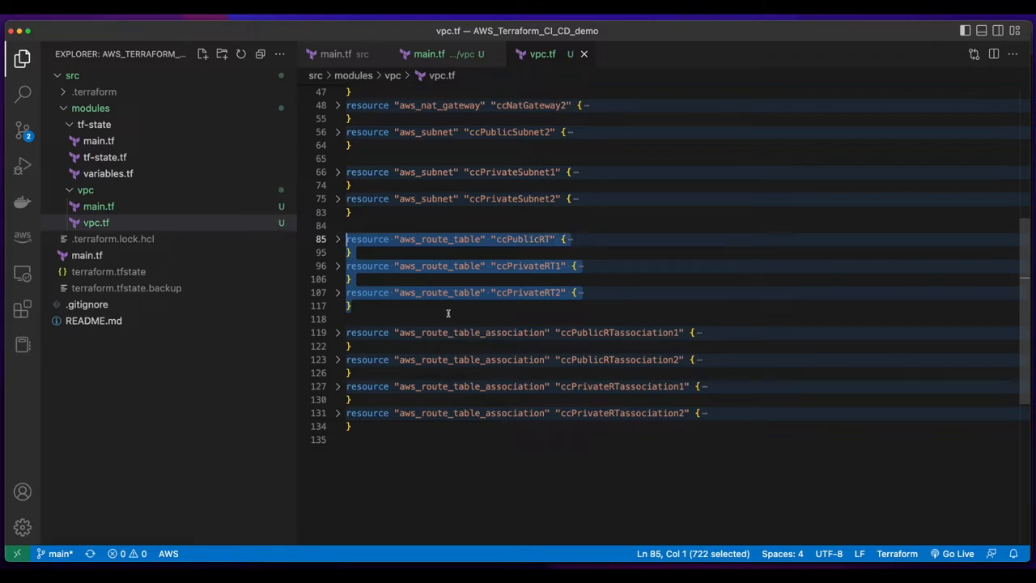
click(350, 428)
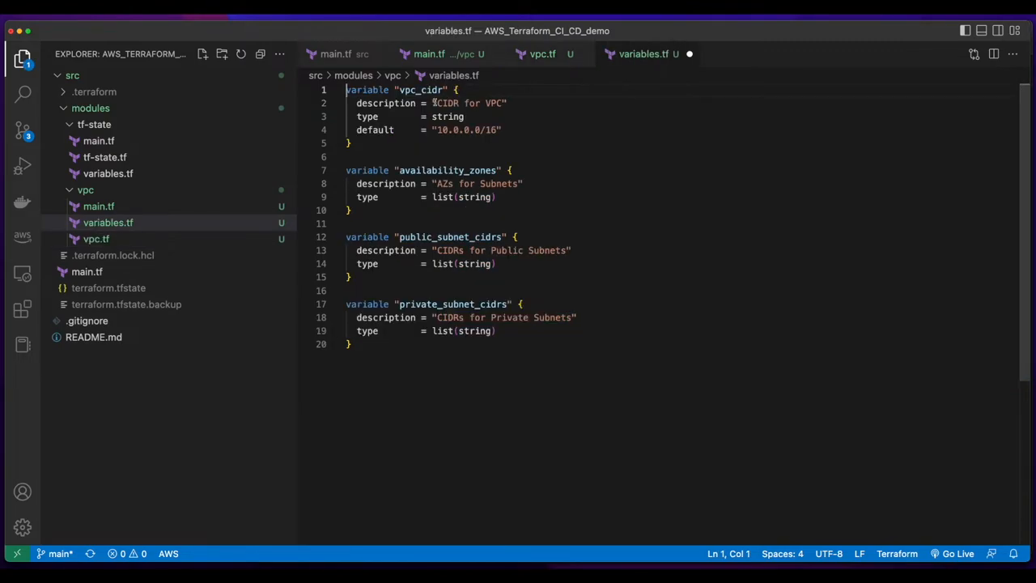
- Review the availability_zones and private_subnet_cidrs variables in variables.tf
double_click(421, 90)
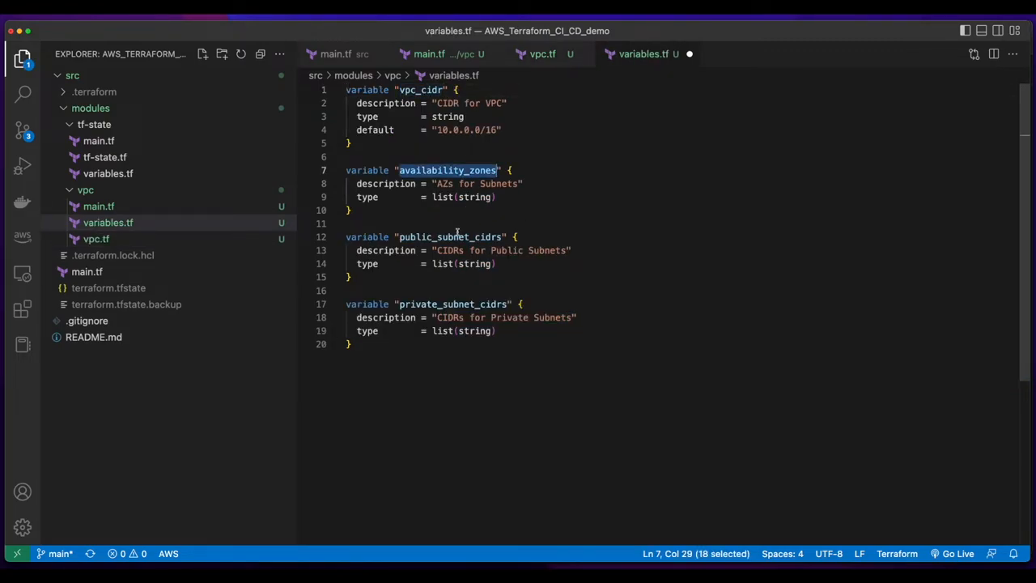
double_click(451, 237)
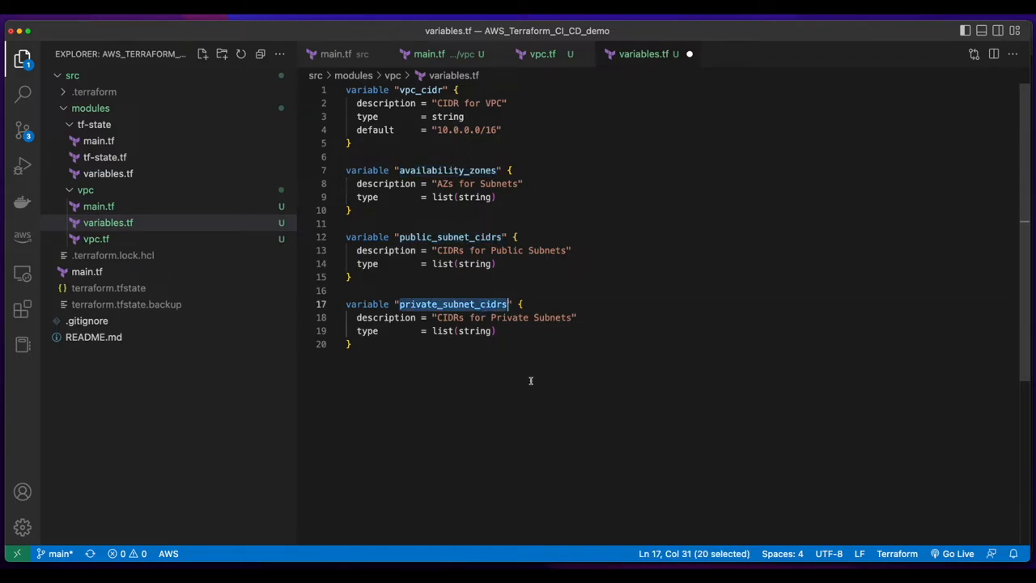
click(84, 190)
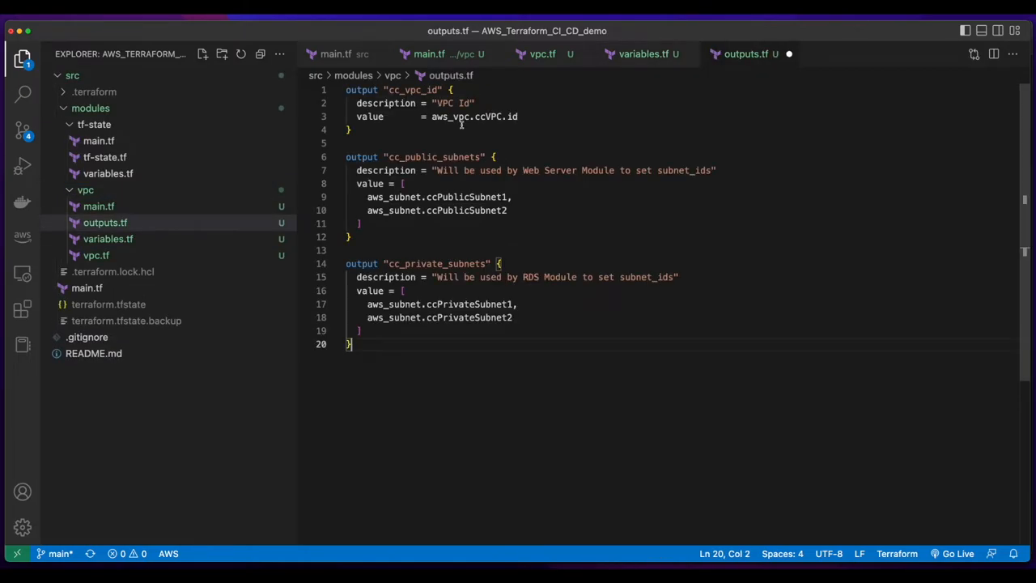
- Review the cc_vpc_id and cc_private_subnets outputs in outputs.tf and return to root main.tf
double_click(413, 91)
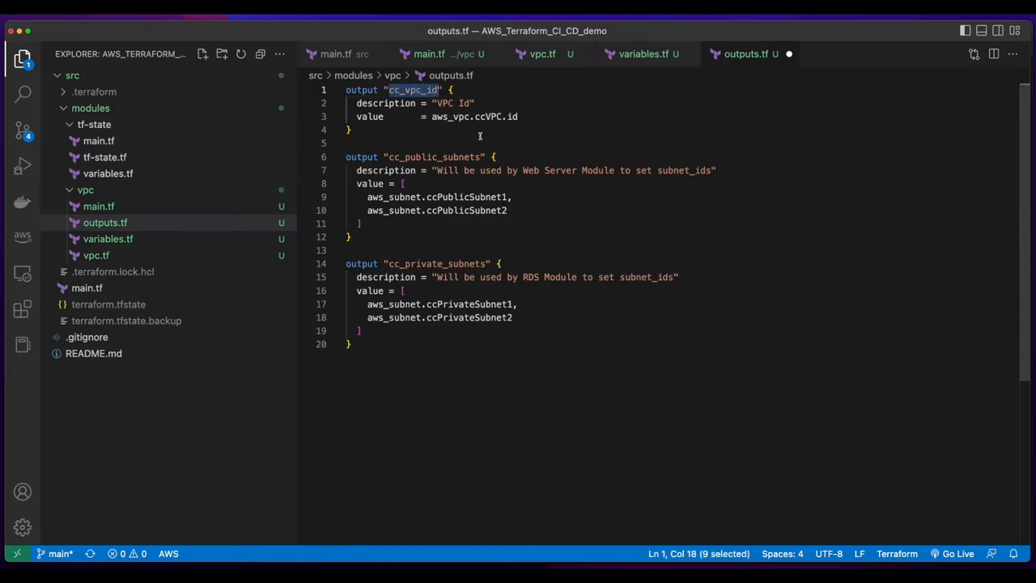
click(451, 262)
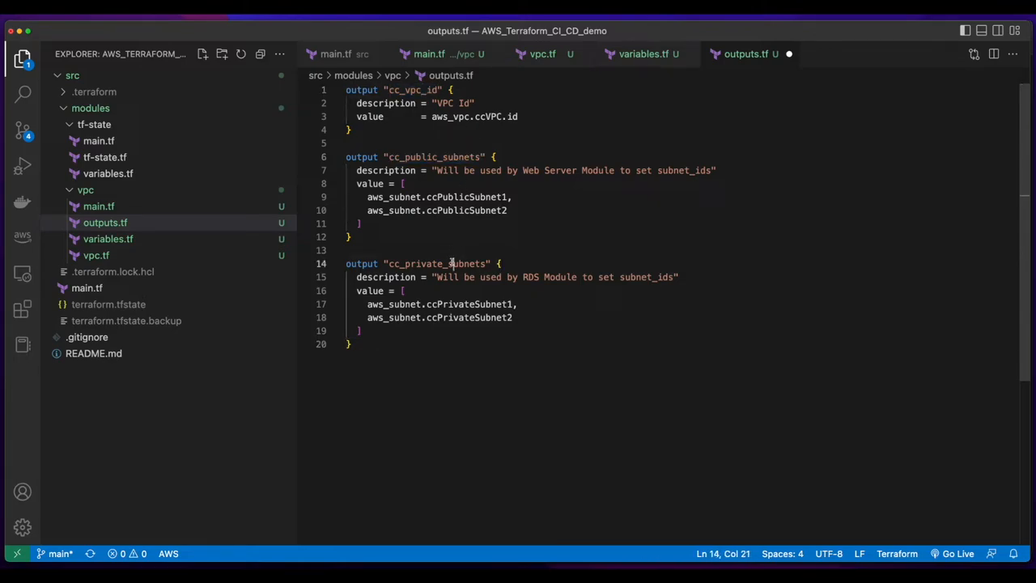
double_click(437, 262)
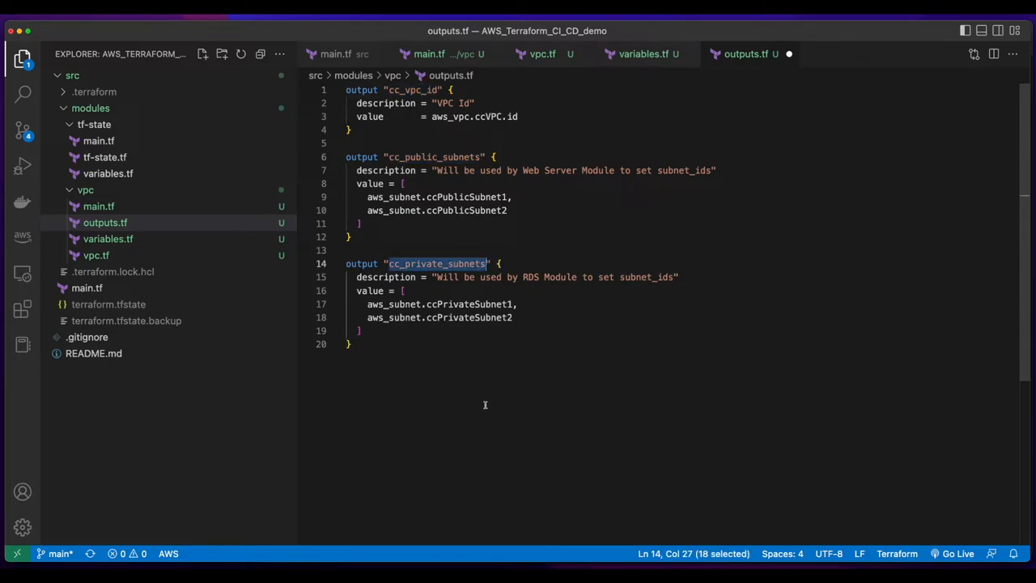
mouse_move(335, 53)
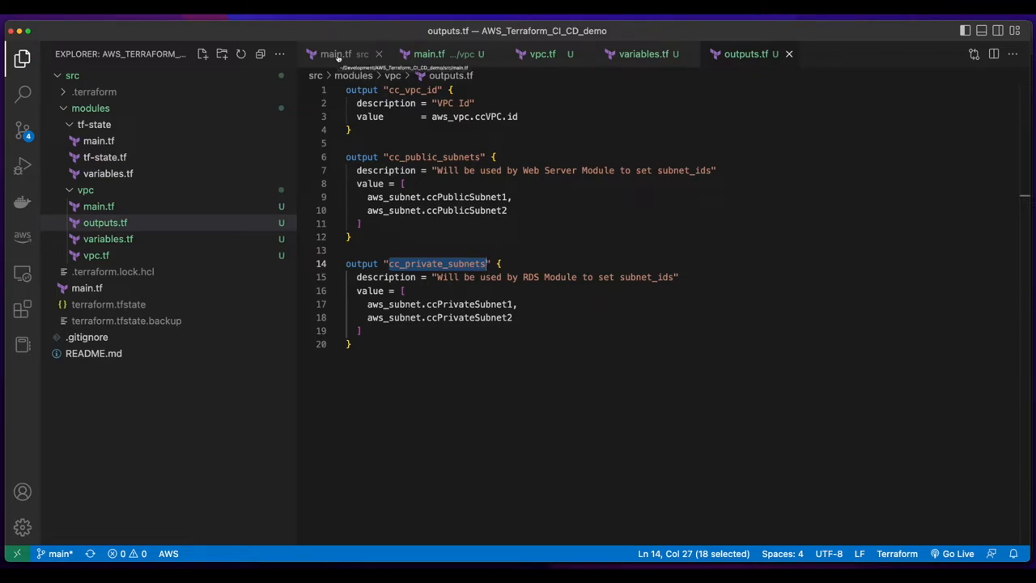
click(335, 53)
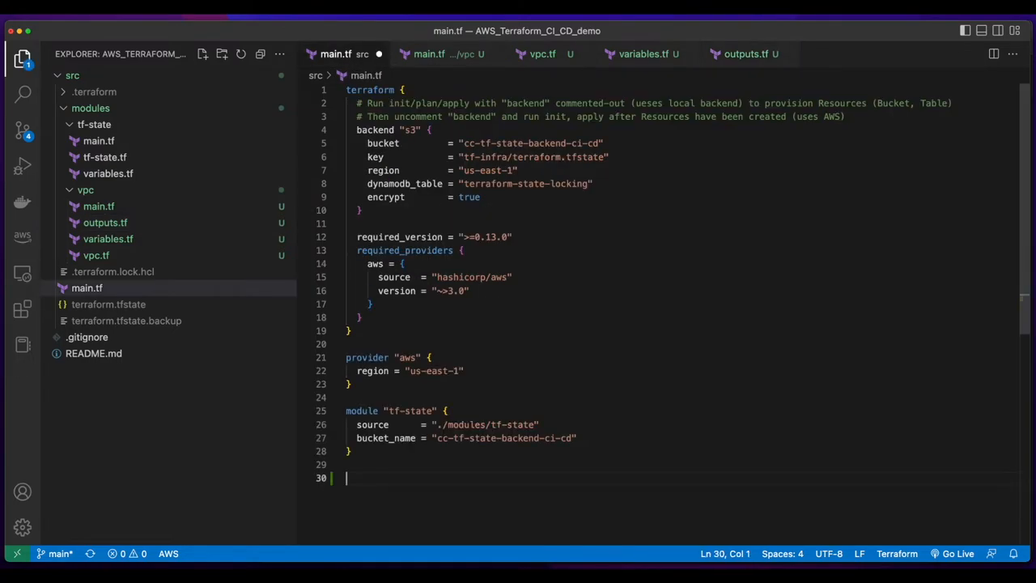
- Add module "vpc-infra" { with source "./modules/vpc" to the root main.tf
text(module "vpc-infra" {)
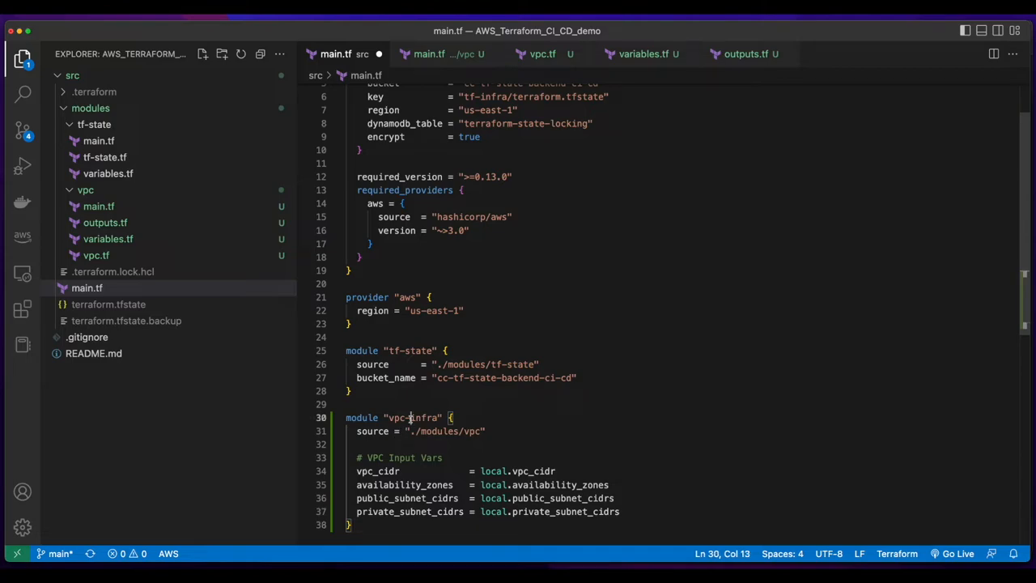
double_click(425, 418)
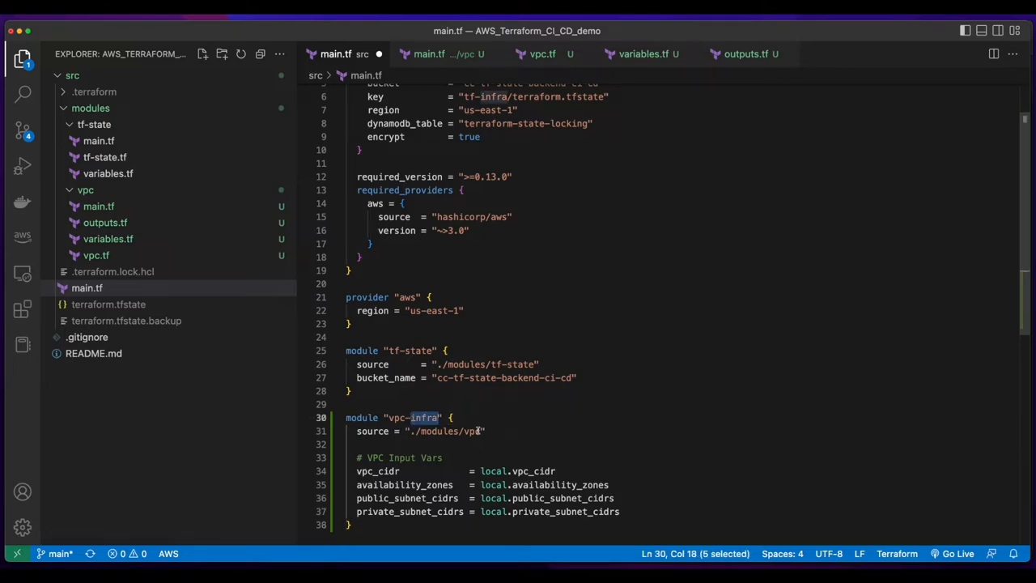
click(443, 430)
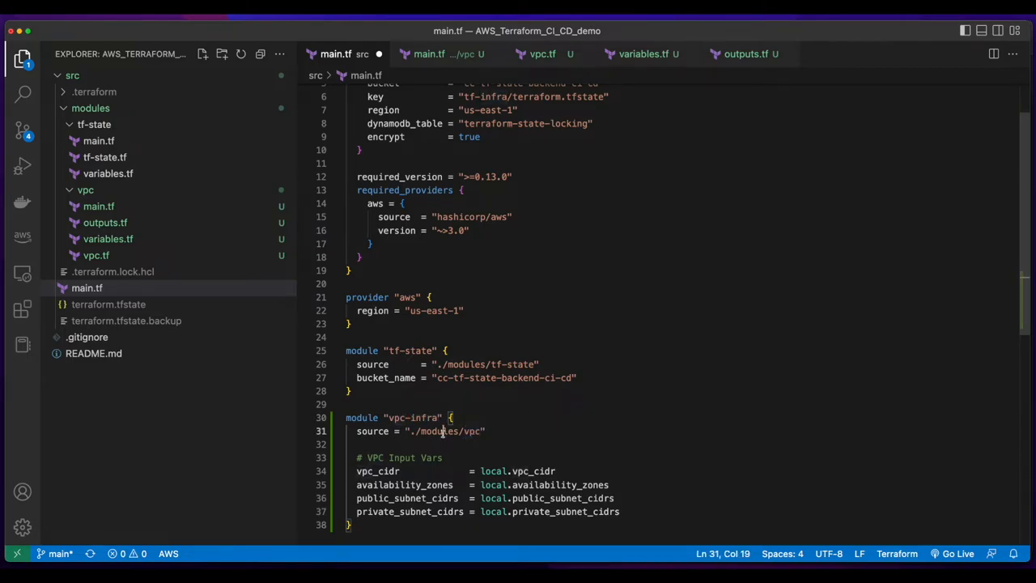
drag(356, 471, 620, 512)
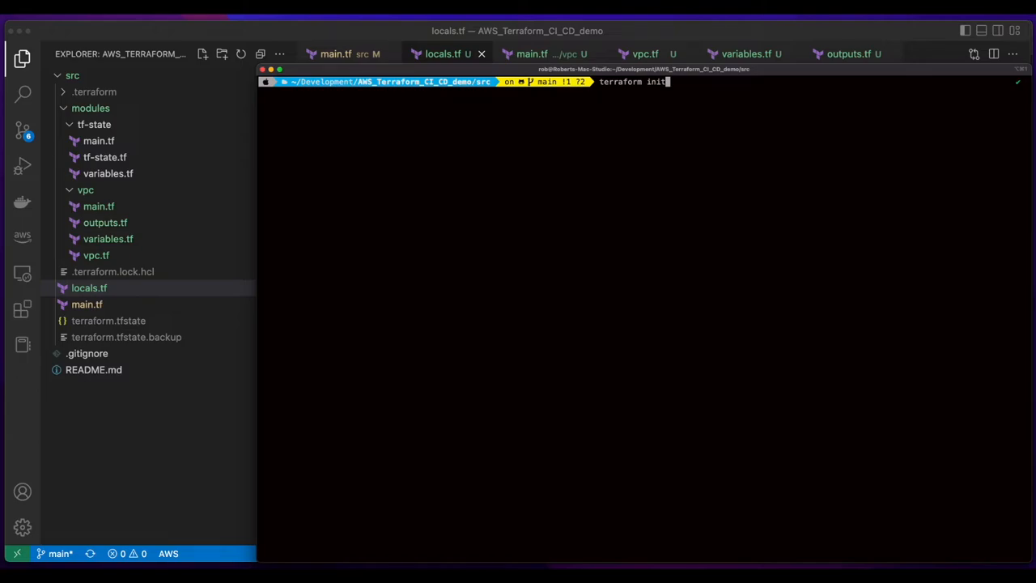
- Run terraform init, terraform validate, clear the terminal and run terraform plan
key(Return)
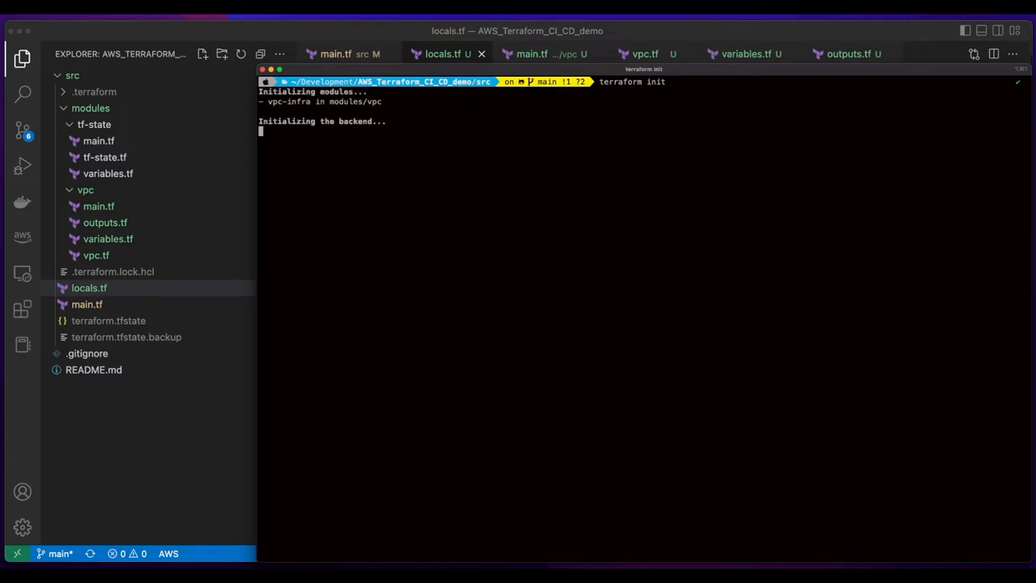
text(ter)
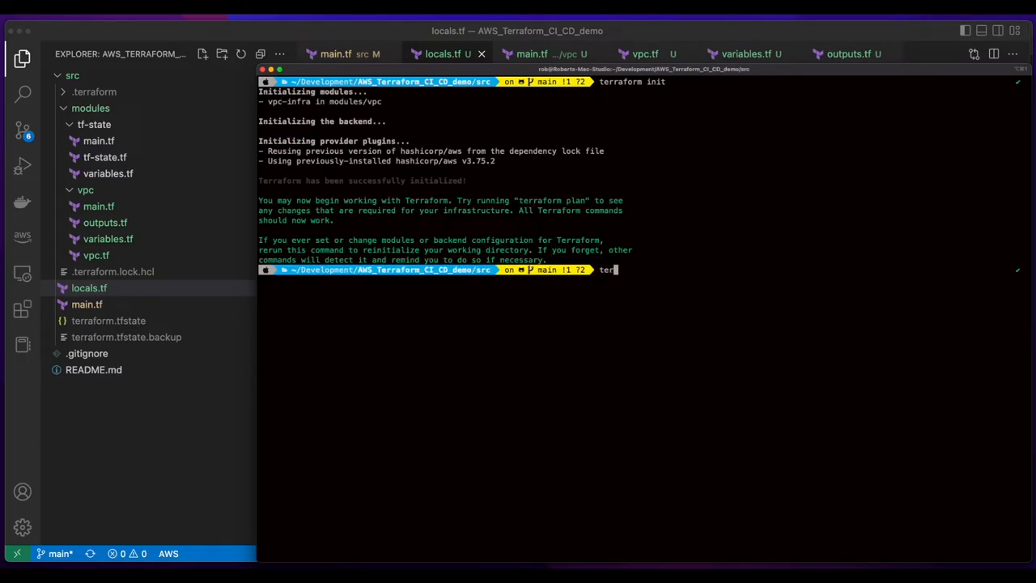
text(raform val)
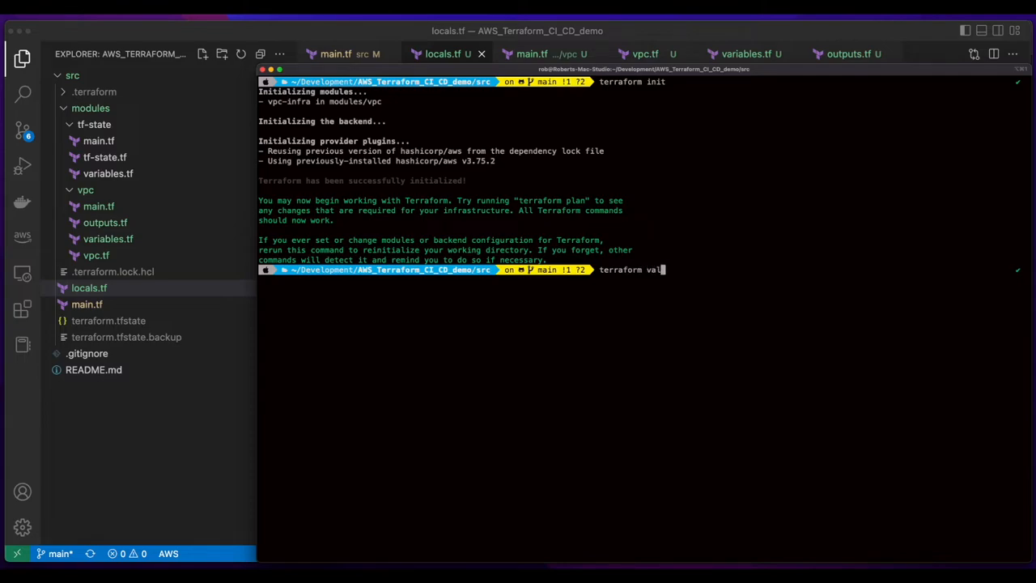
text(idate)
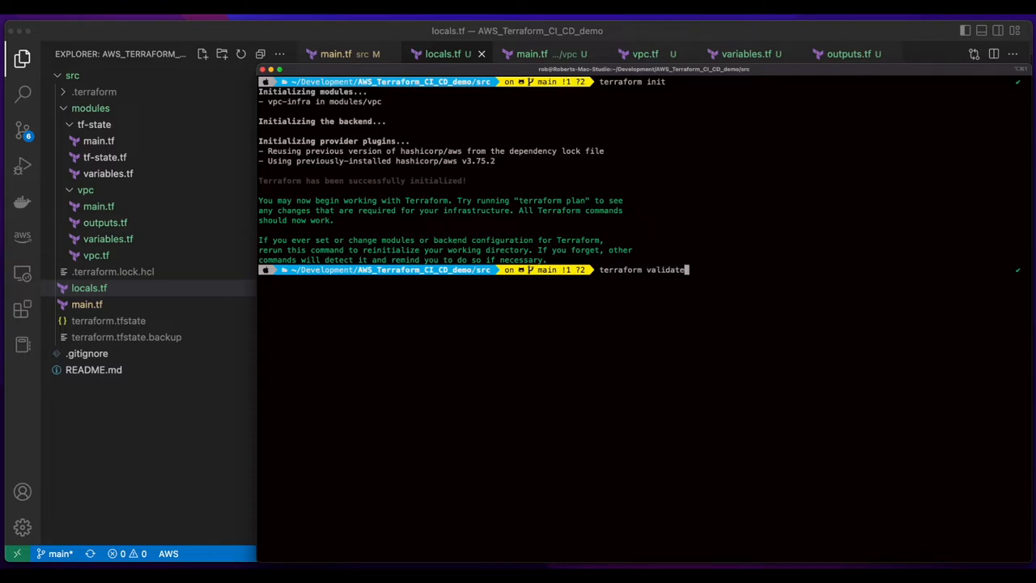
key(Return)
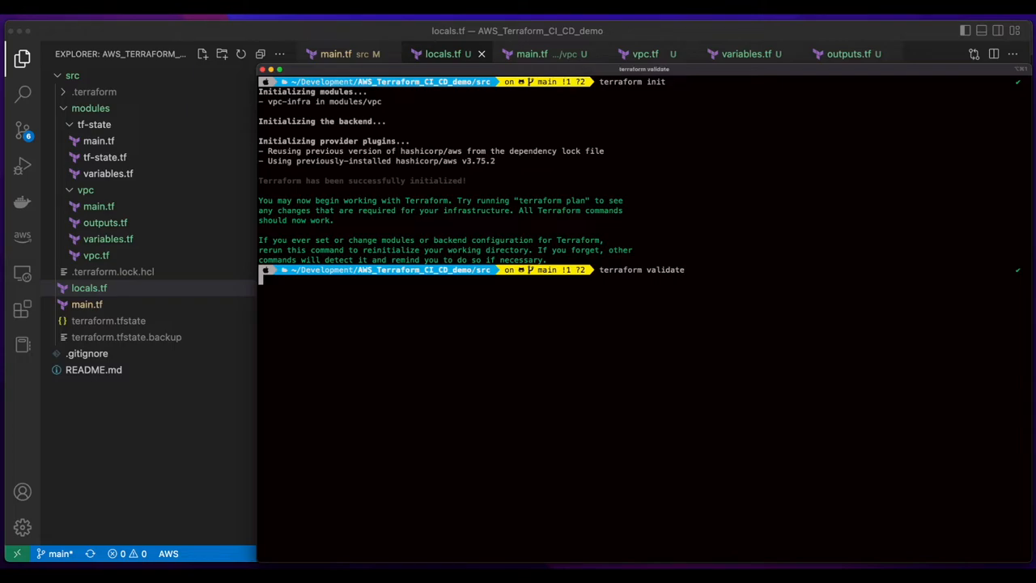
key(Return)
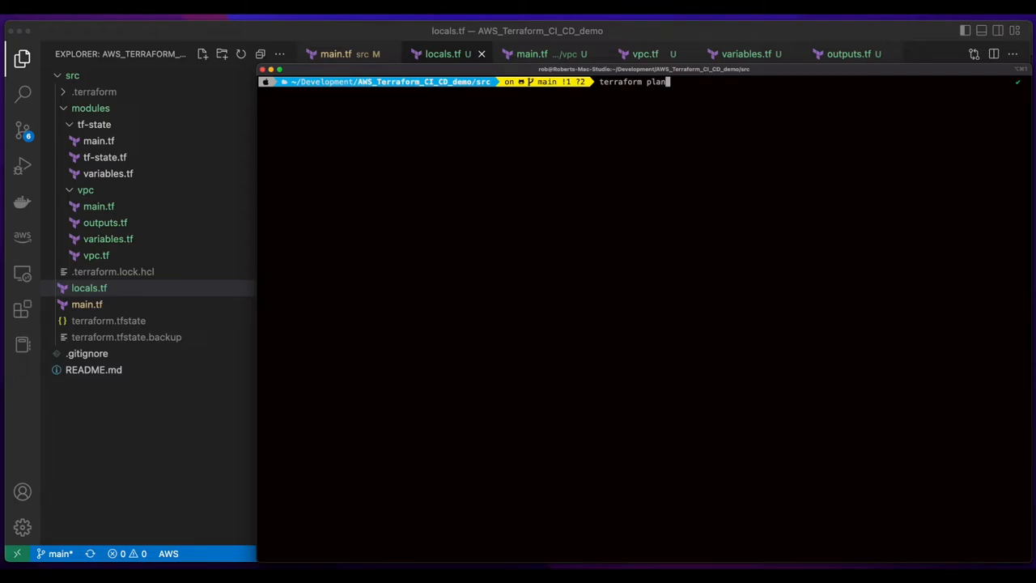
key(Return)
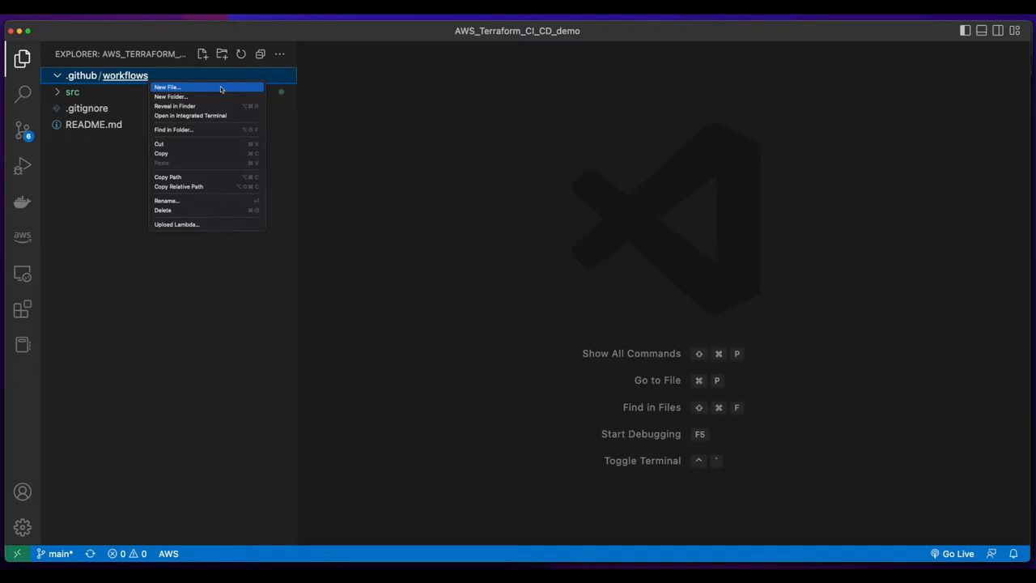
- Create a new file inside the .github/workflows folder
click(167, 88)
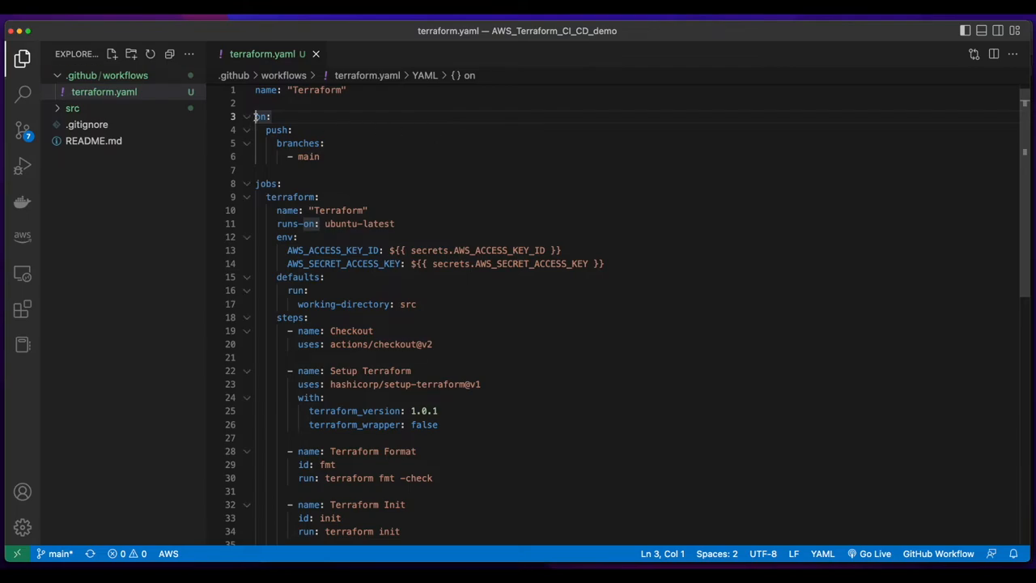
double_click(275, 129)
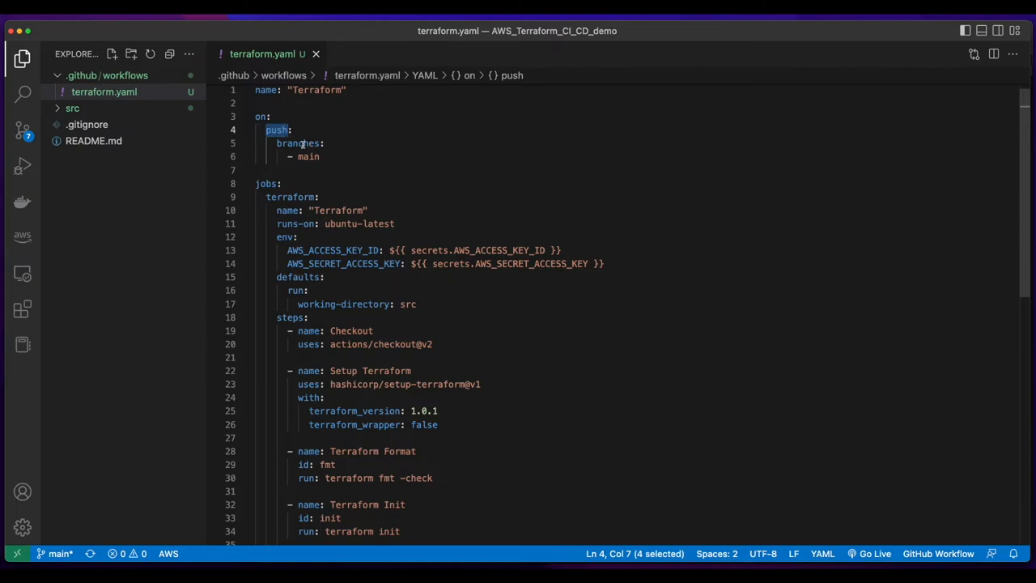
double_click(298, 143)
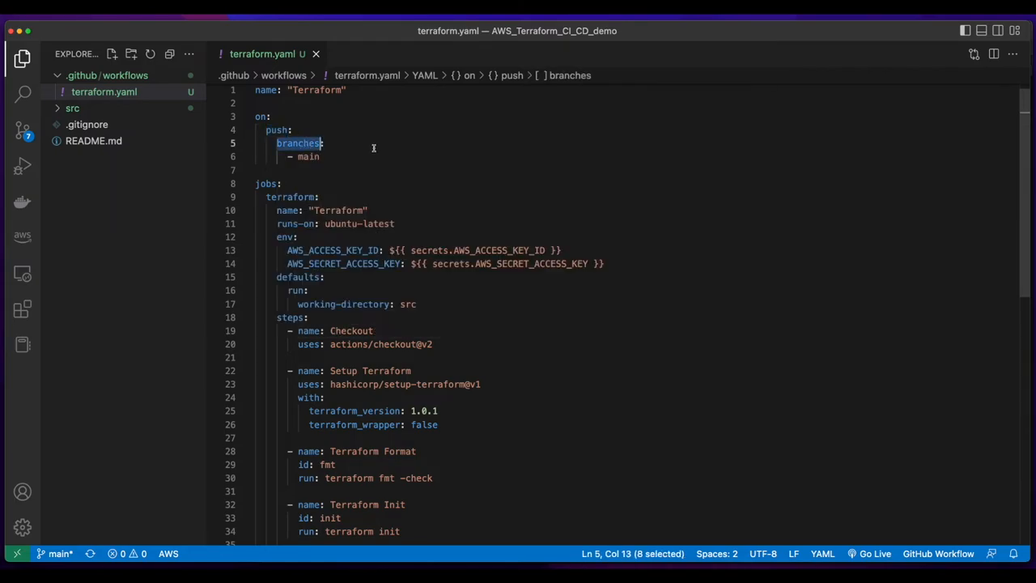
click(309, 155)
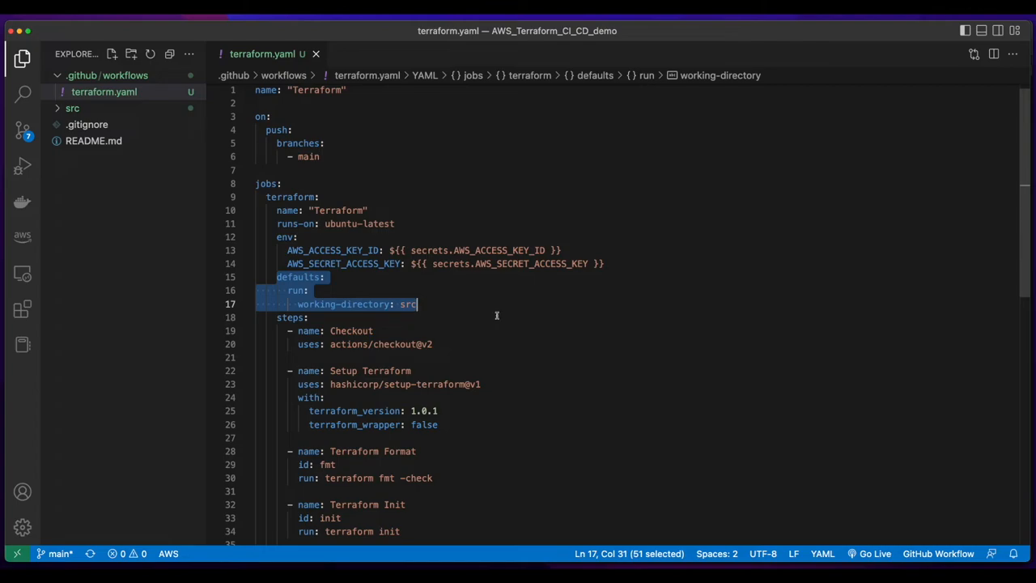
scroll(down, 3)
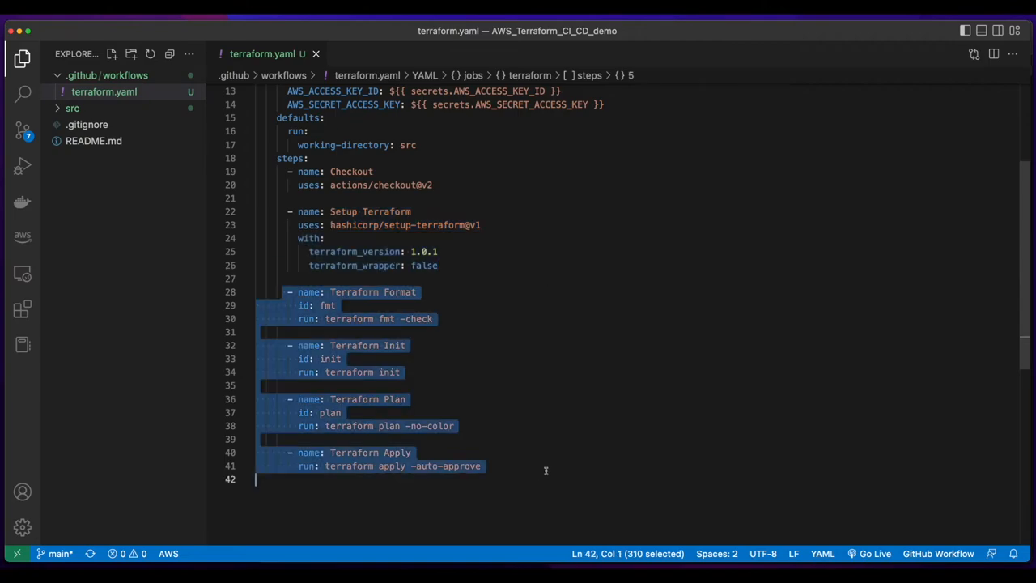
mouse_move(582, 404)
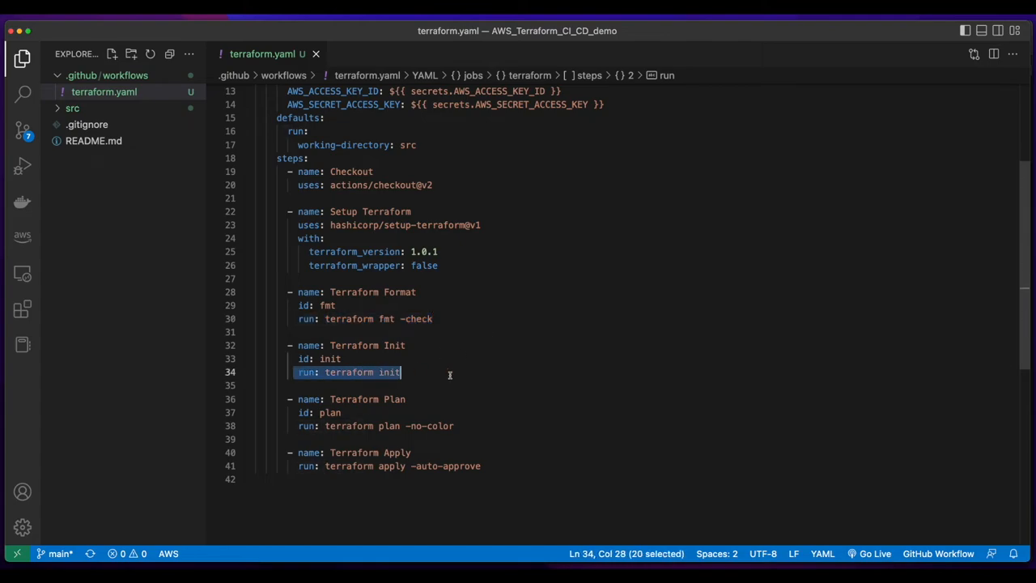
mouse_move(521, 379)
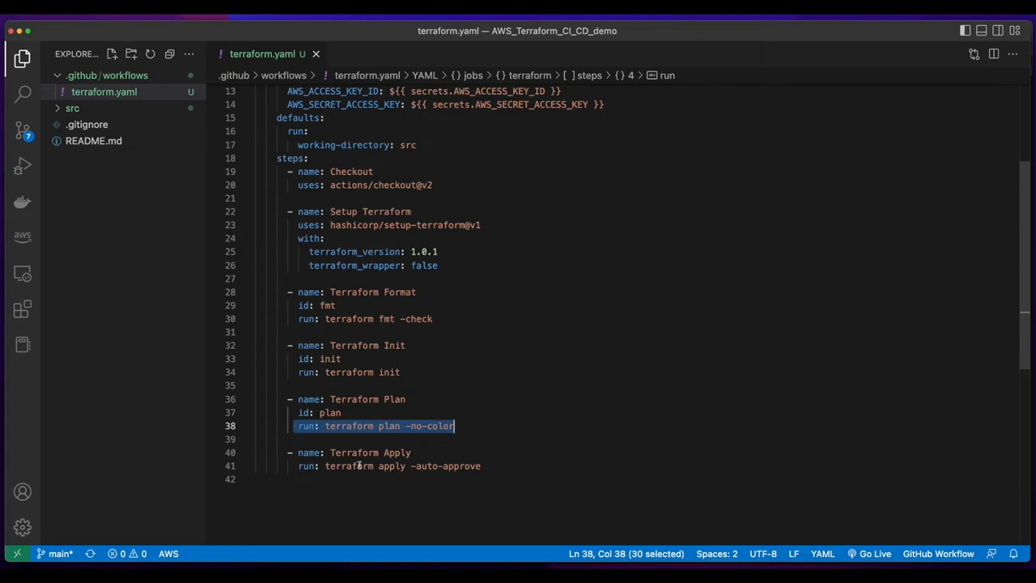
click(547, 466)
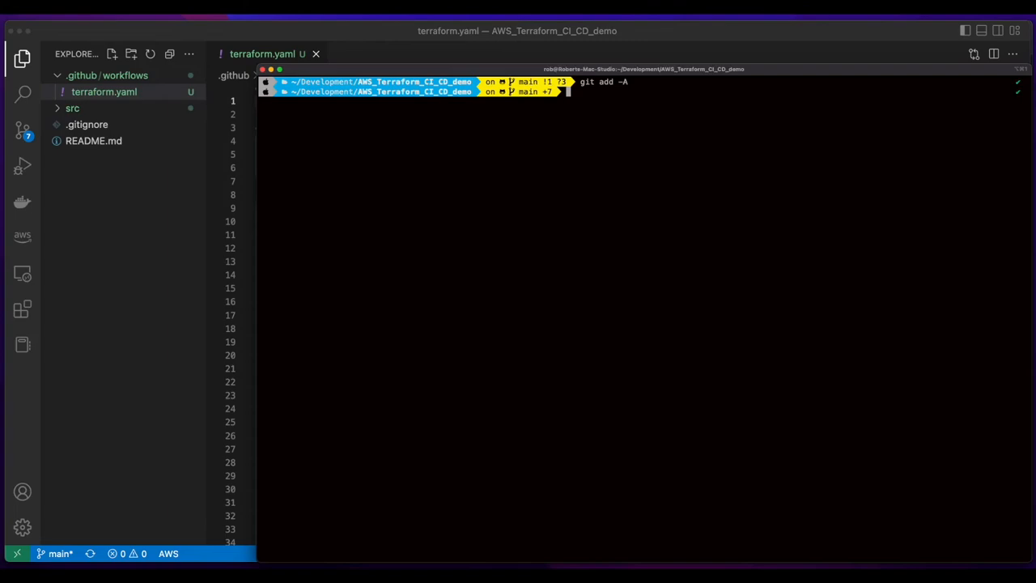
- Commit the staged changes with message "added VPC and GH Actions"
text(git commit)
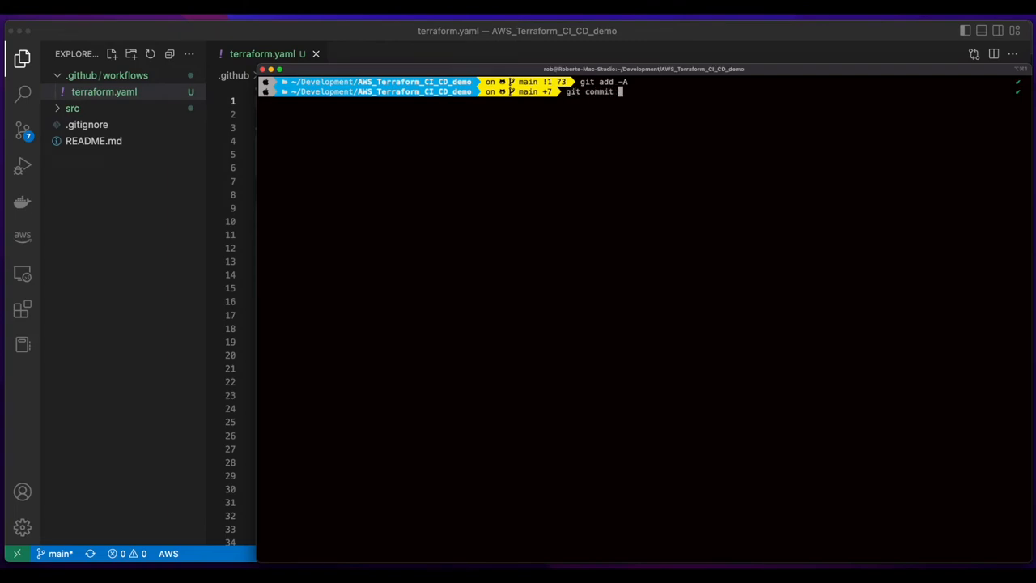
text(-m "added)
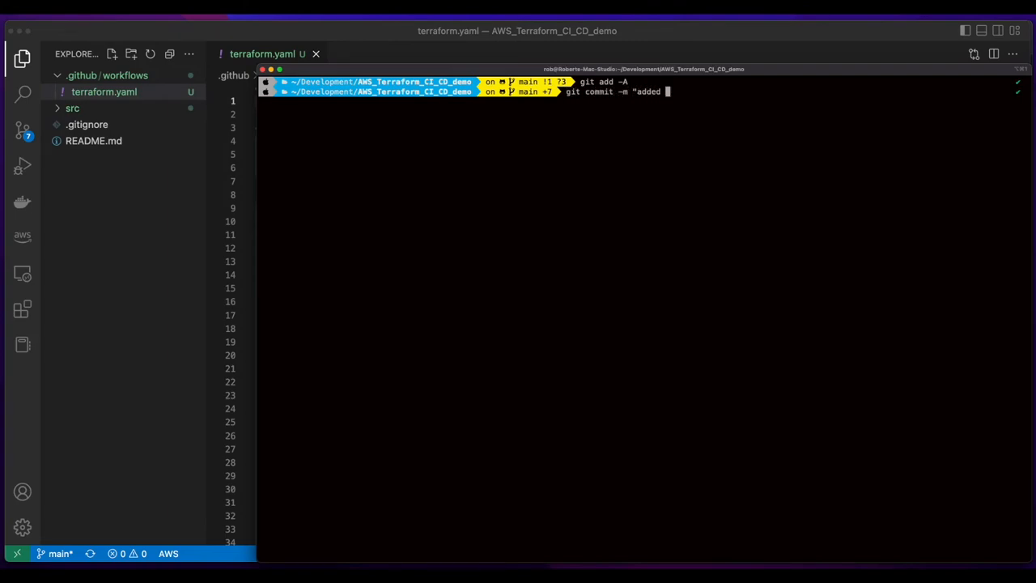
text(VPC and GH A)
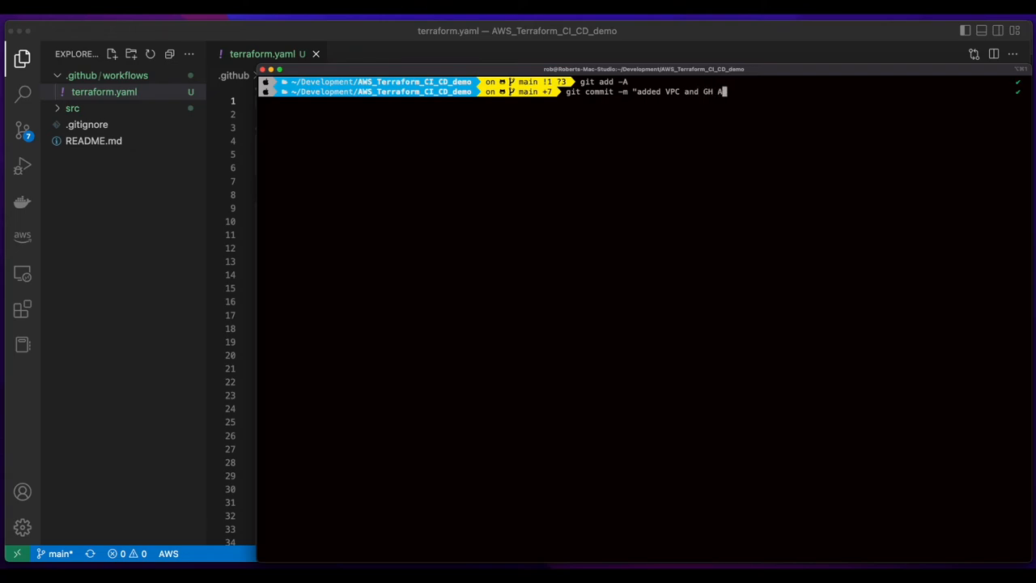
text(ctions")
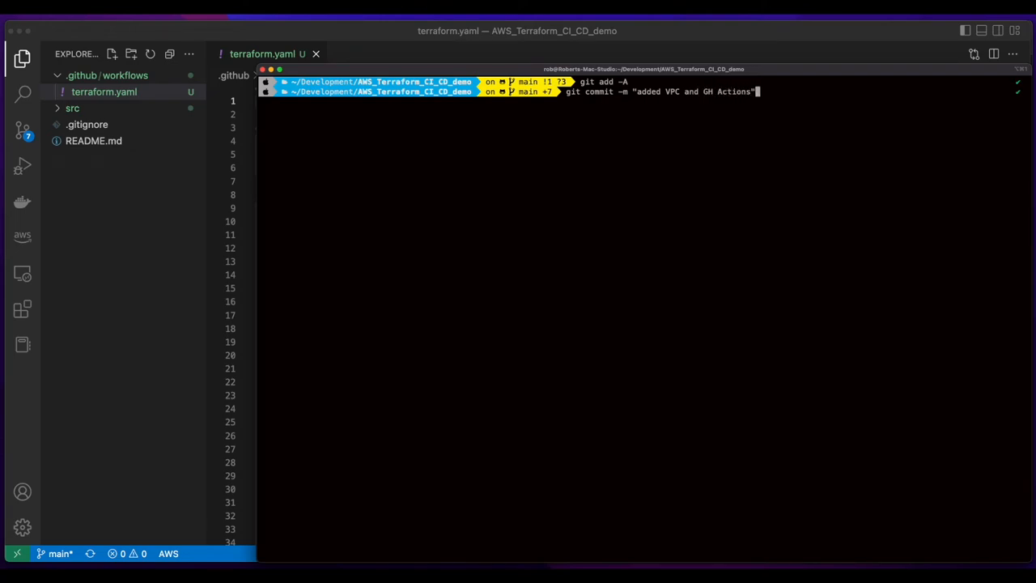
key(Return)
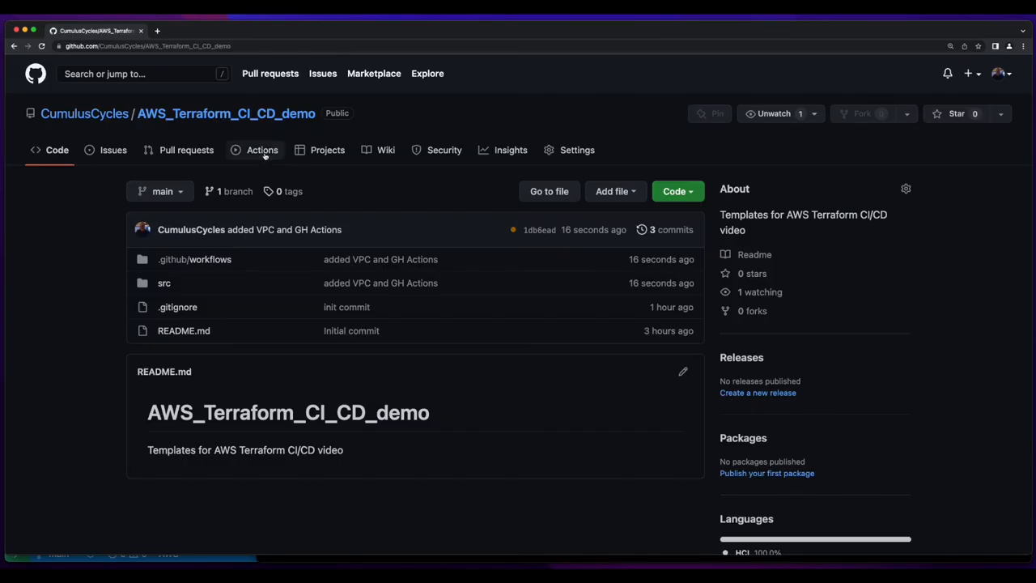
mouse_move(263, 149)
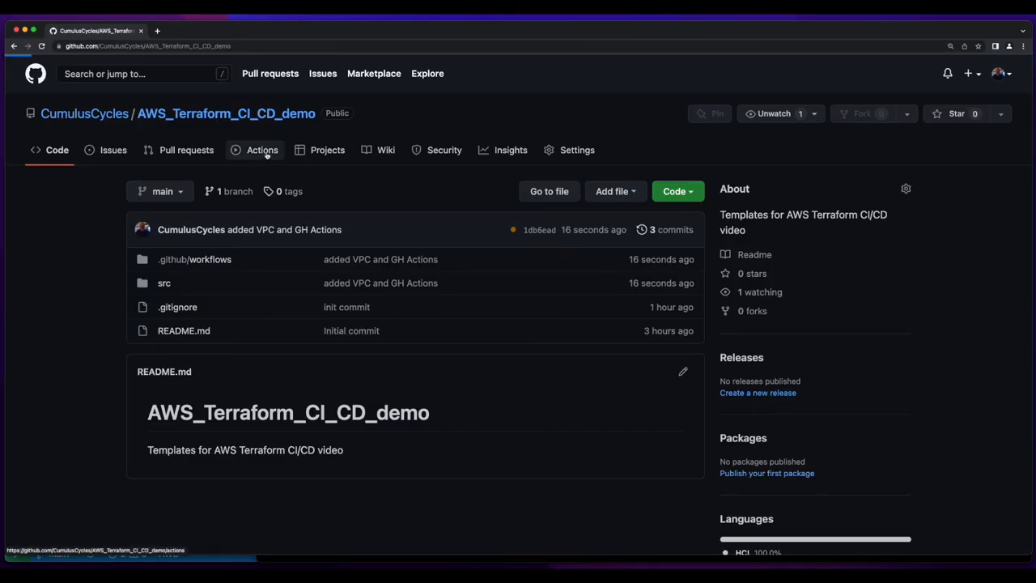
- In GitHub Actions, show the "added VPC and GH Actions" run and its Terraform job logs
click(262, 149)
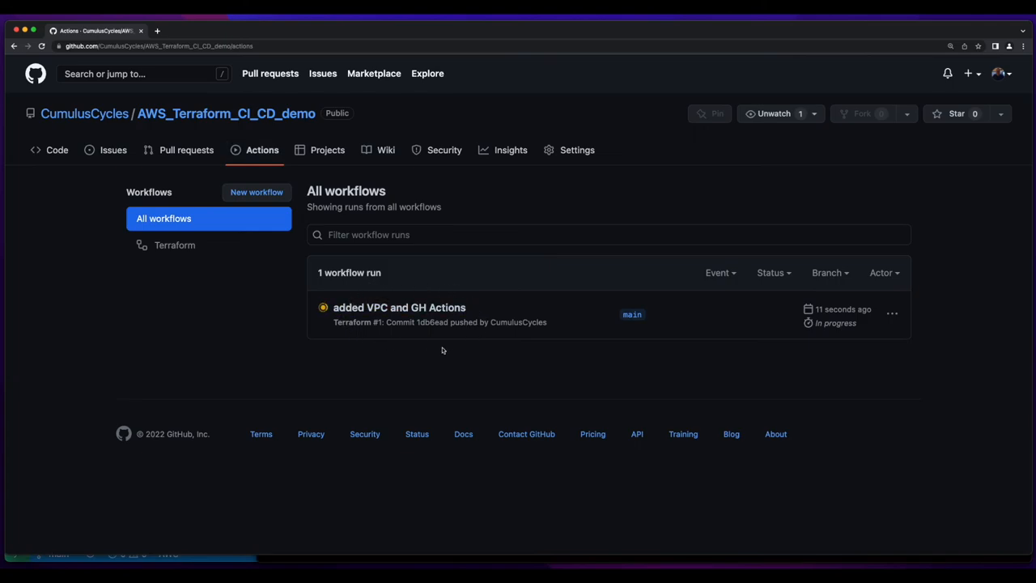
mouse_move(696, 335)
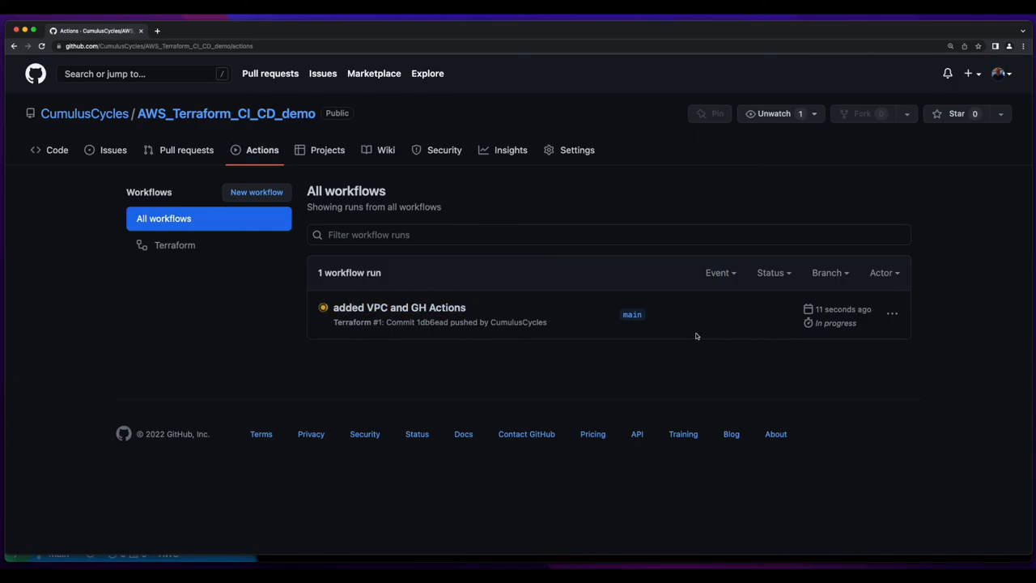
click(398, 308)
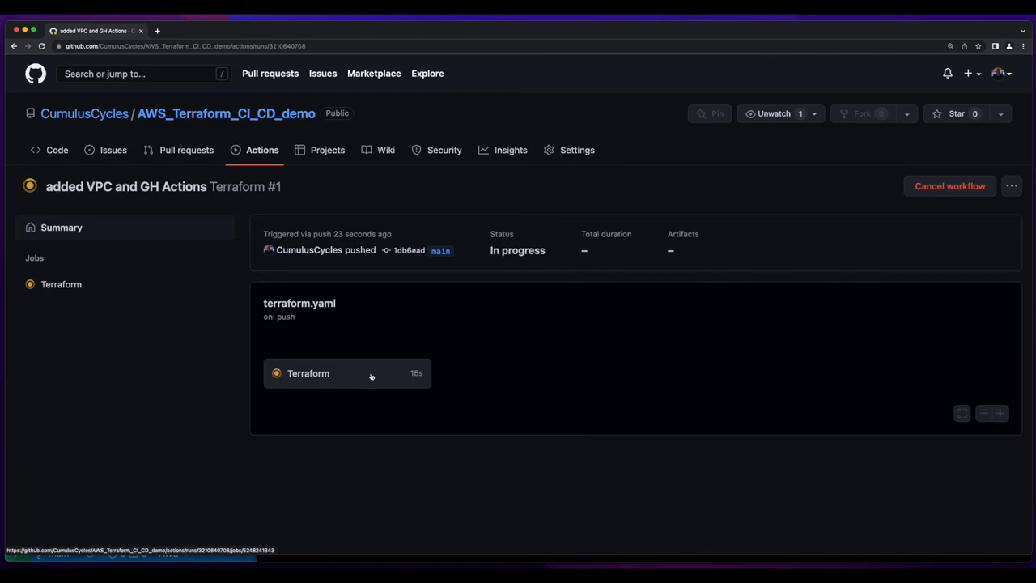
click(308, 373)
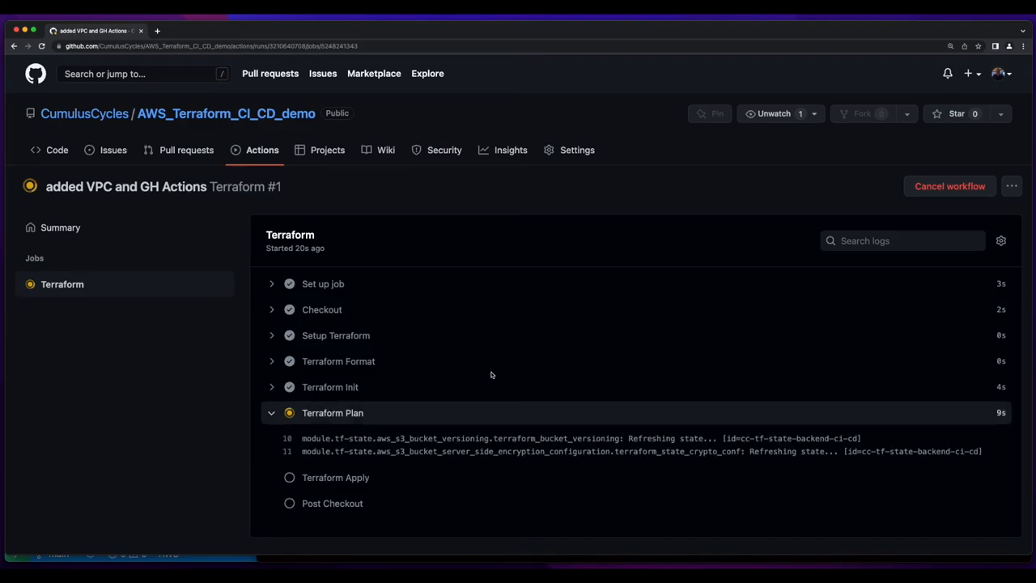
- Scroll the Terraform job log through the Plan (18 to add) and Apply resource creation output
scroll(down, 3)
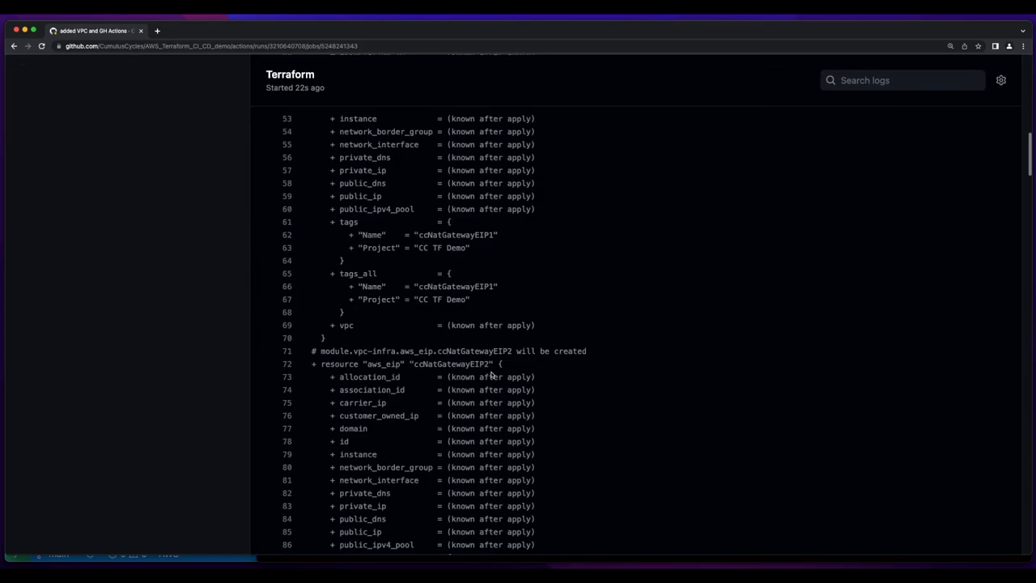
scroll(down, 3)
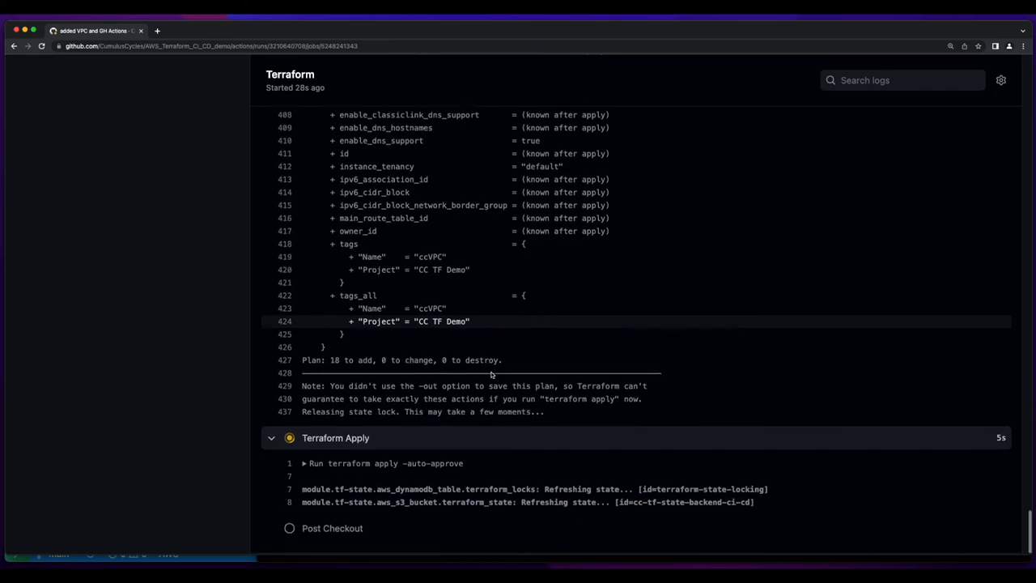
scroll(down, 3)
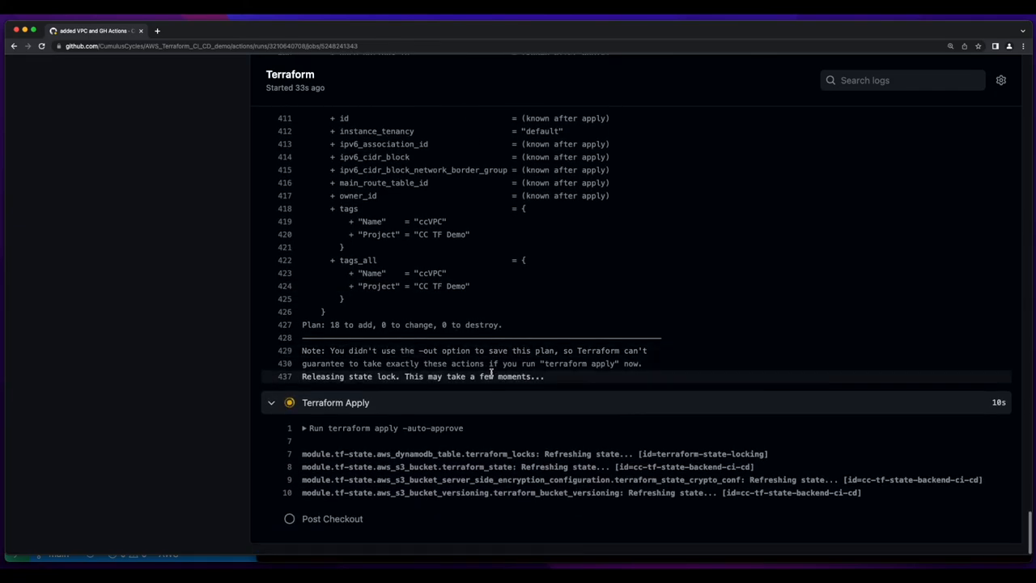
scroll(up, 3)
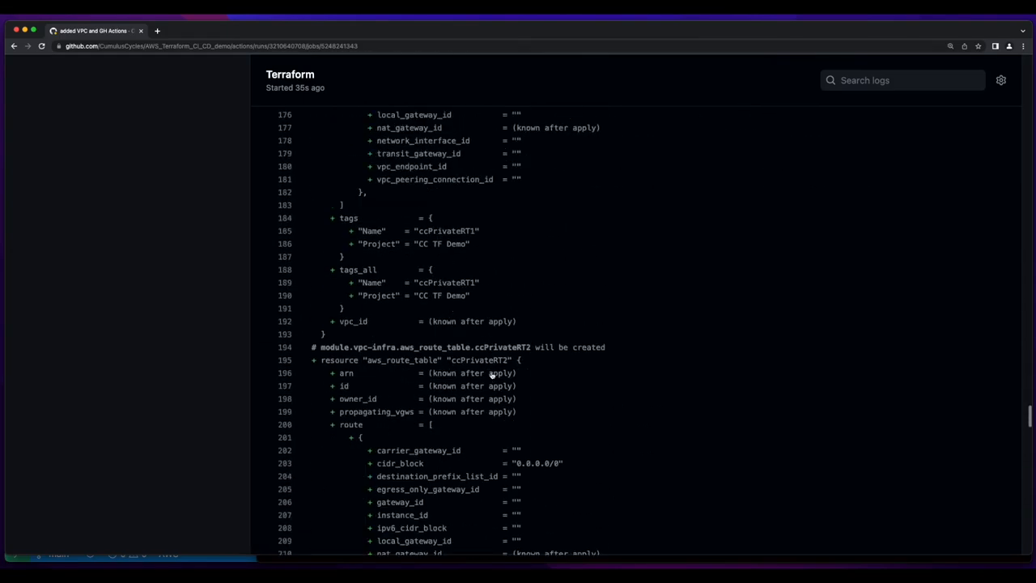
scroll(down, 3)
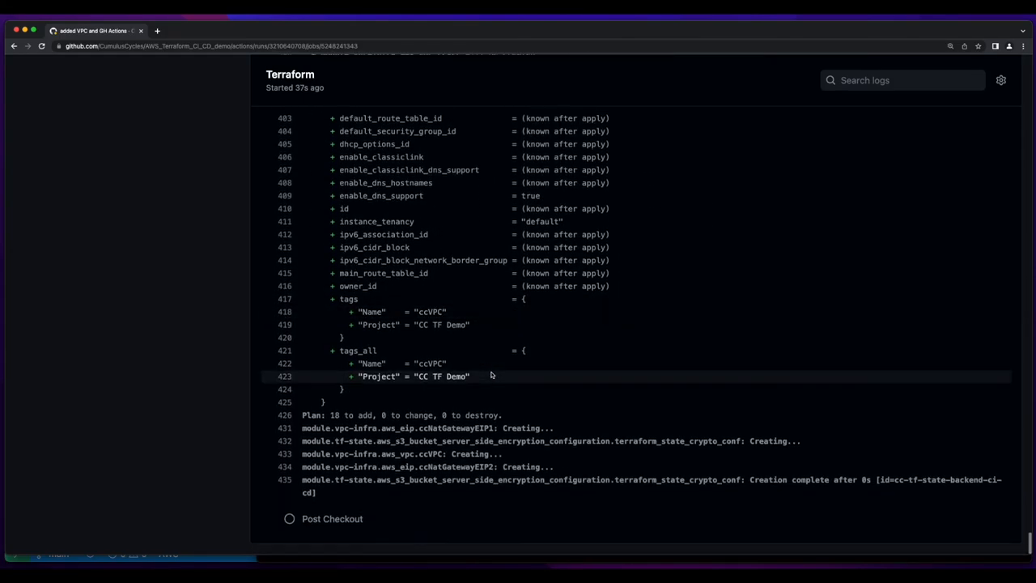
scroll(down, 3)
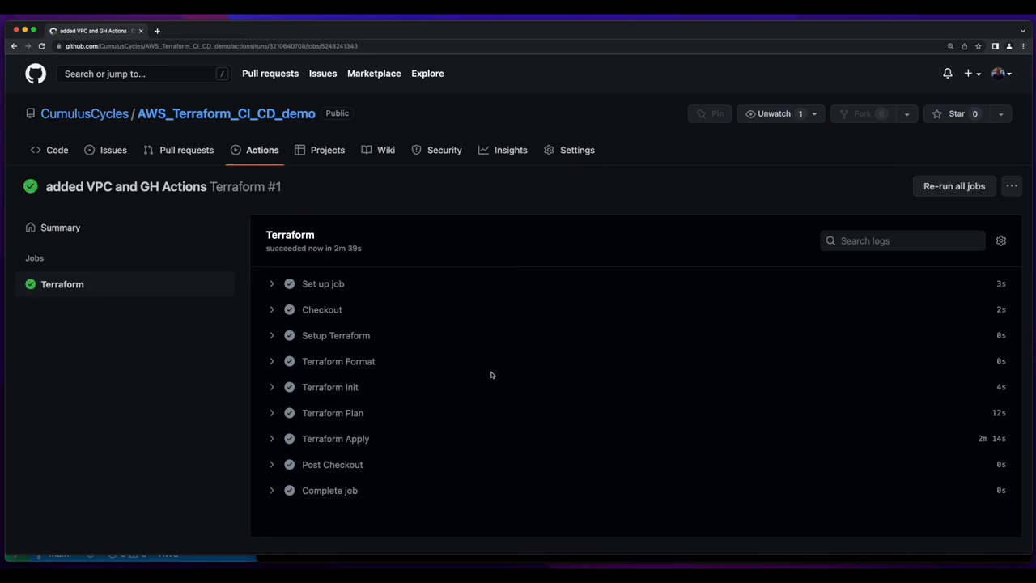
mouse_move(149, 324)
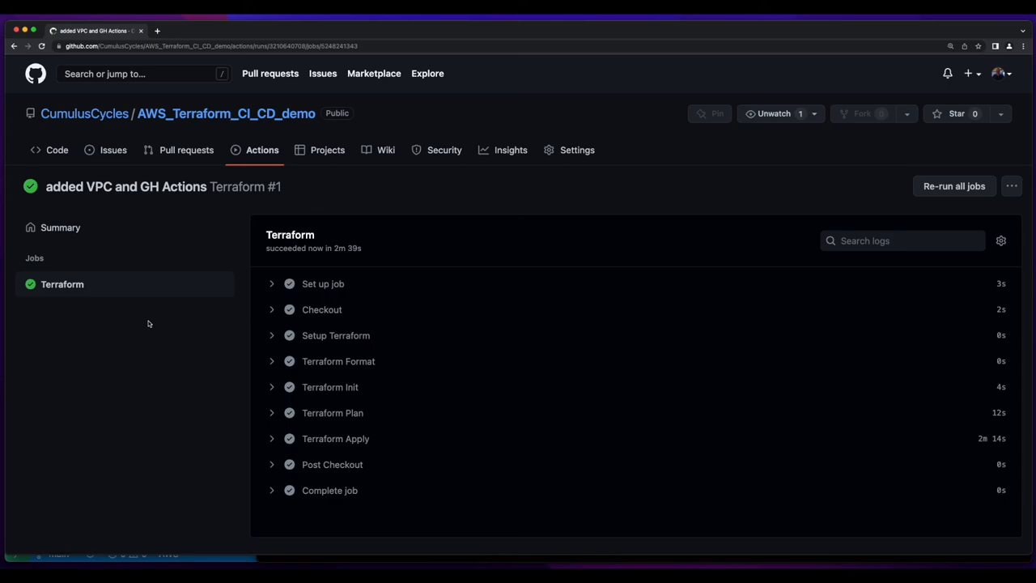
click(298, 29)
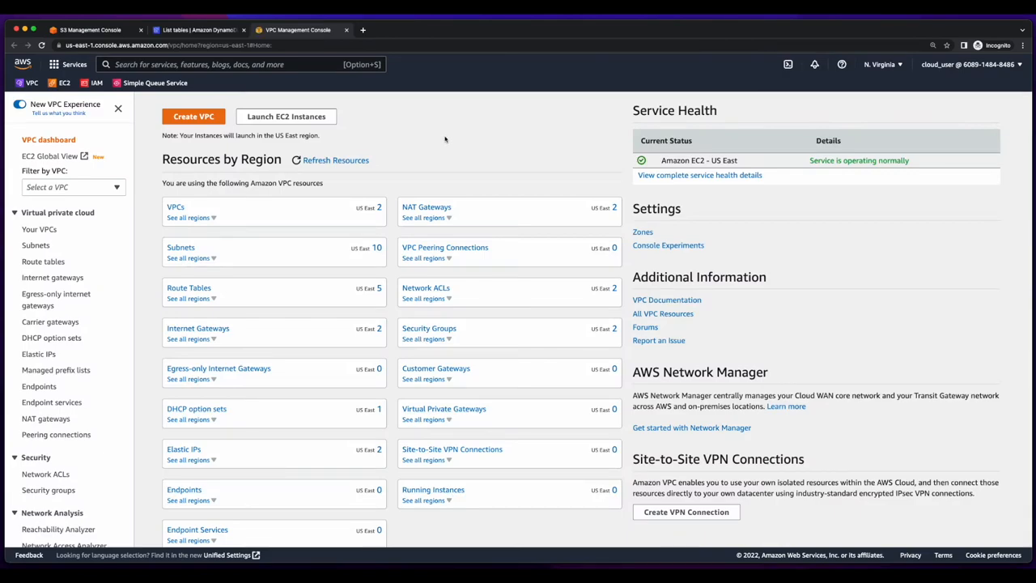
mouse_move(374, 211)
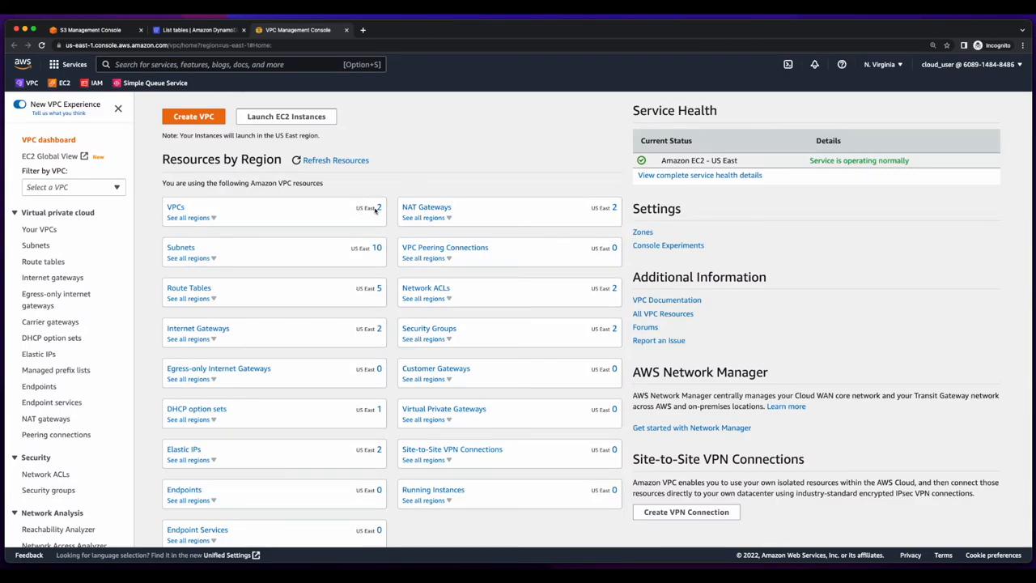
- List the account's VPCs and view the details of ccVPC at 10.0.0.0/16
click(38, 230)
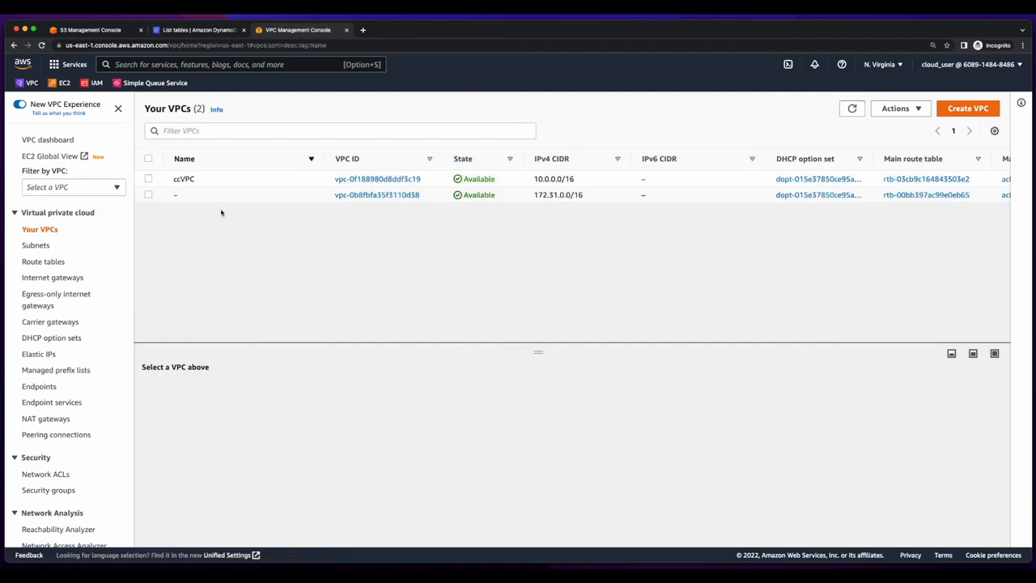
mouse_move(185, 178)
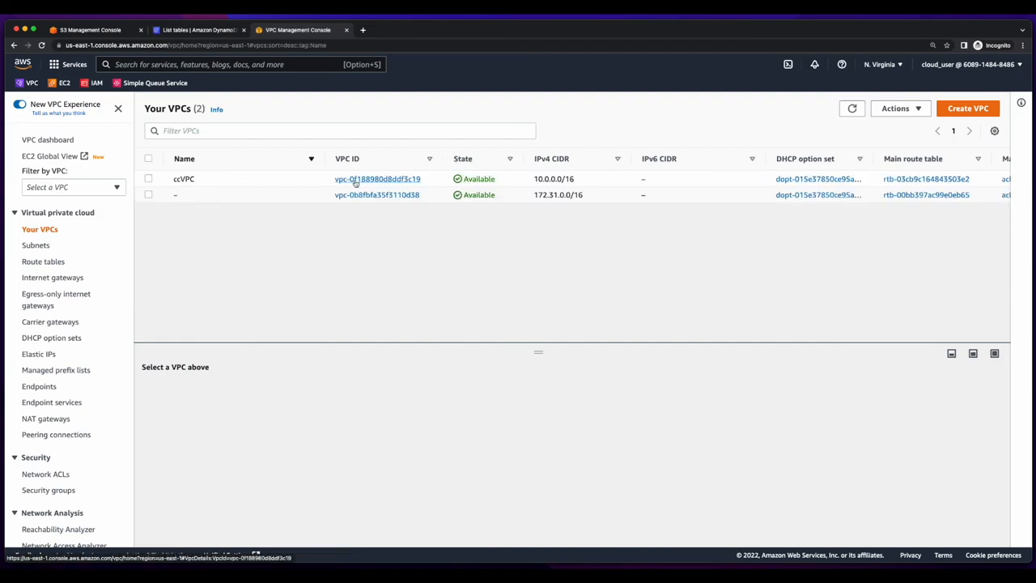
click(377, 178)
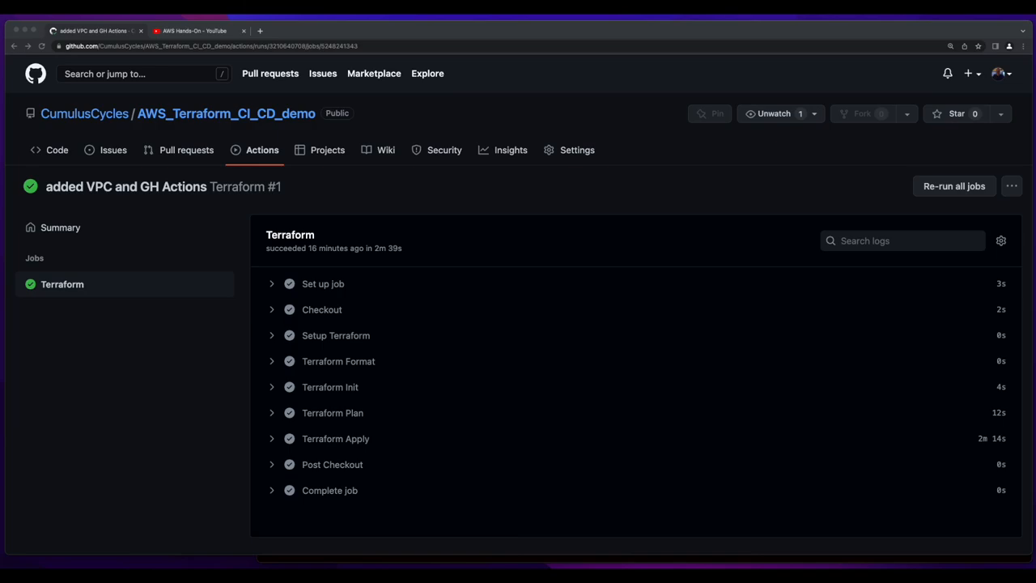
- Switch to the YouTube tab with the Cumulus Cycles AWS Hands-On playlist
click(195, 31)
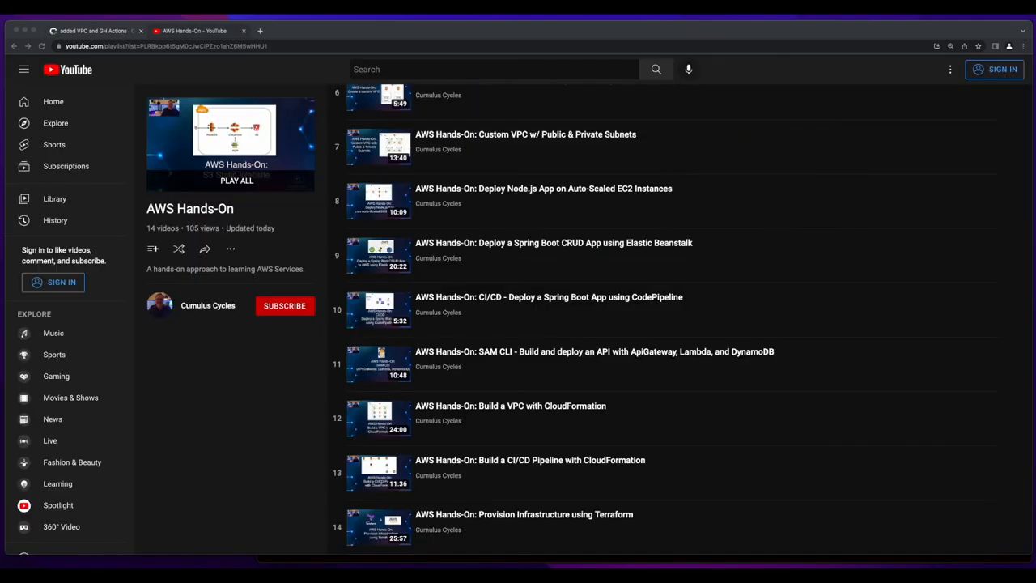